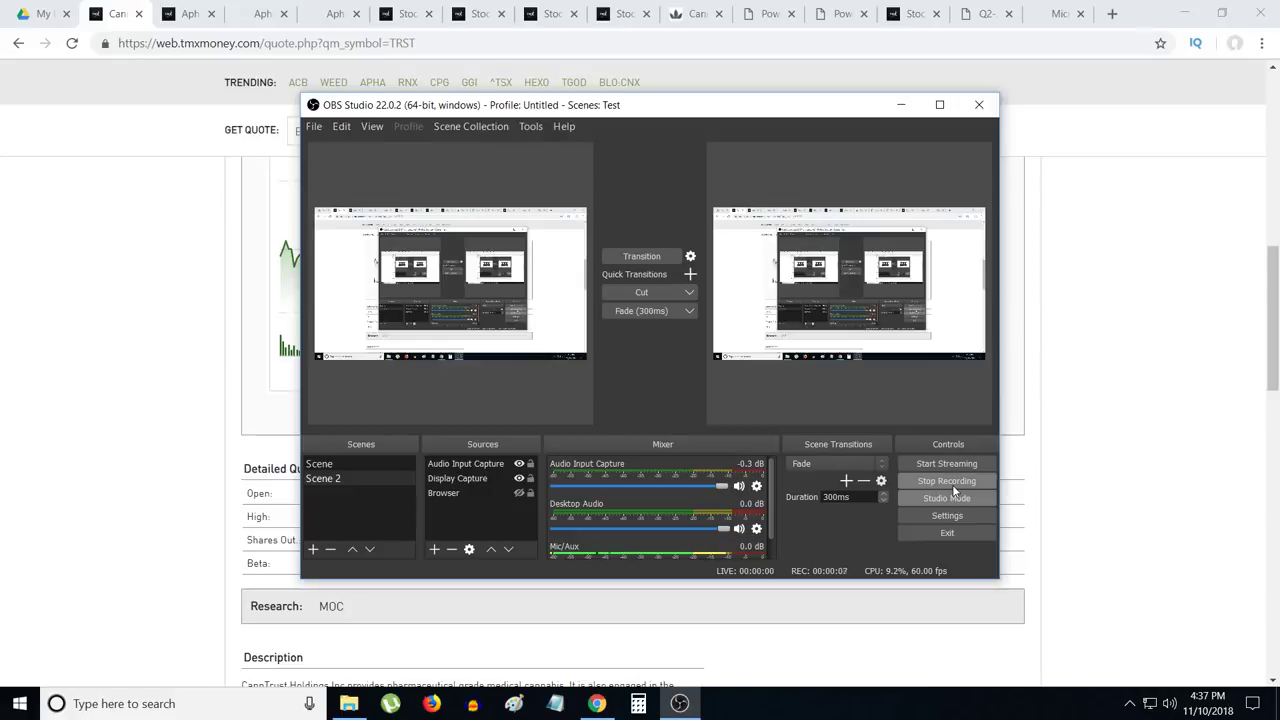
mouse_move(44, 4)
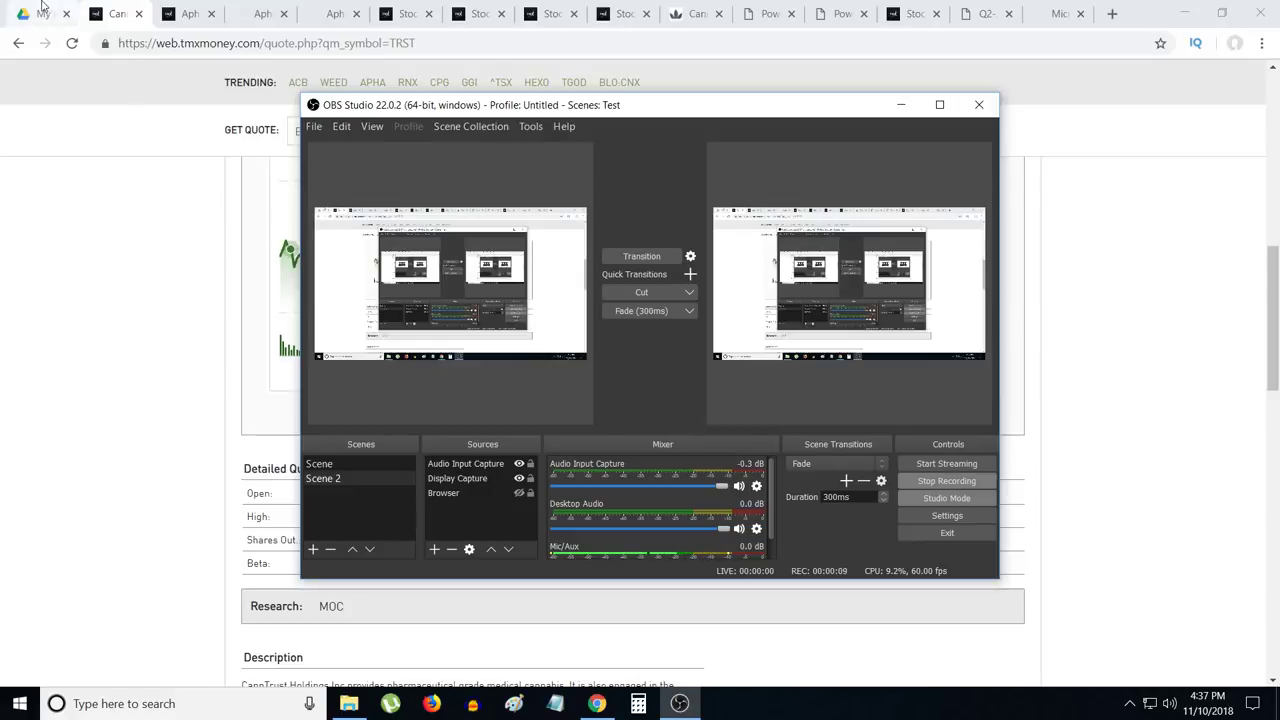
mouse_move(20, 12)
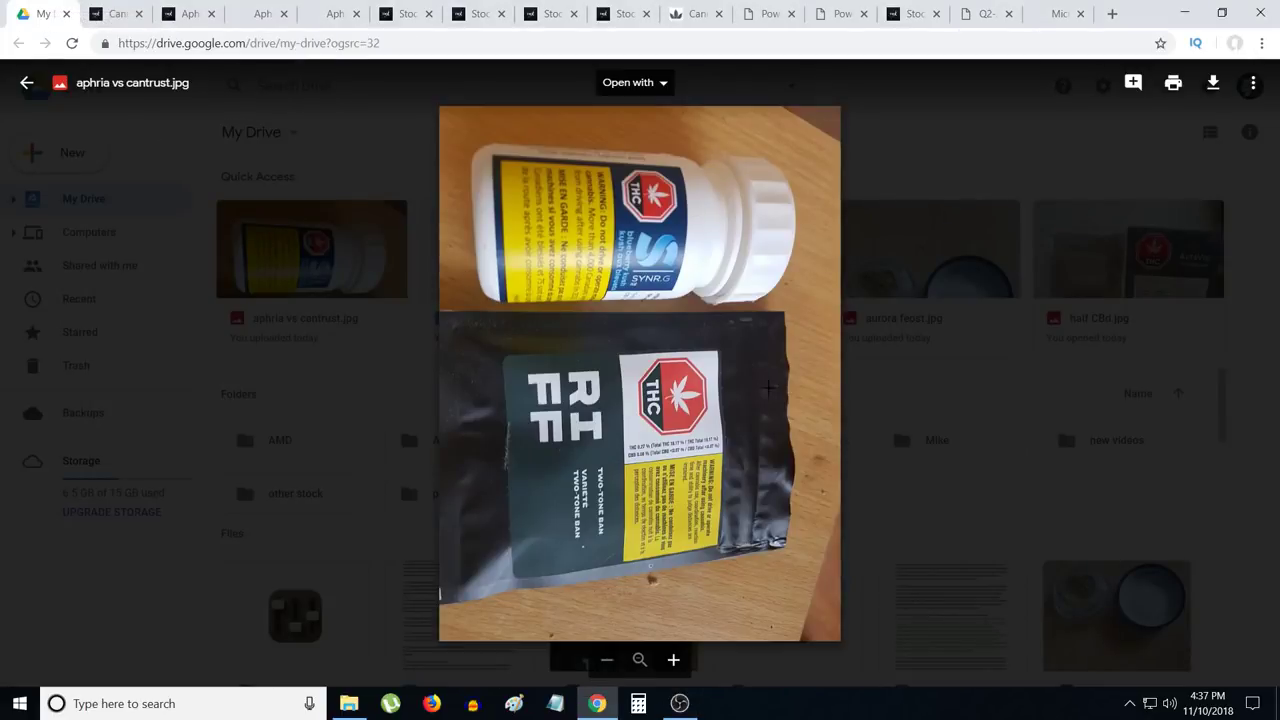
mouse_move(1180, 420)
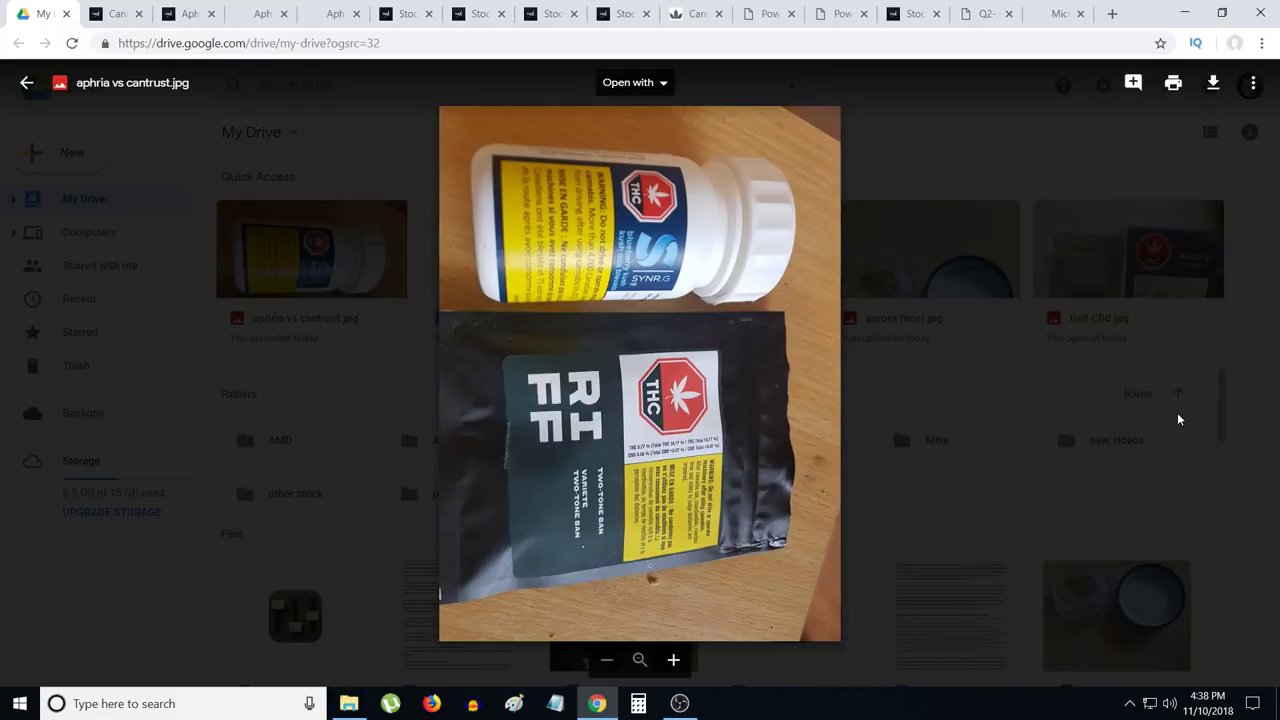
mouse_move(292, 58)
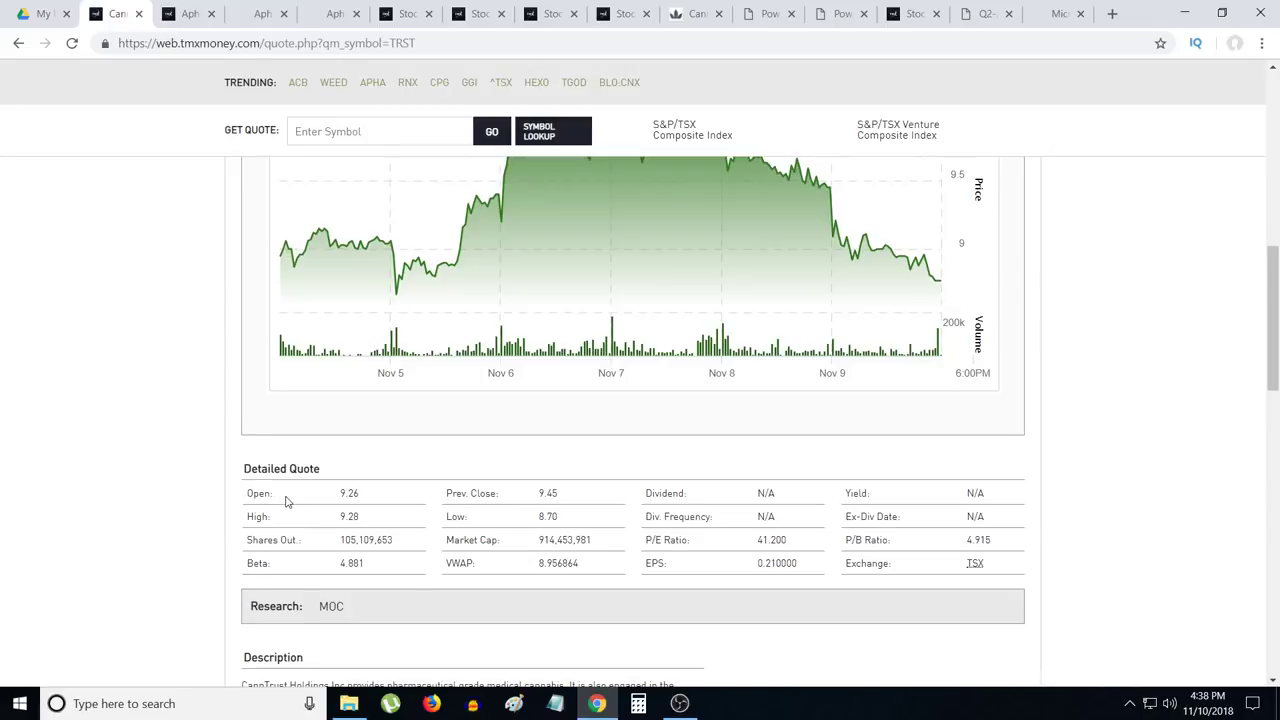
mouse_move(596, 552)
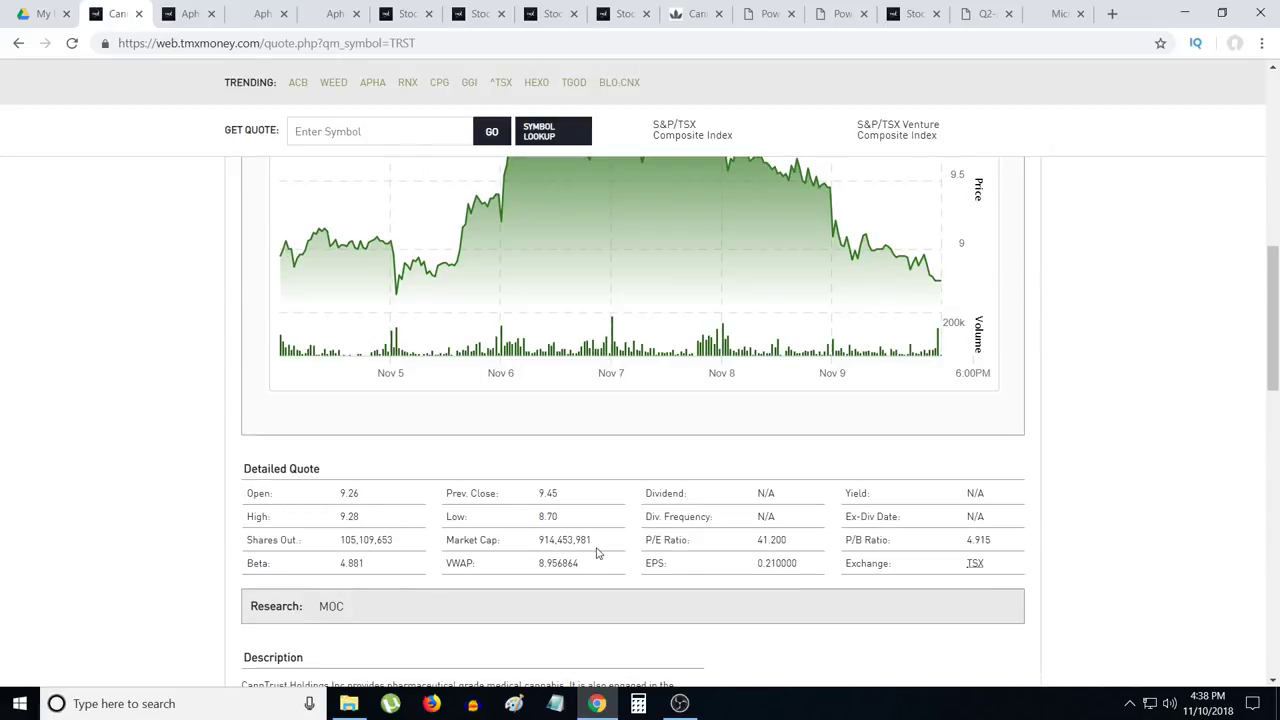
Step: Switch the TRST price chart from five days to one year, then to three years
double_click(564, 540)
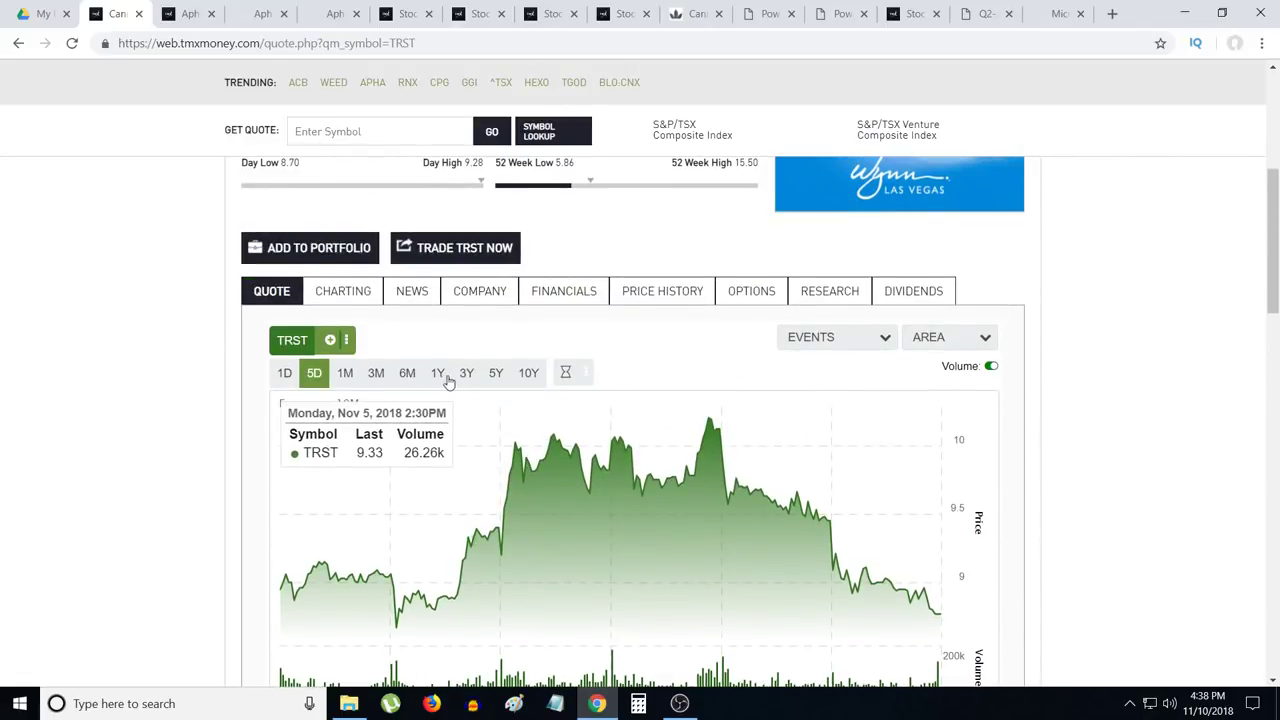
left_click(436, 372)
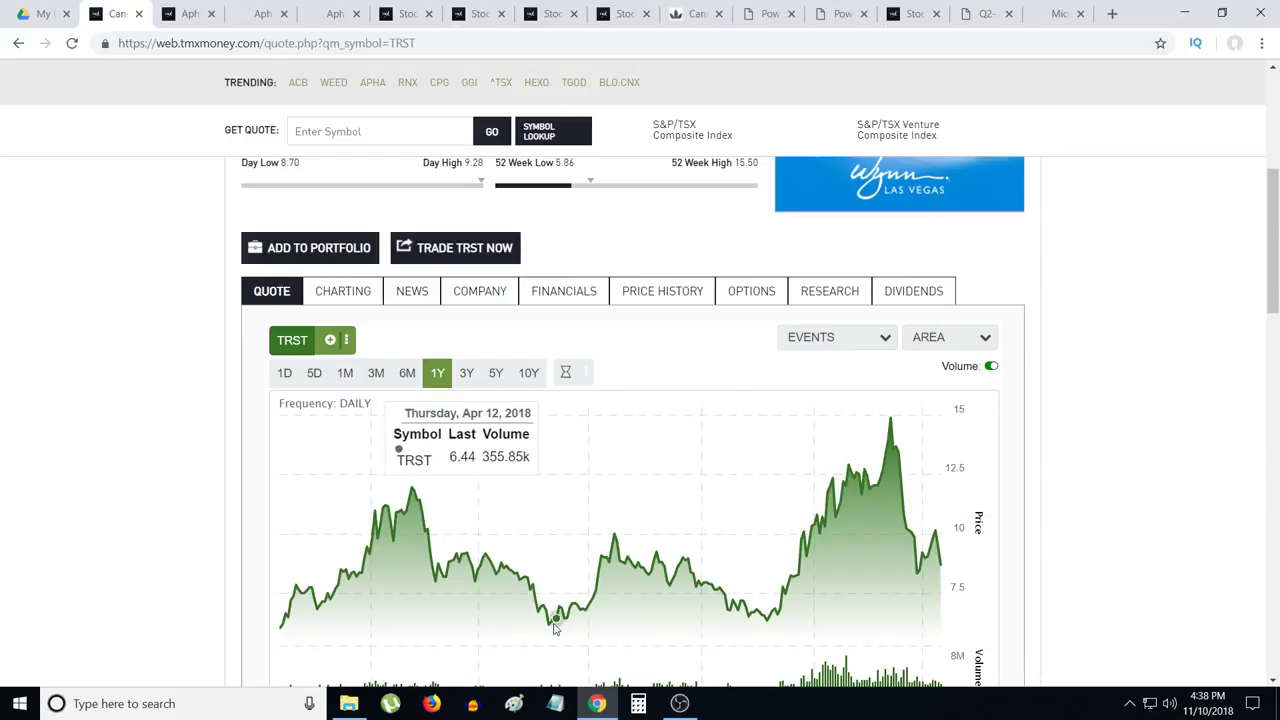
left_click(466, 372)
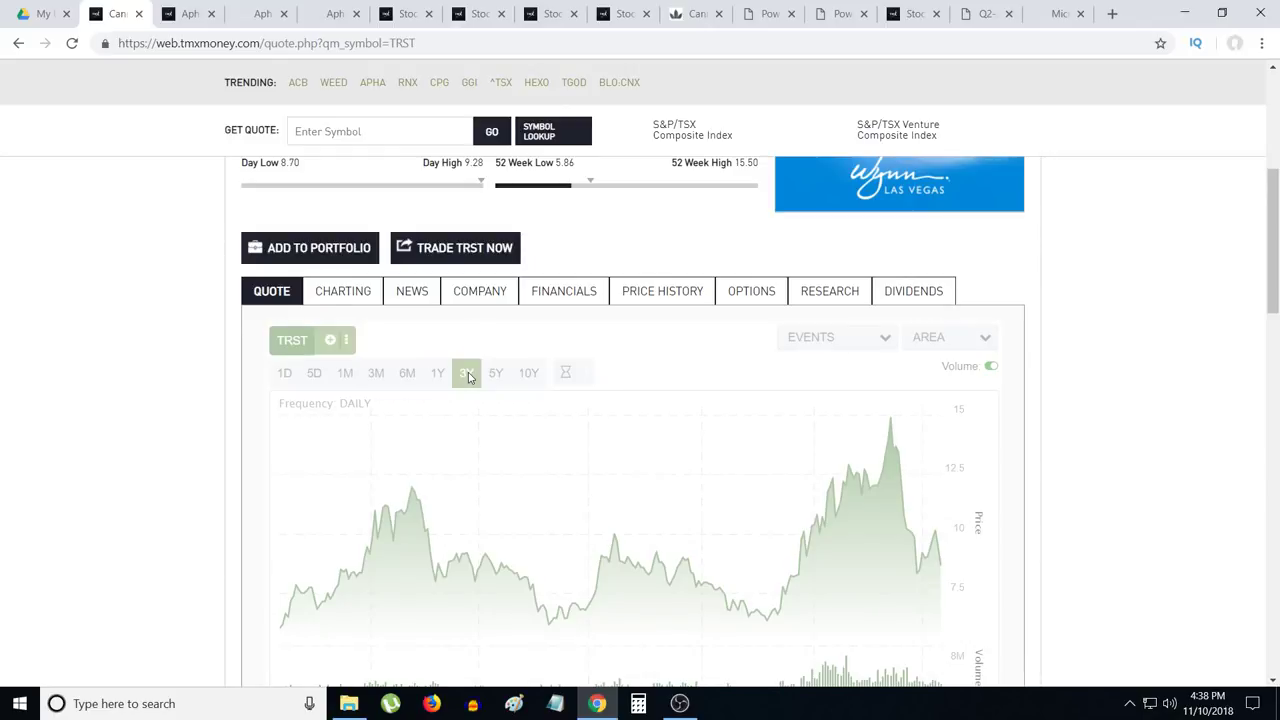
left_click(466, 372)
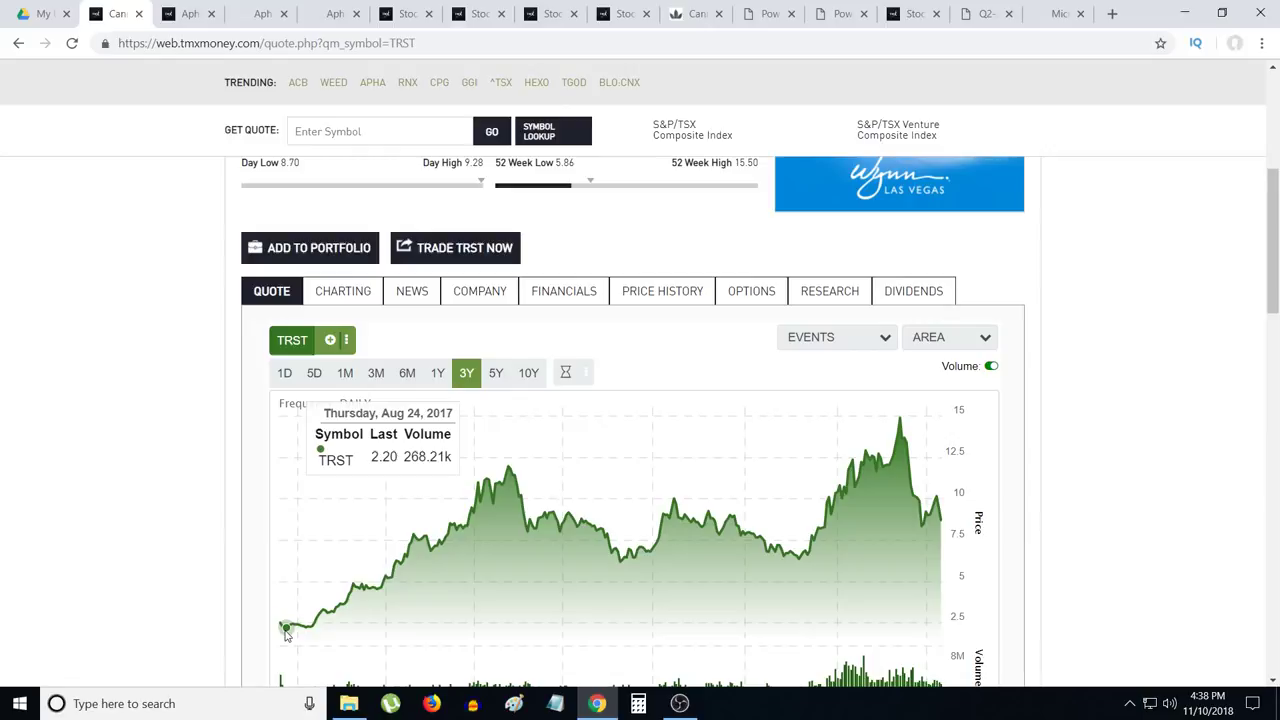
mouse_move(286, 628)
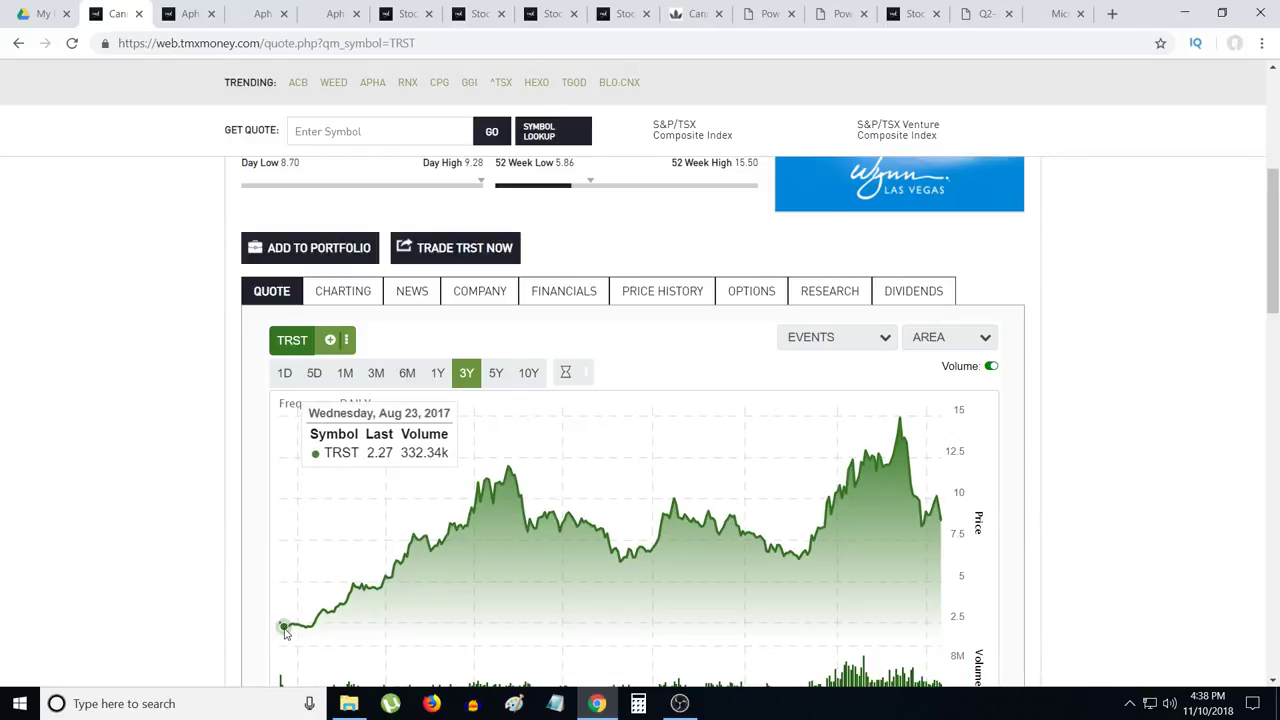
mouse_move(312, 628)
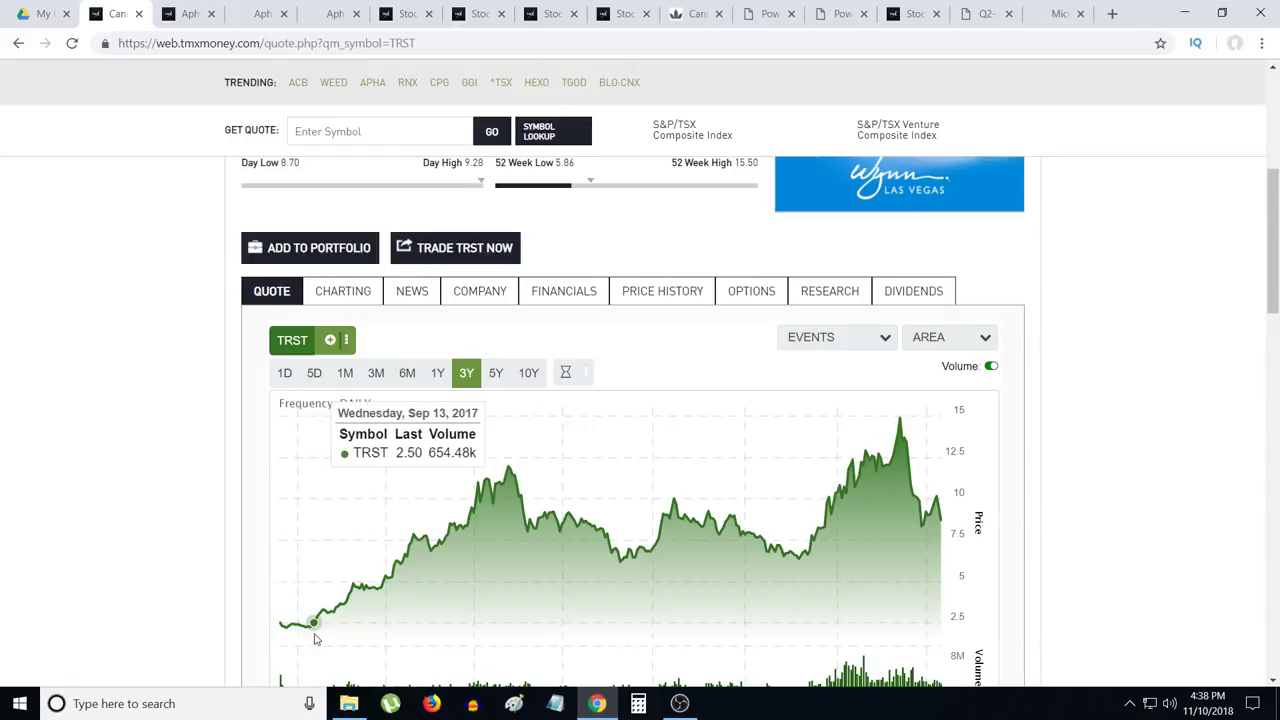
mouse_move(302, 624)
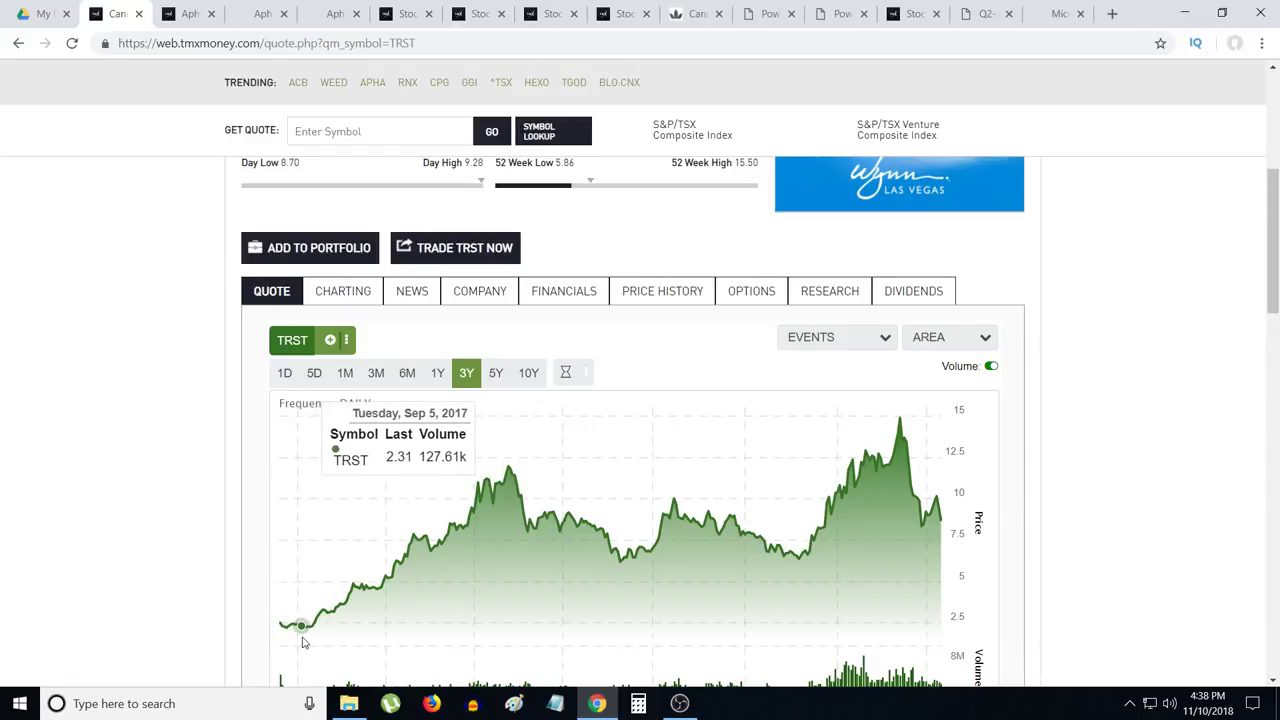
mouse_move(292, 624)
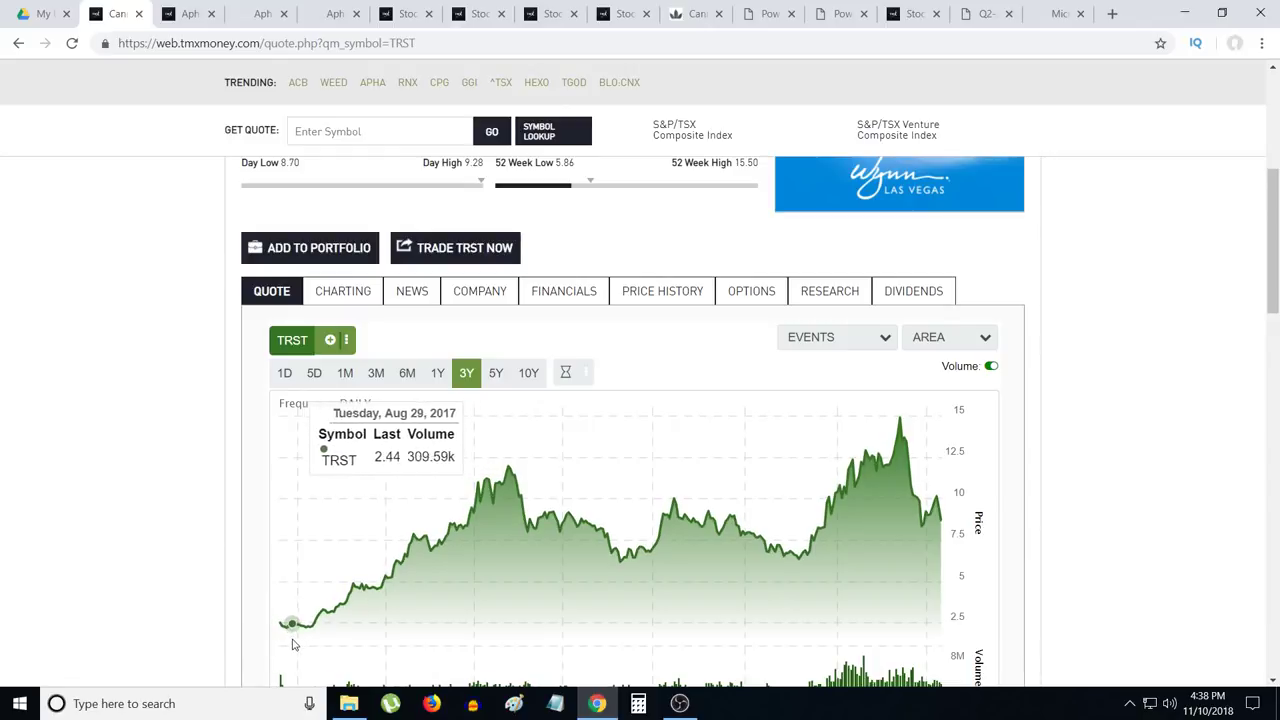
mouse_move(298, 624)
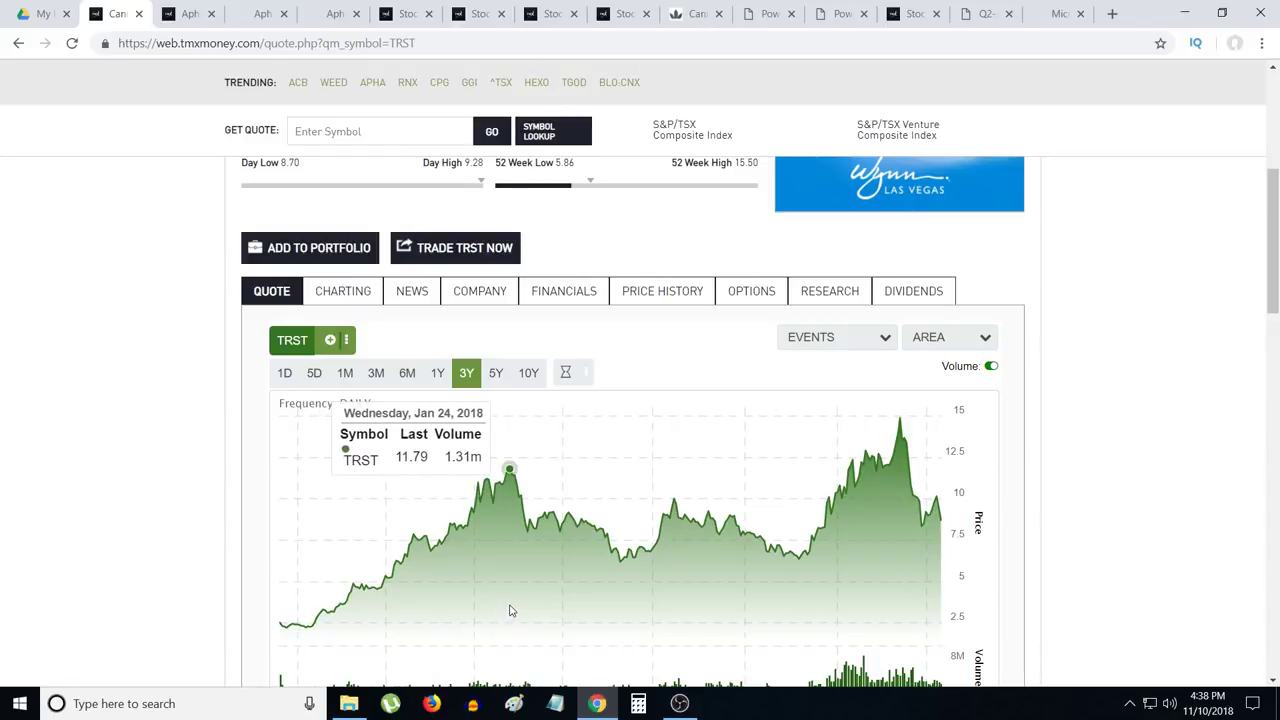
mouse_move(630, 624)
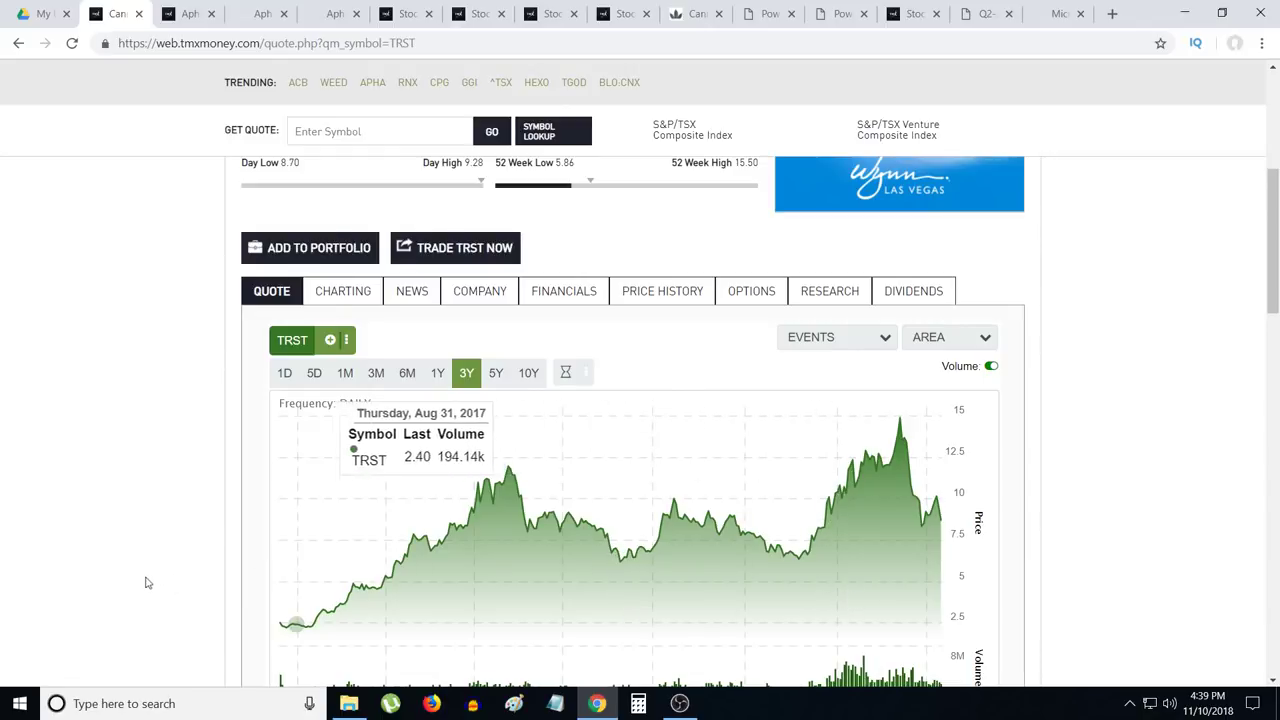
scroll("down", 3)
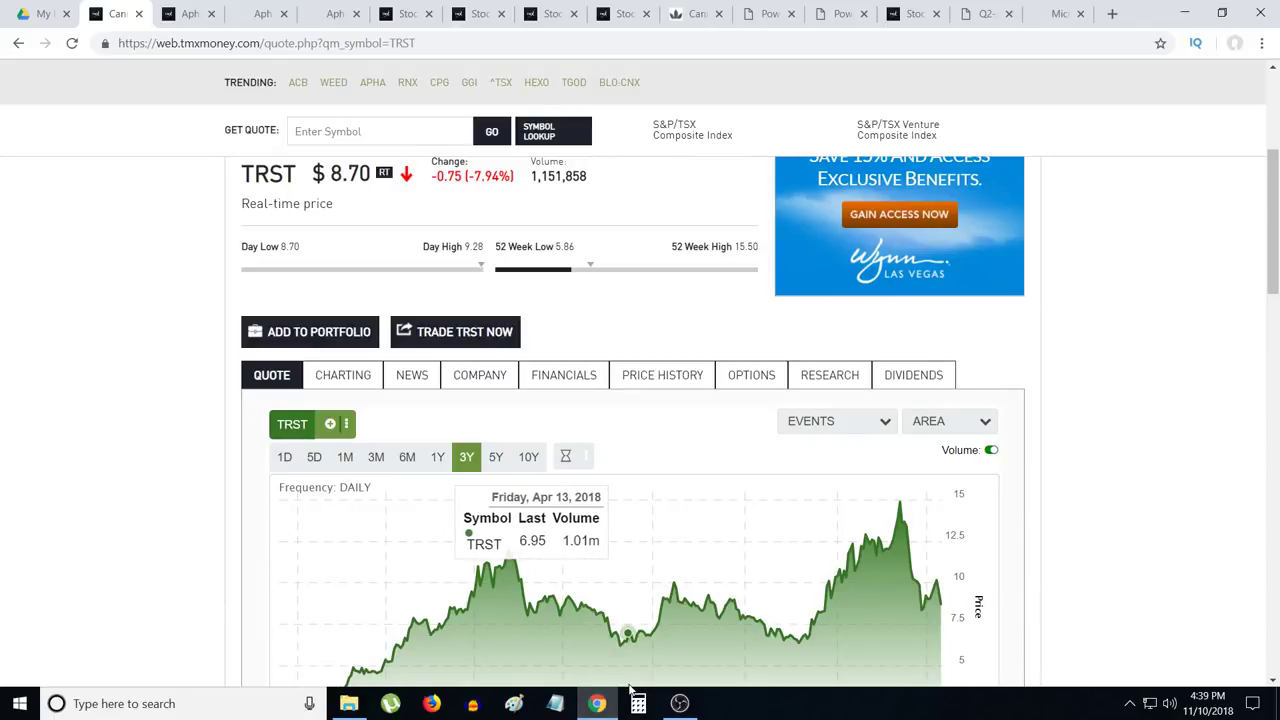
Step: Bring the TRST Detailed Quote table back with Market Cap 914,453,981 highlighted
scroll("down", 3)
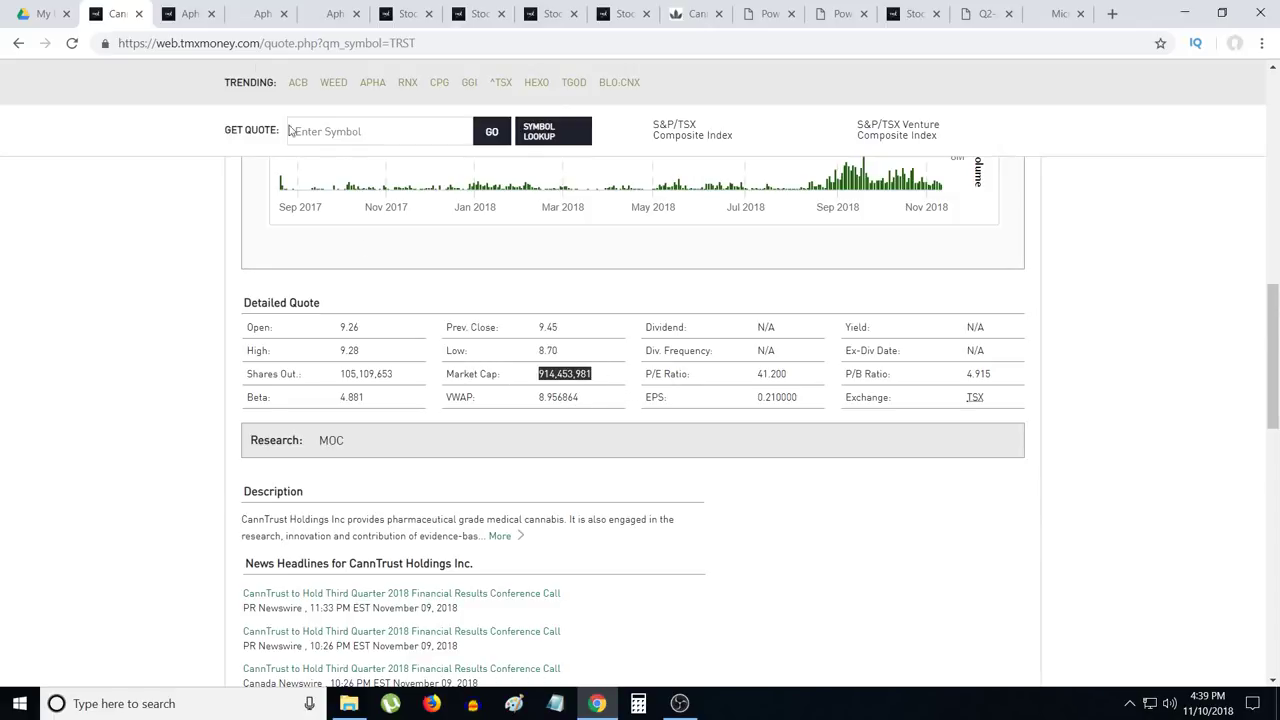
left_click(188, 12)
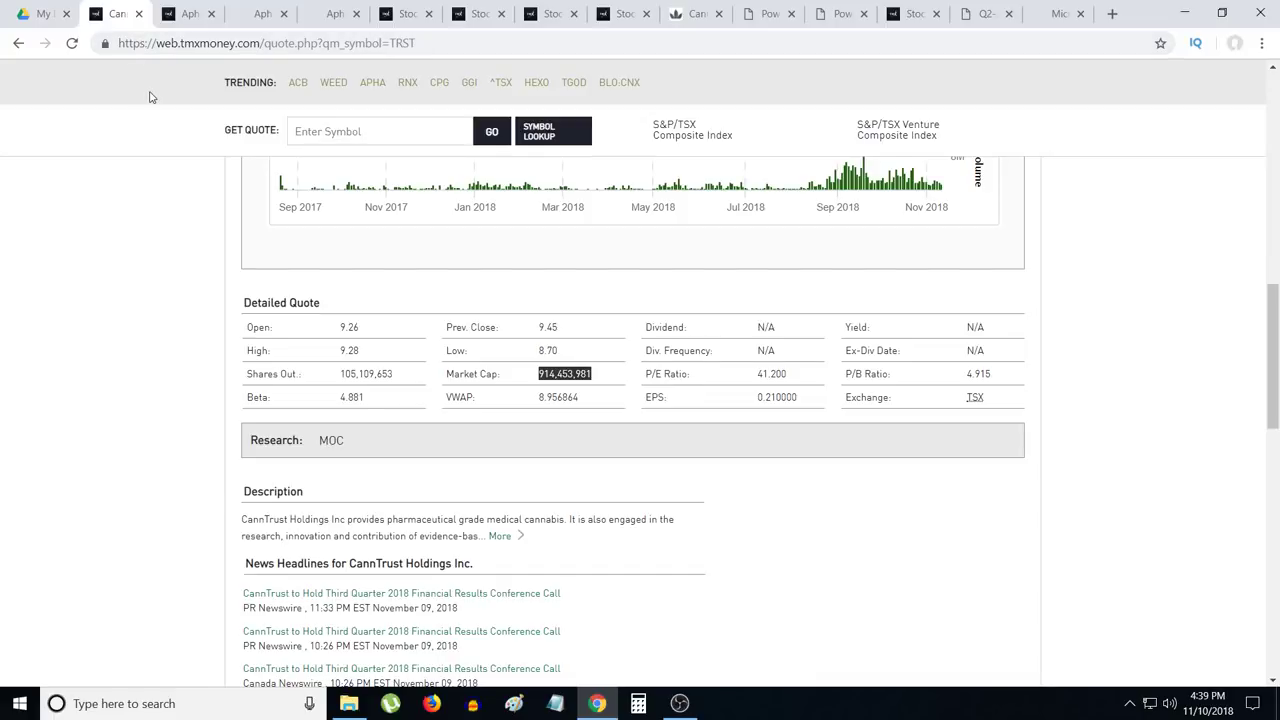
mouse_move(216, 12)
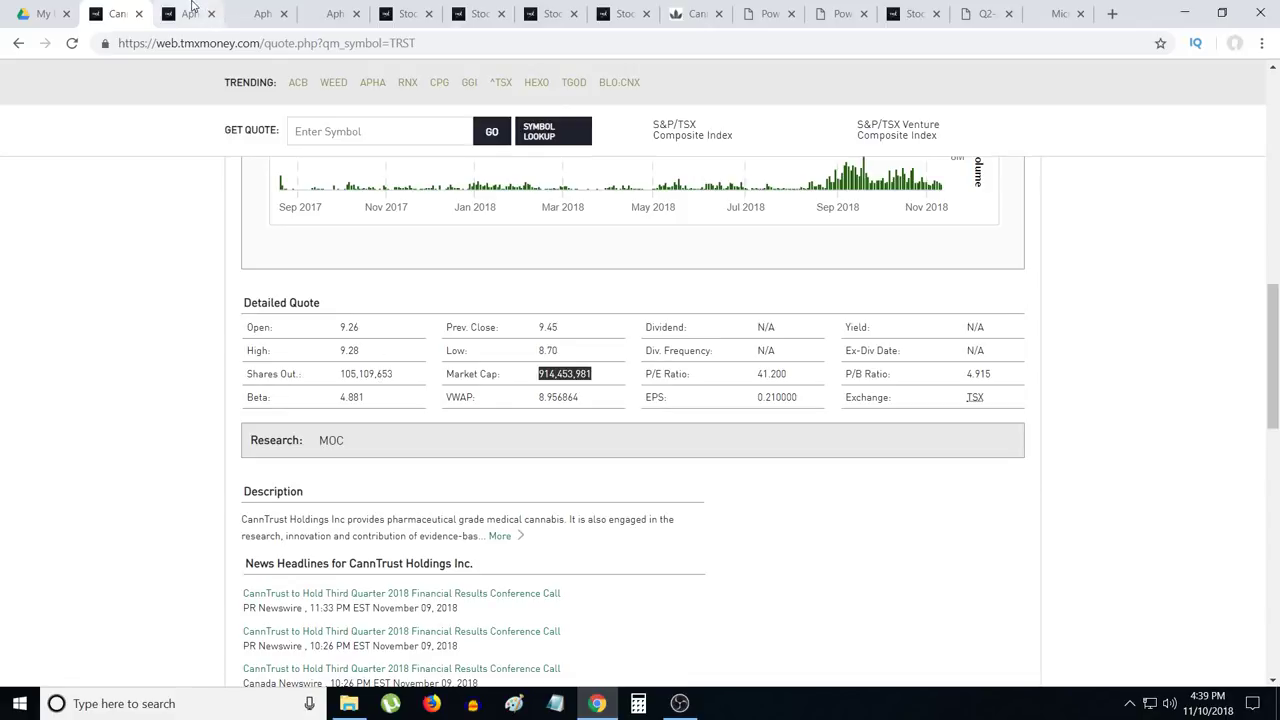
left_click(188, 12)
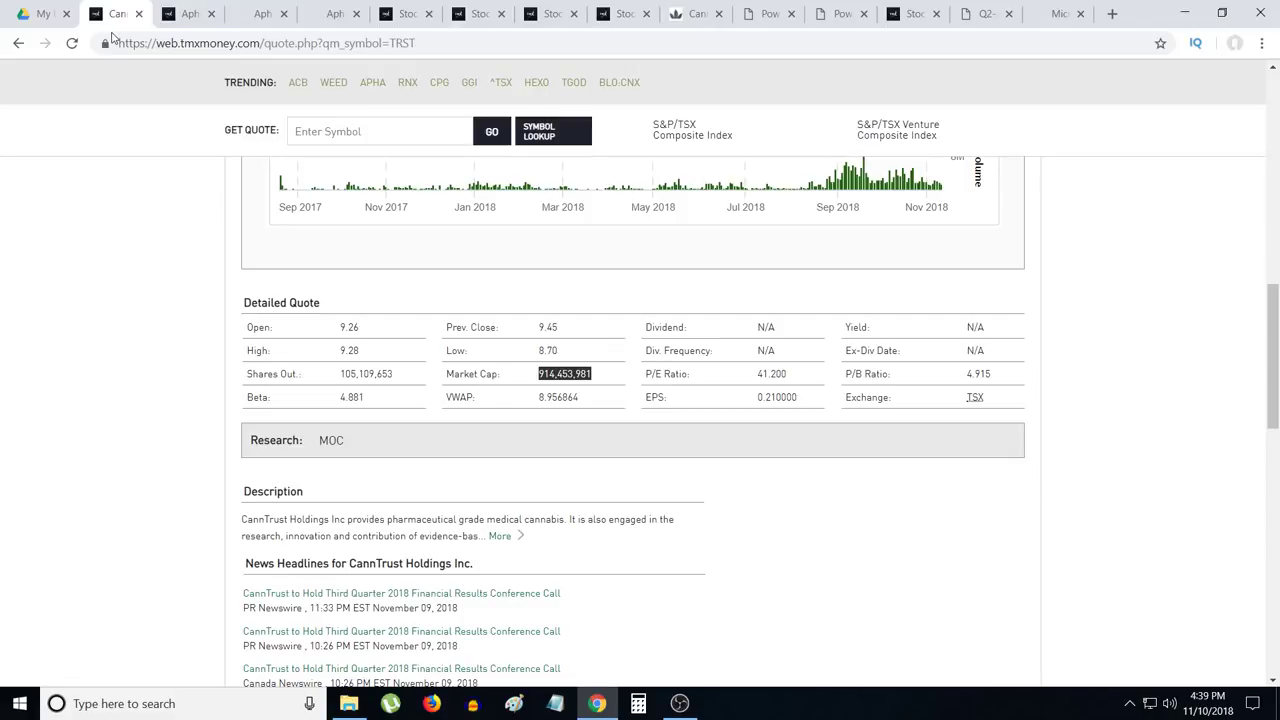
mouse_move(128, 60)
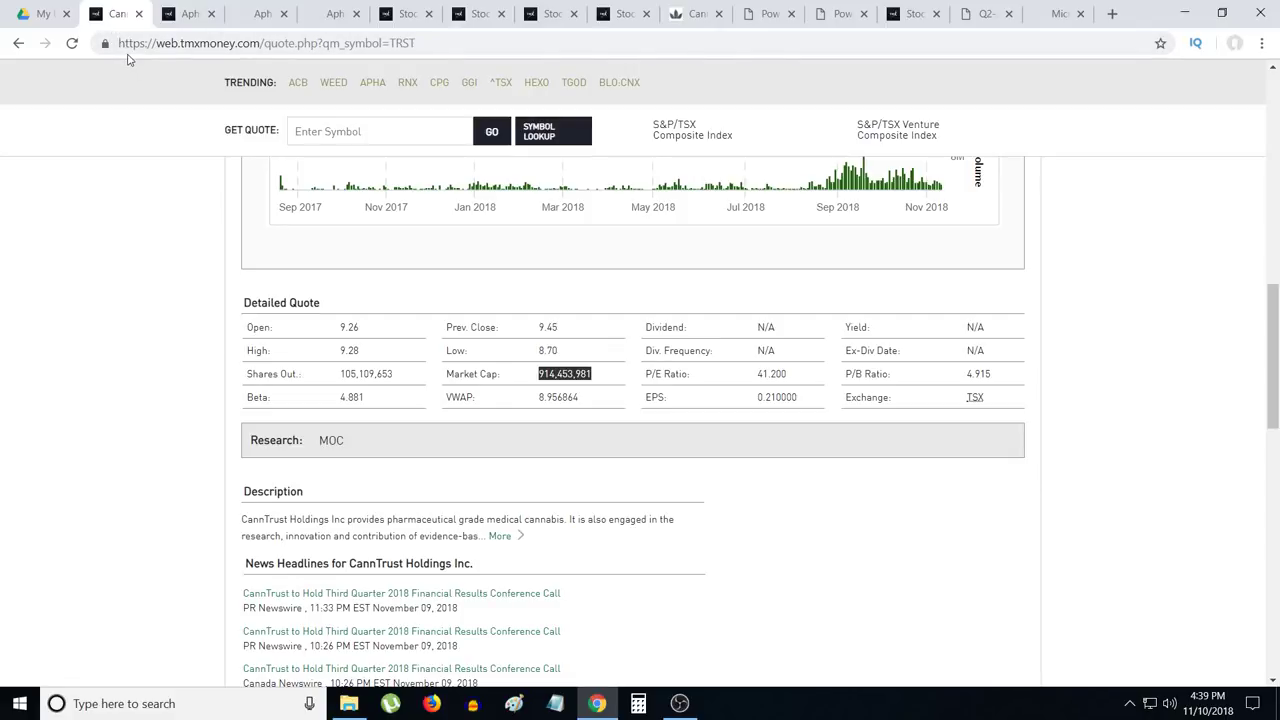
mouse_move(152, 60)
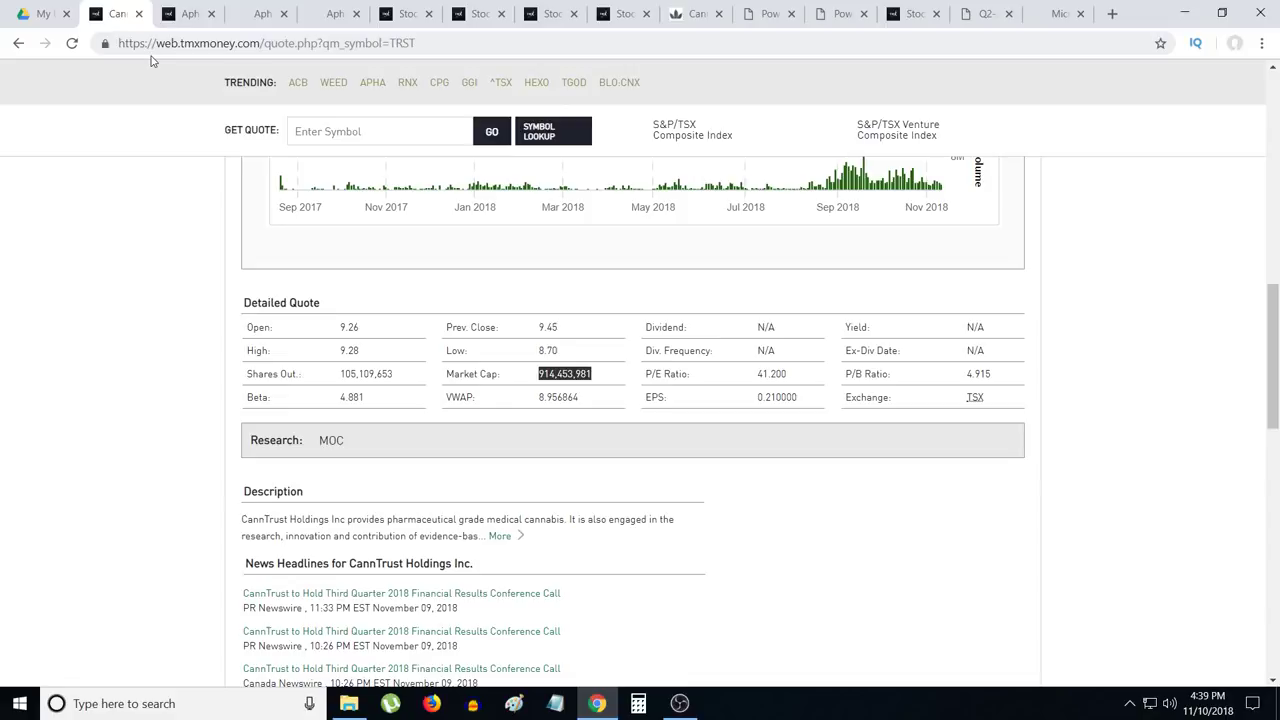
mouse_move(168, 84)
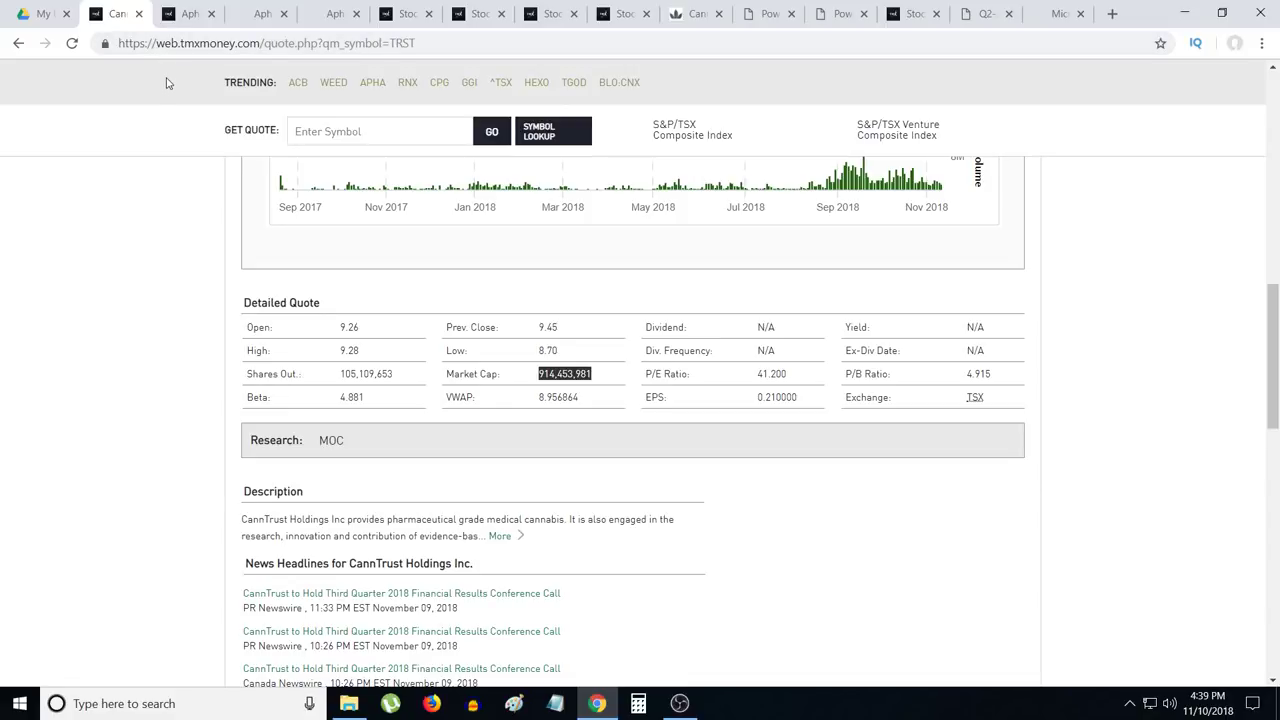
mouse_move(206, 98)
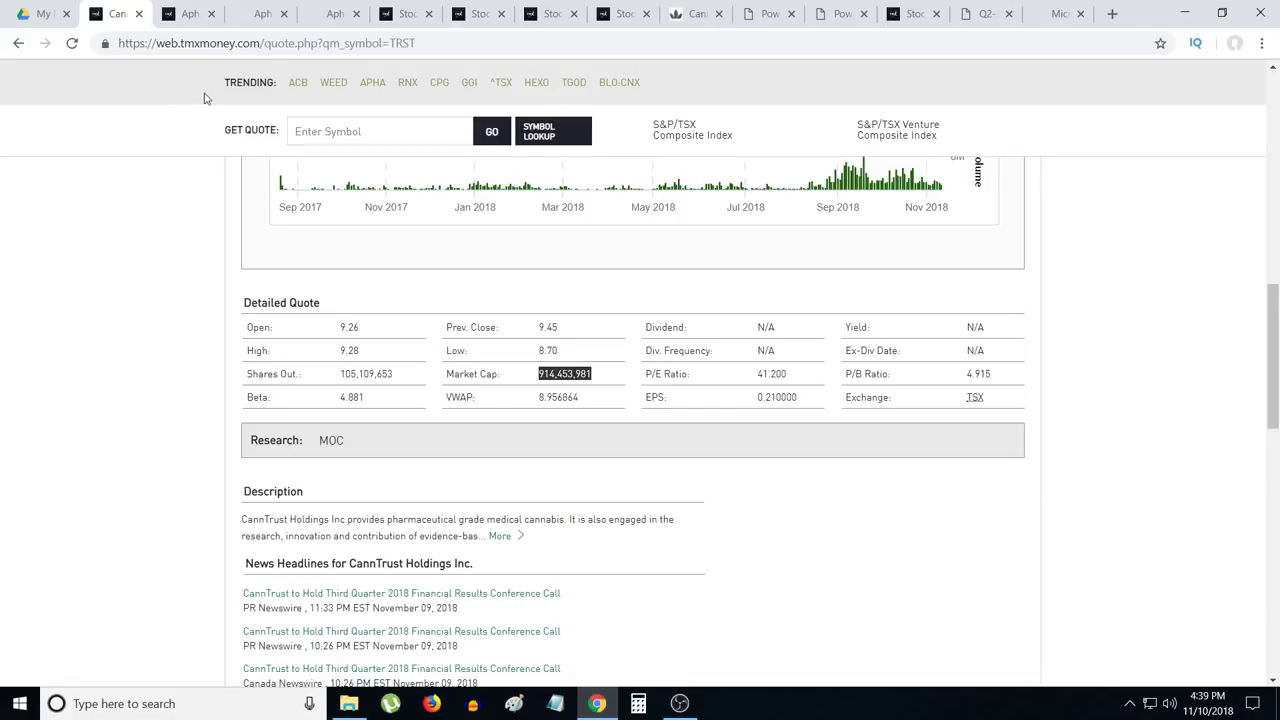
mouse_move(214, 100)
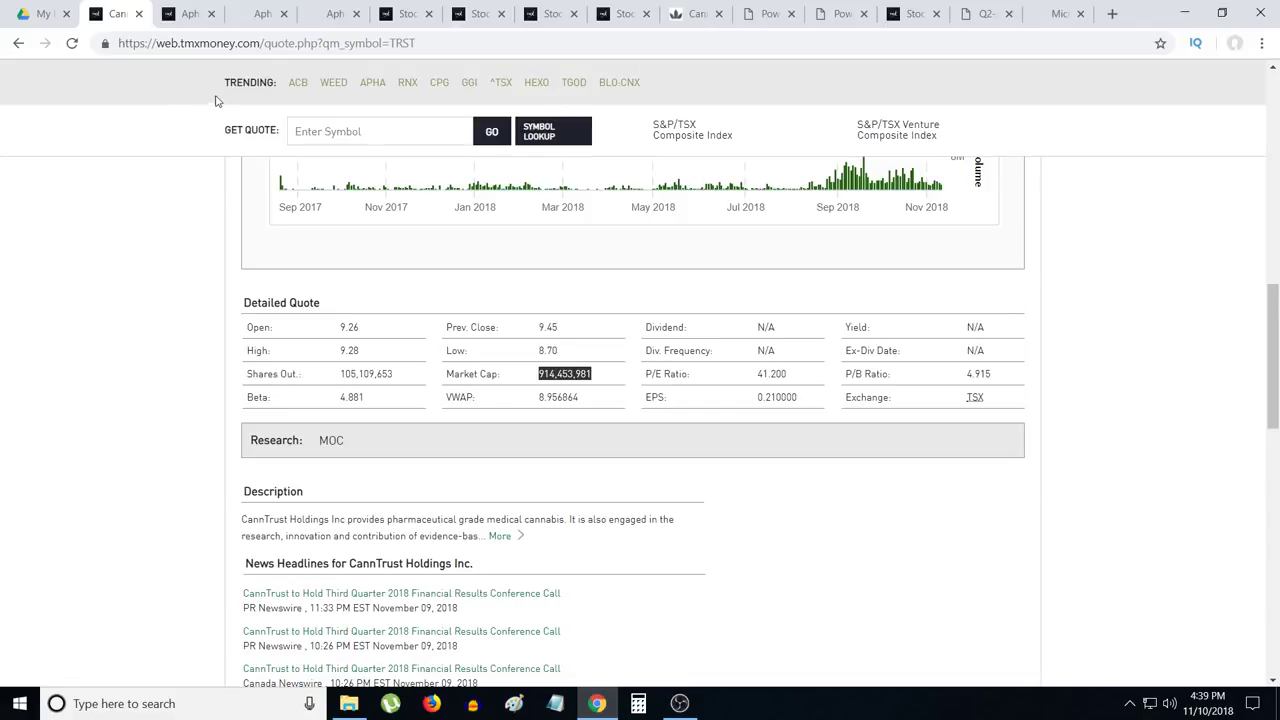
mouse_move(252, 118)
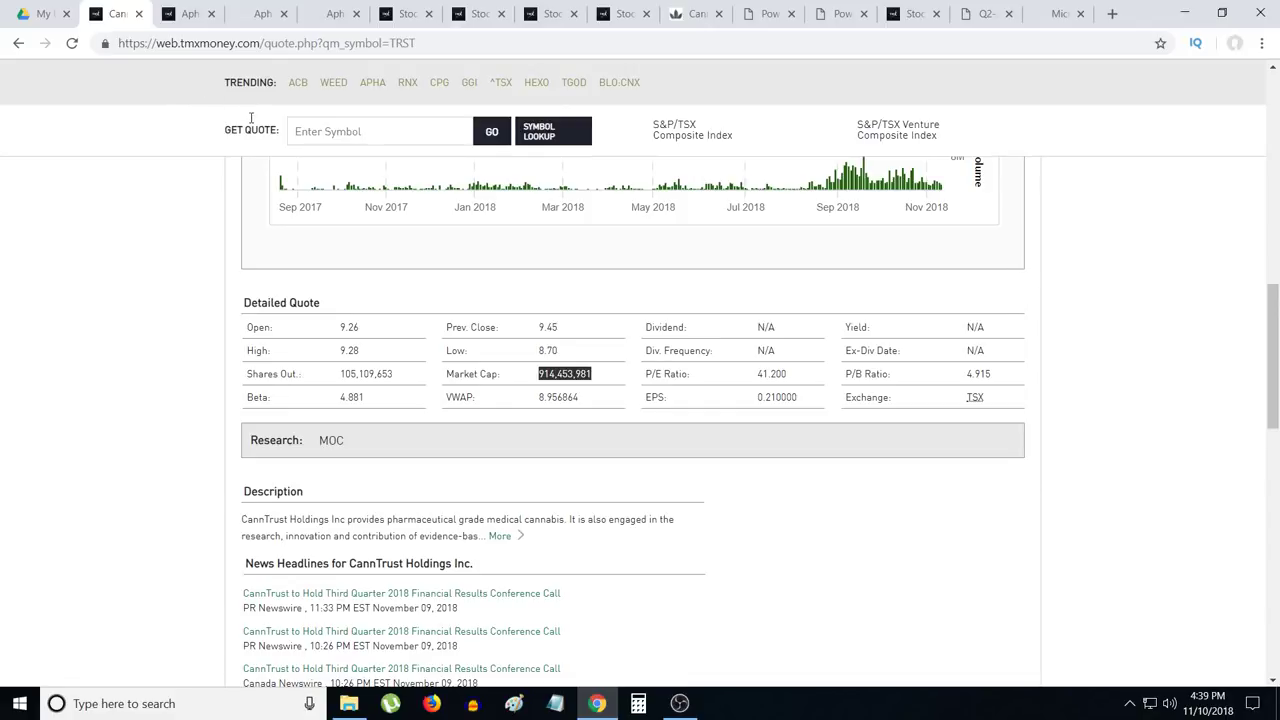
mouse_move(248, 116)
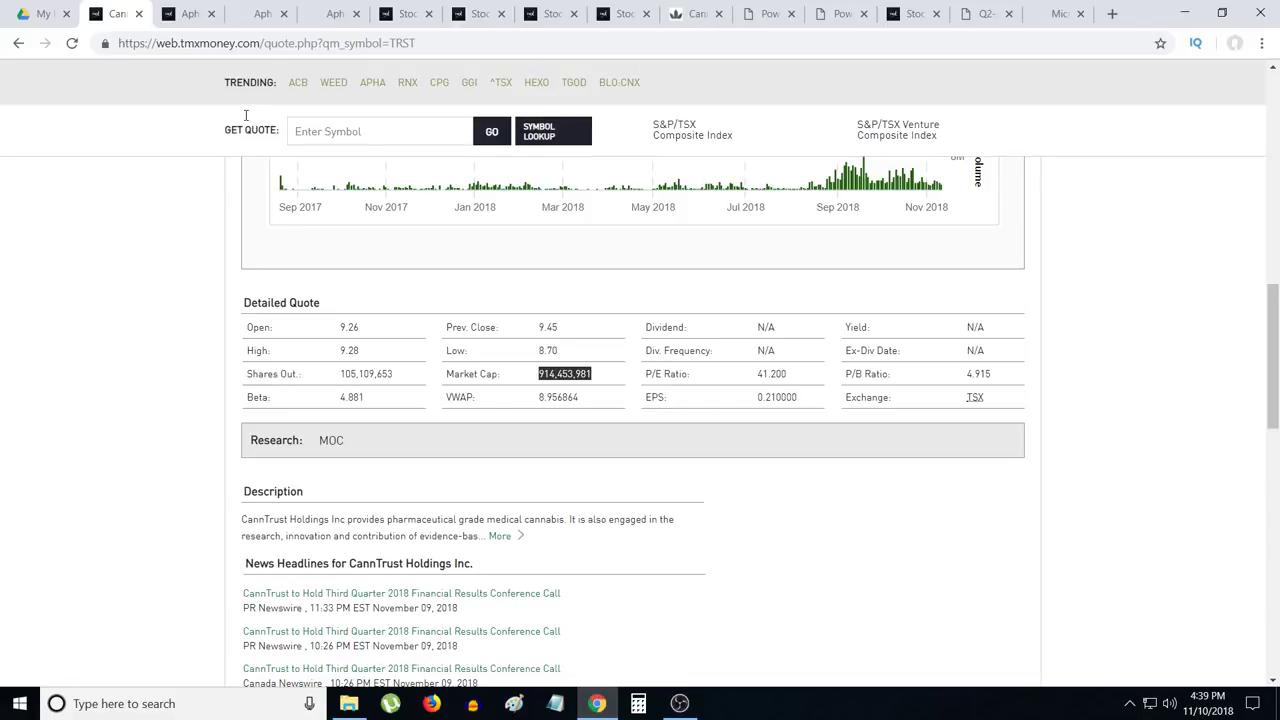
mouse_move(240, 112)
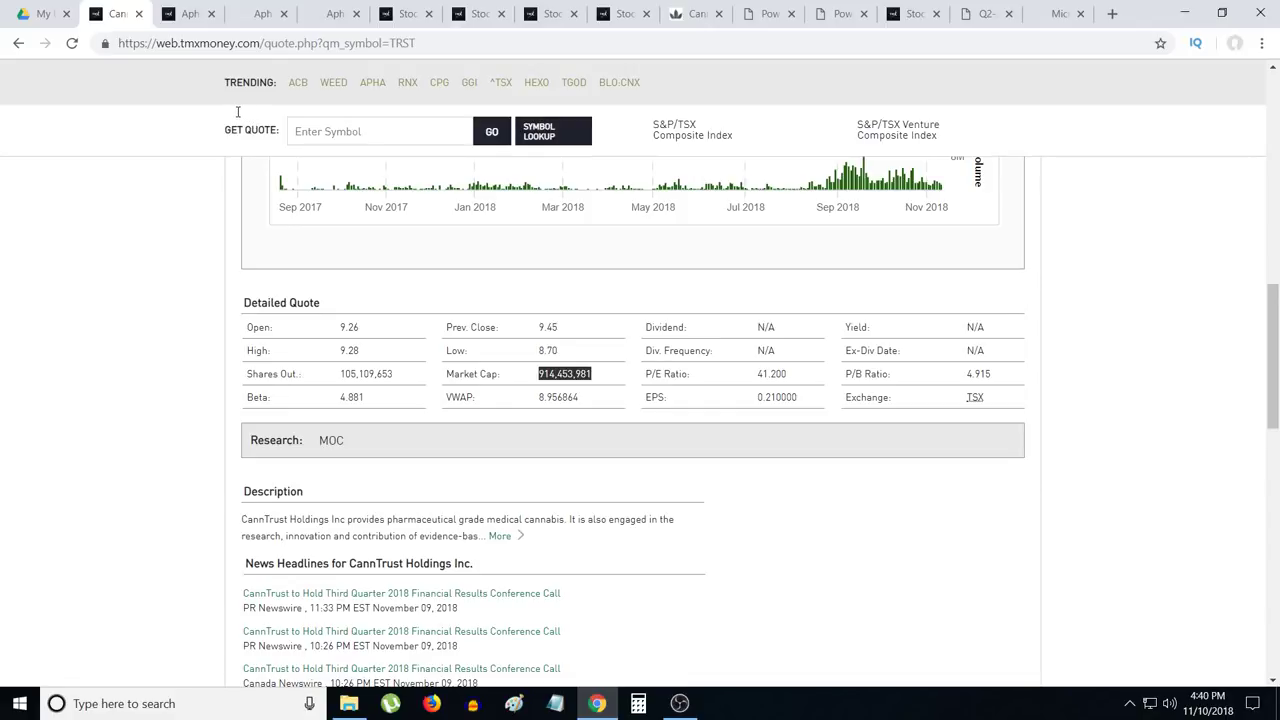
mouse_move(236, 108)
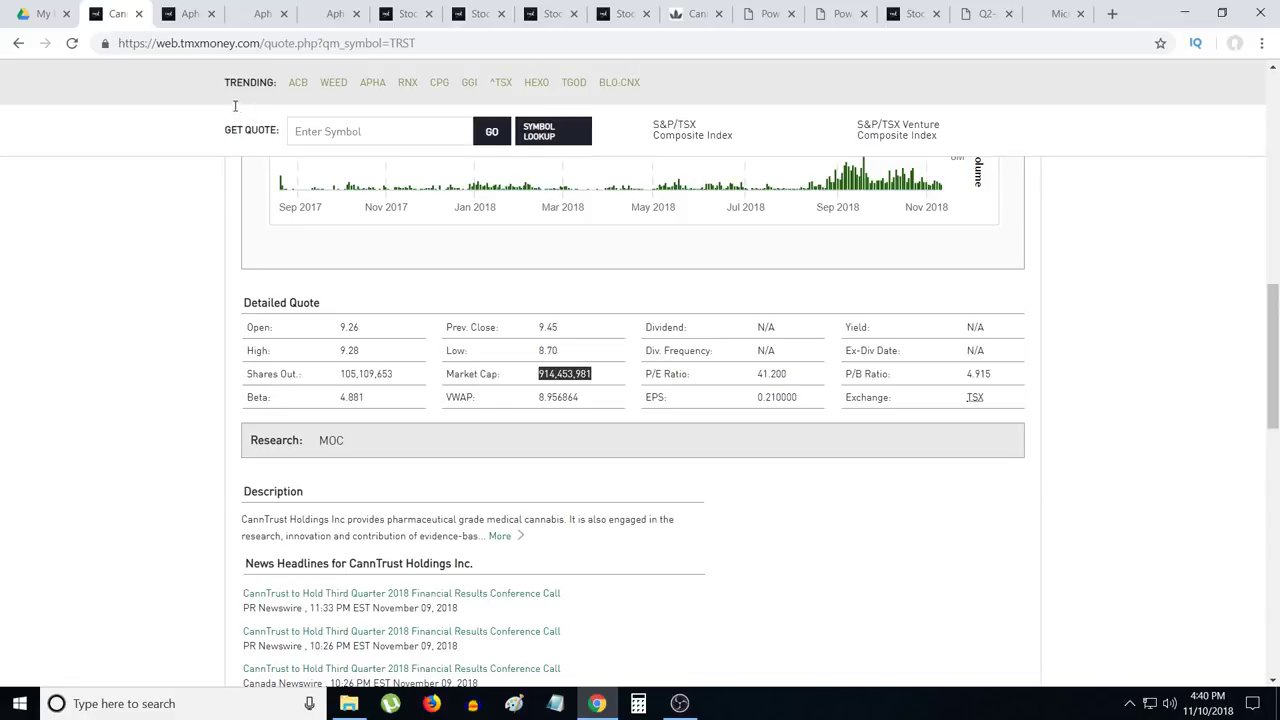
mouse_move(238, 104)
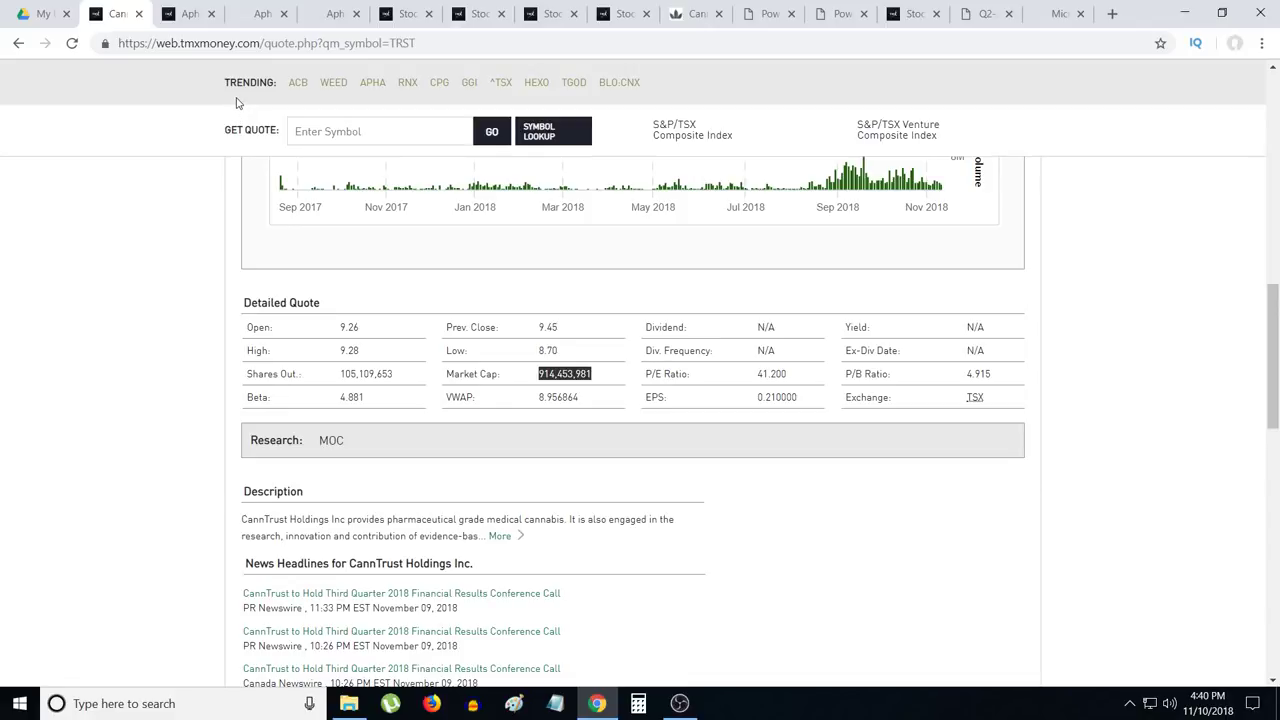
mouse_move(220, 148)
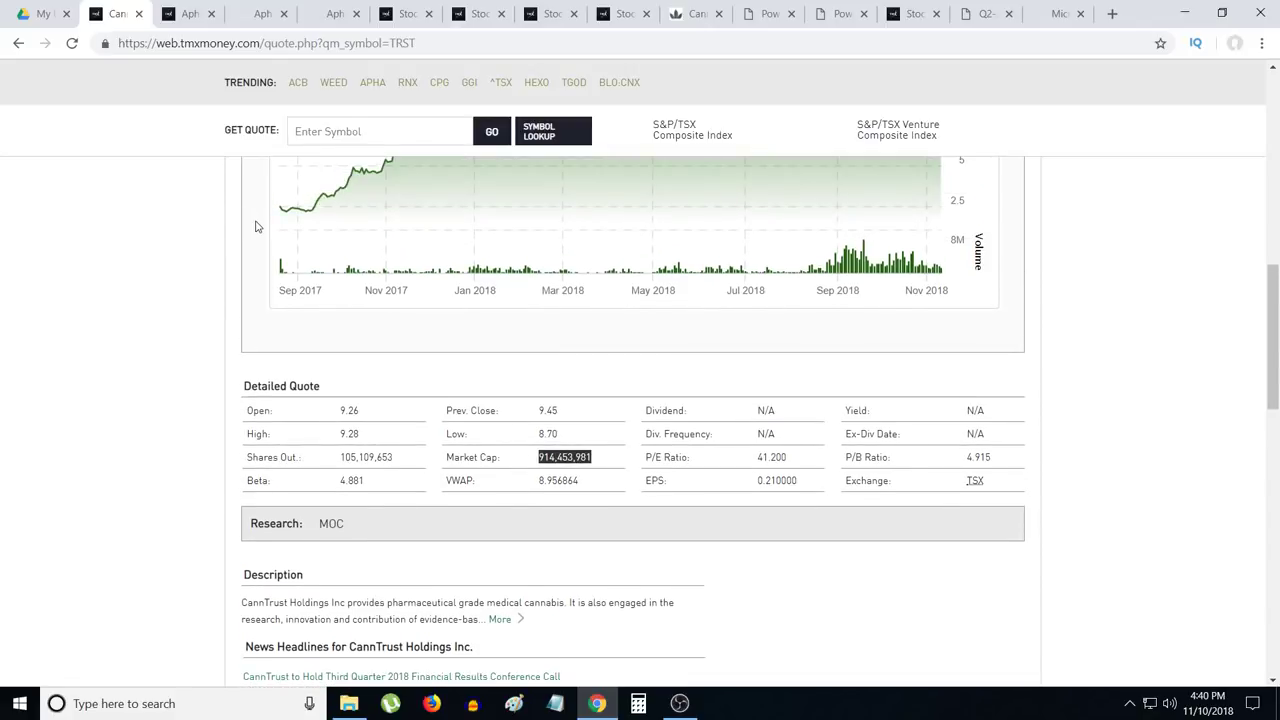
mouse_move(184, 12)
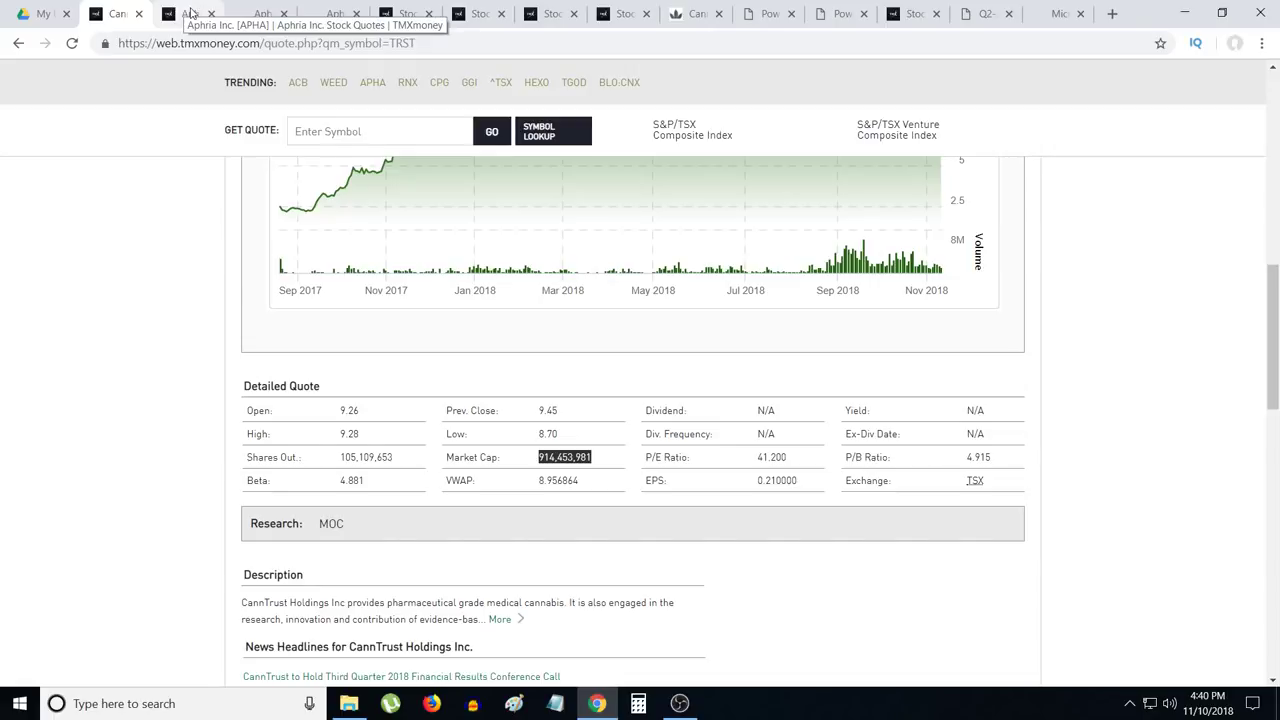
mouse_move(184, 14)
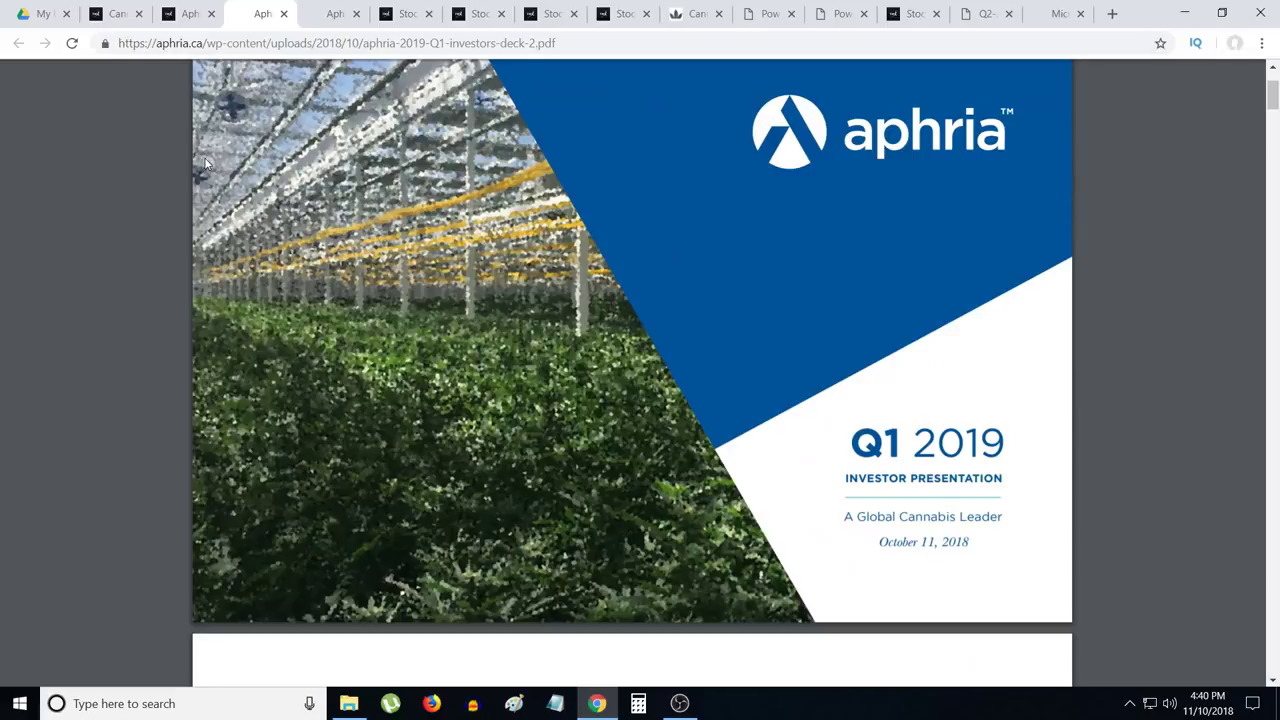
mouse_move(216, 160)
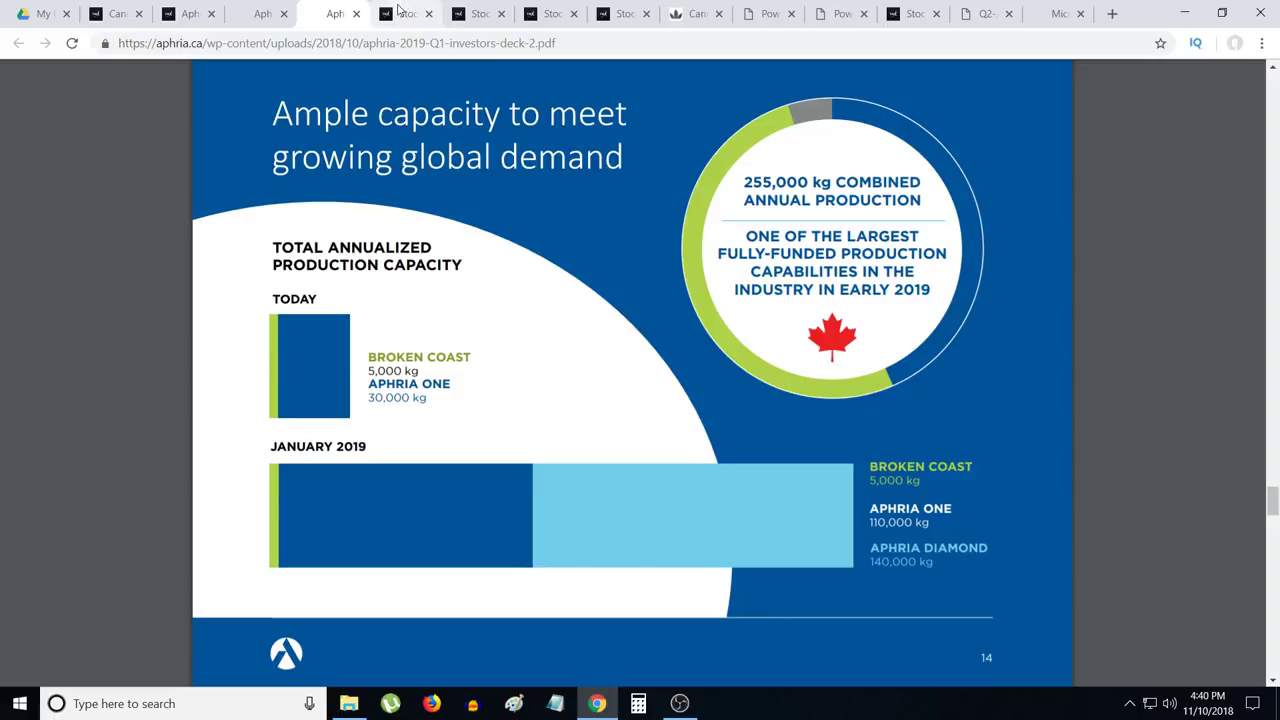
mouse_move(404, 12)
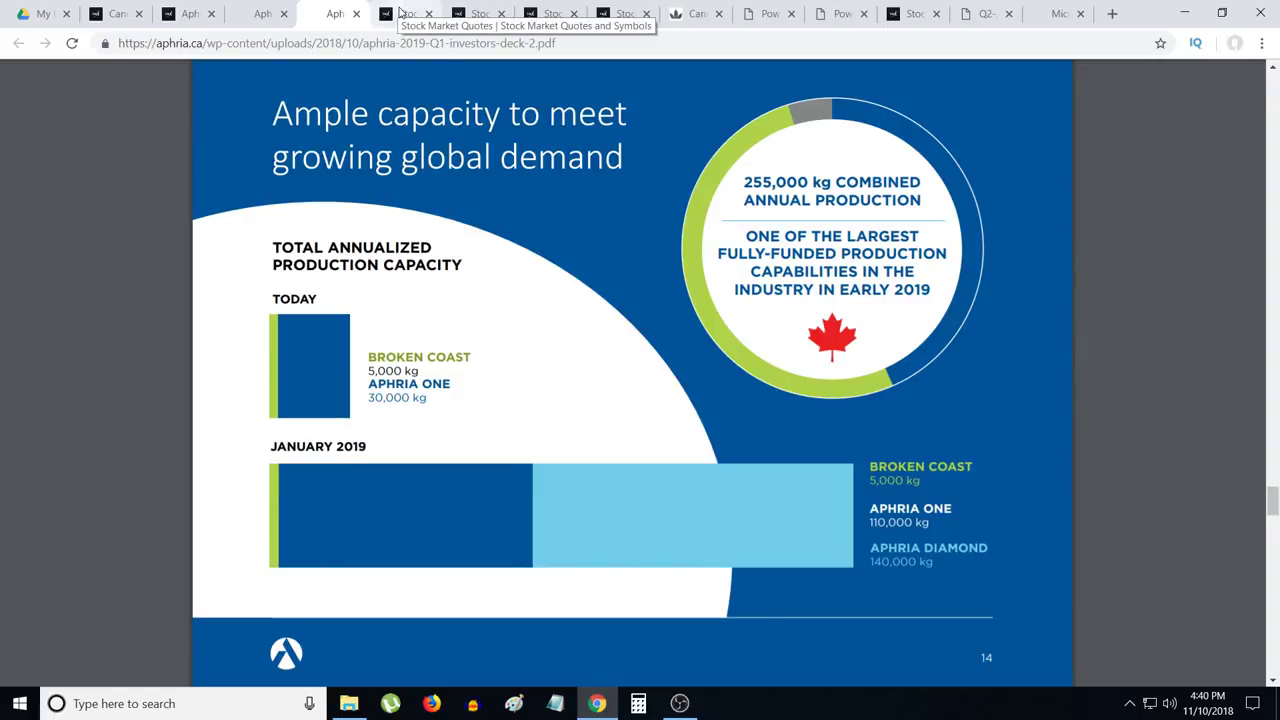
mouse_move(400, 368)
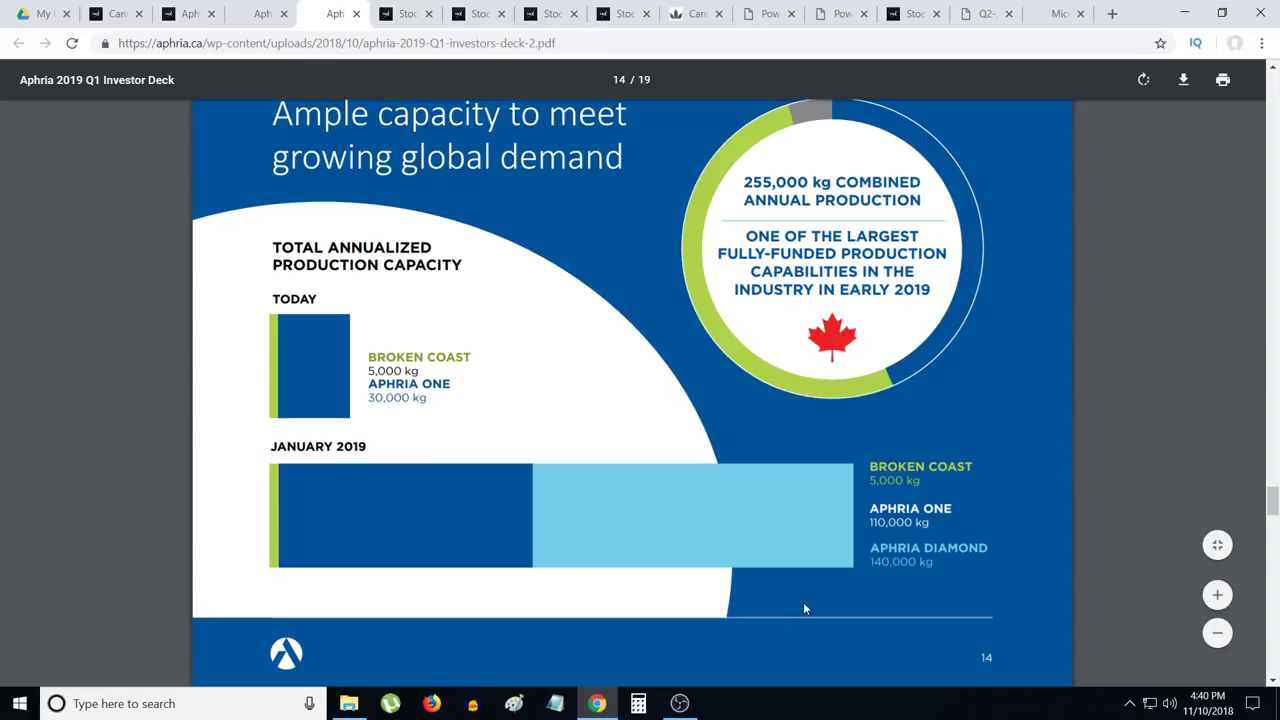
mouse_move(940, 488)
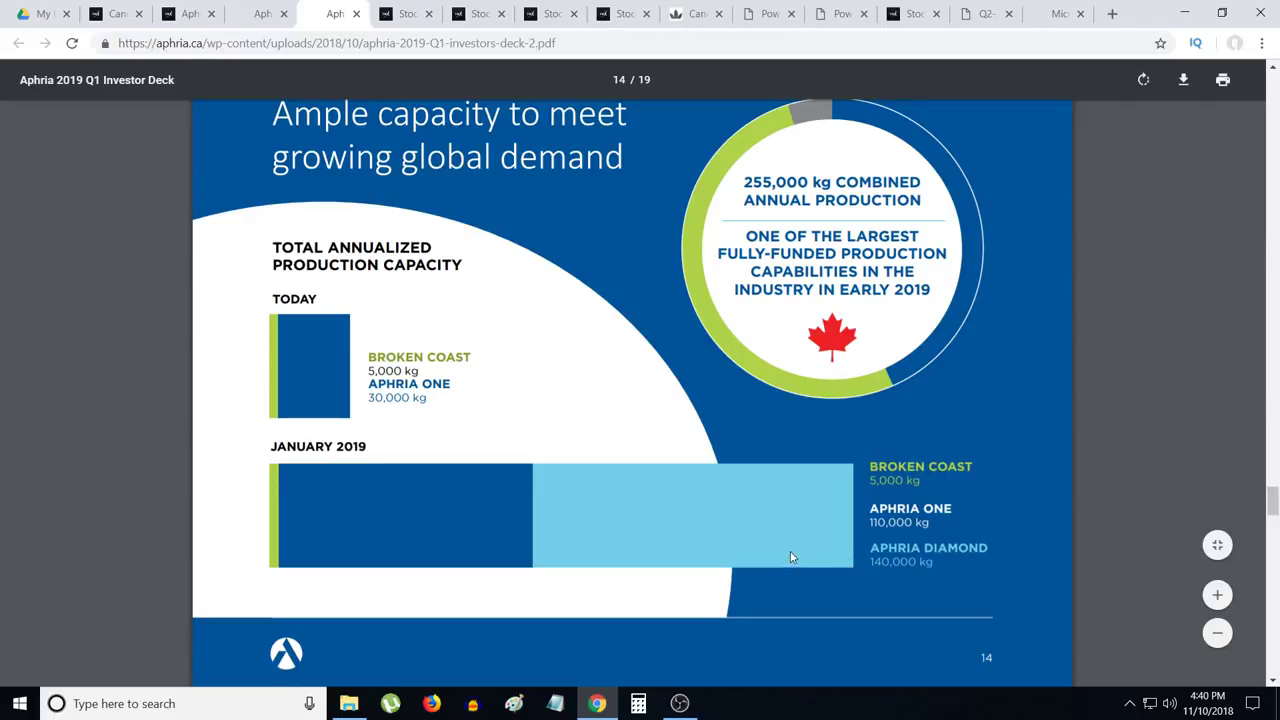
mouse_move(800, 544)
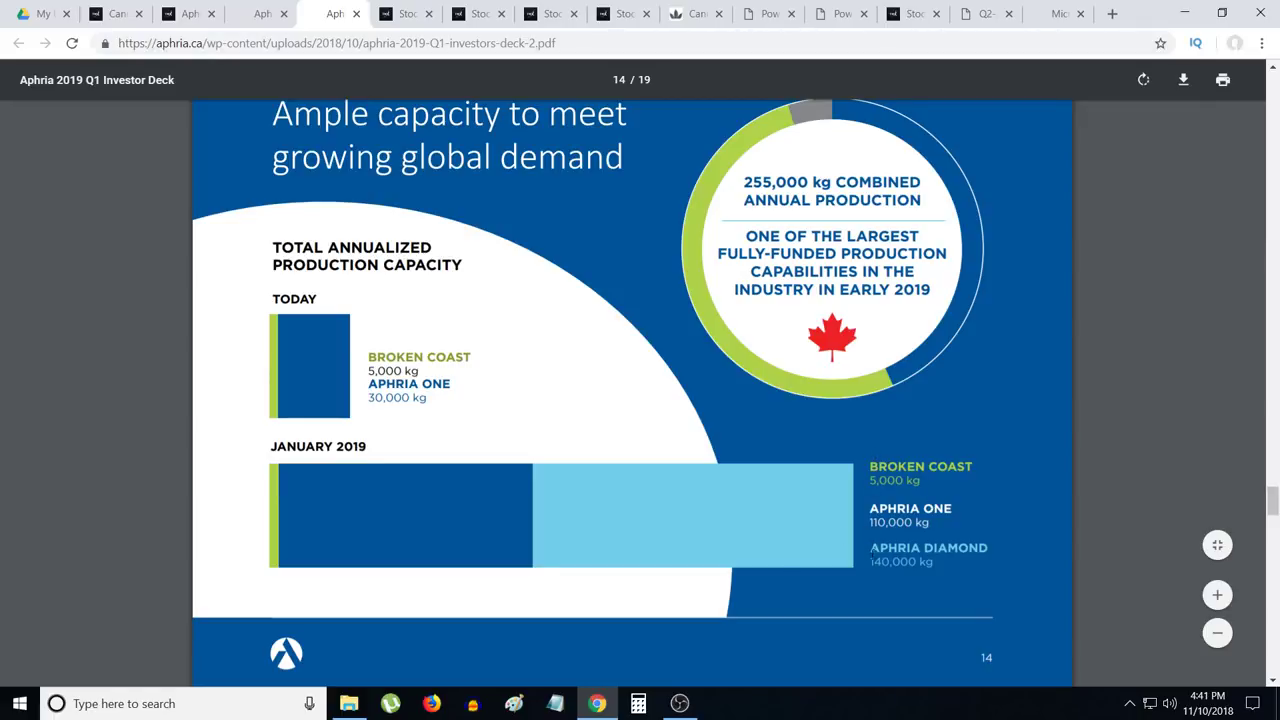
mouse_move(472, 470)
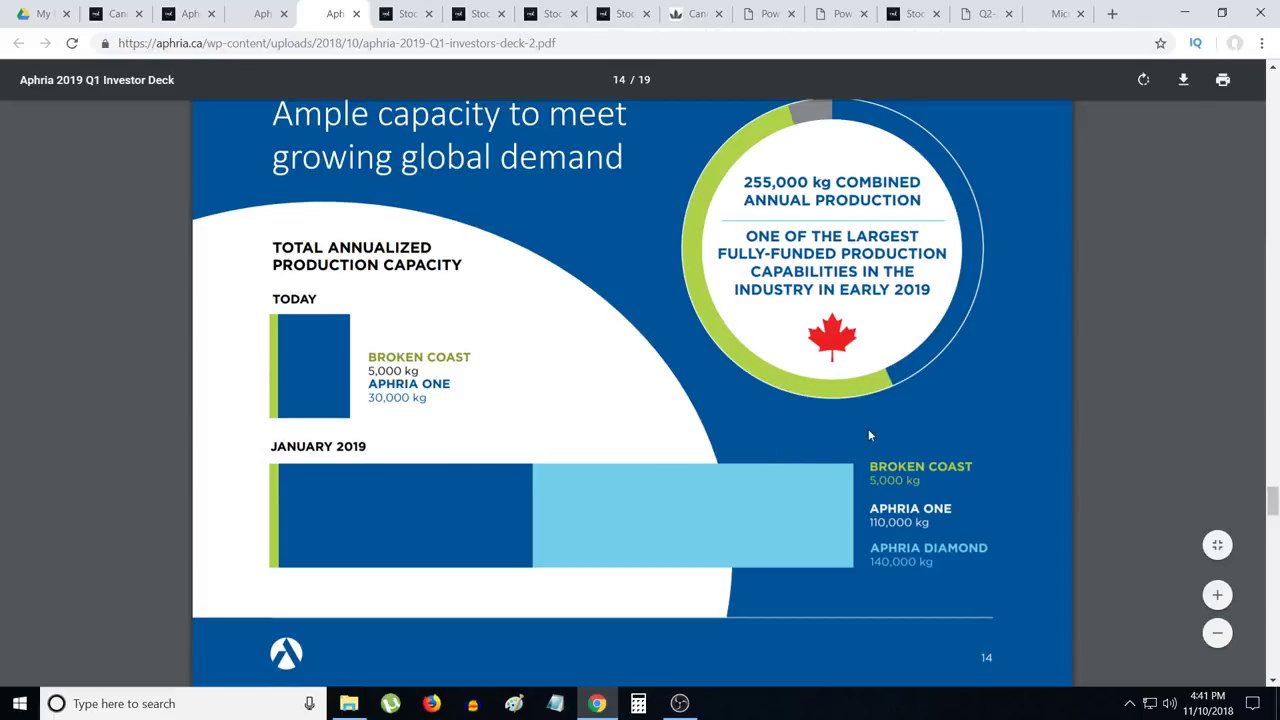
mouse_move(880, 436)
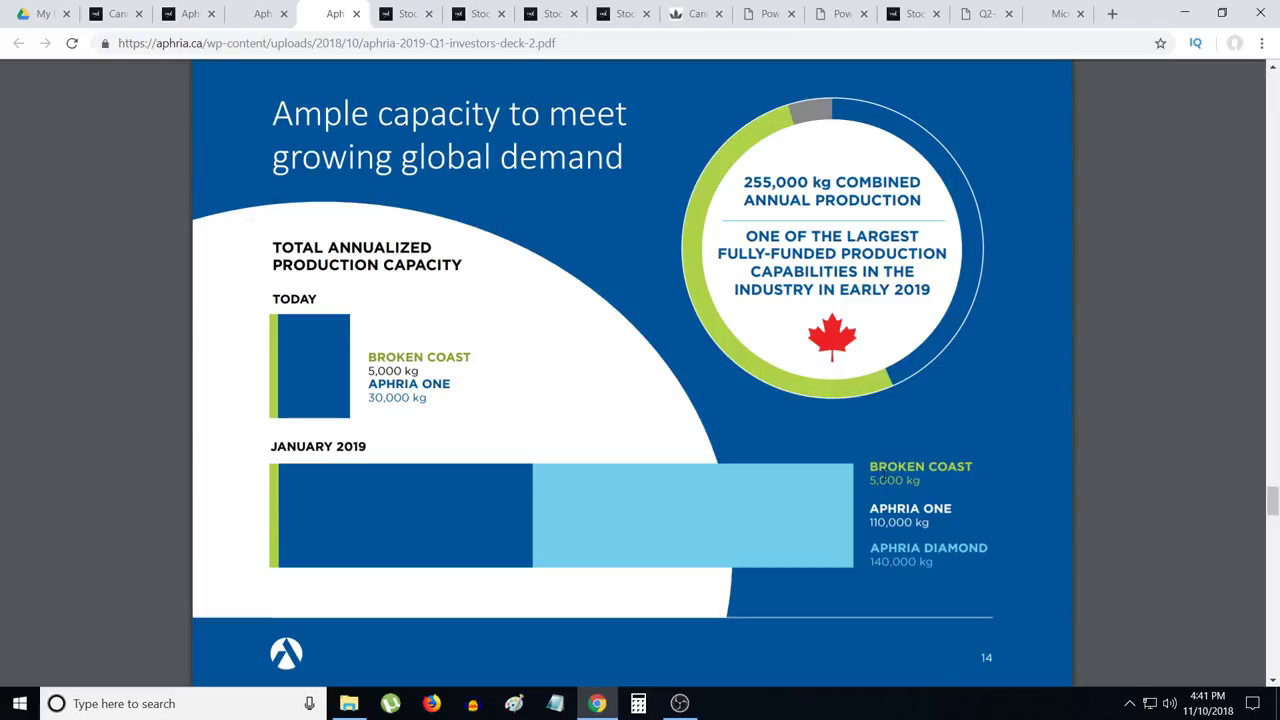
mouse_move(308, 468)
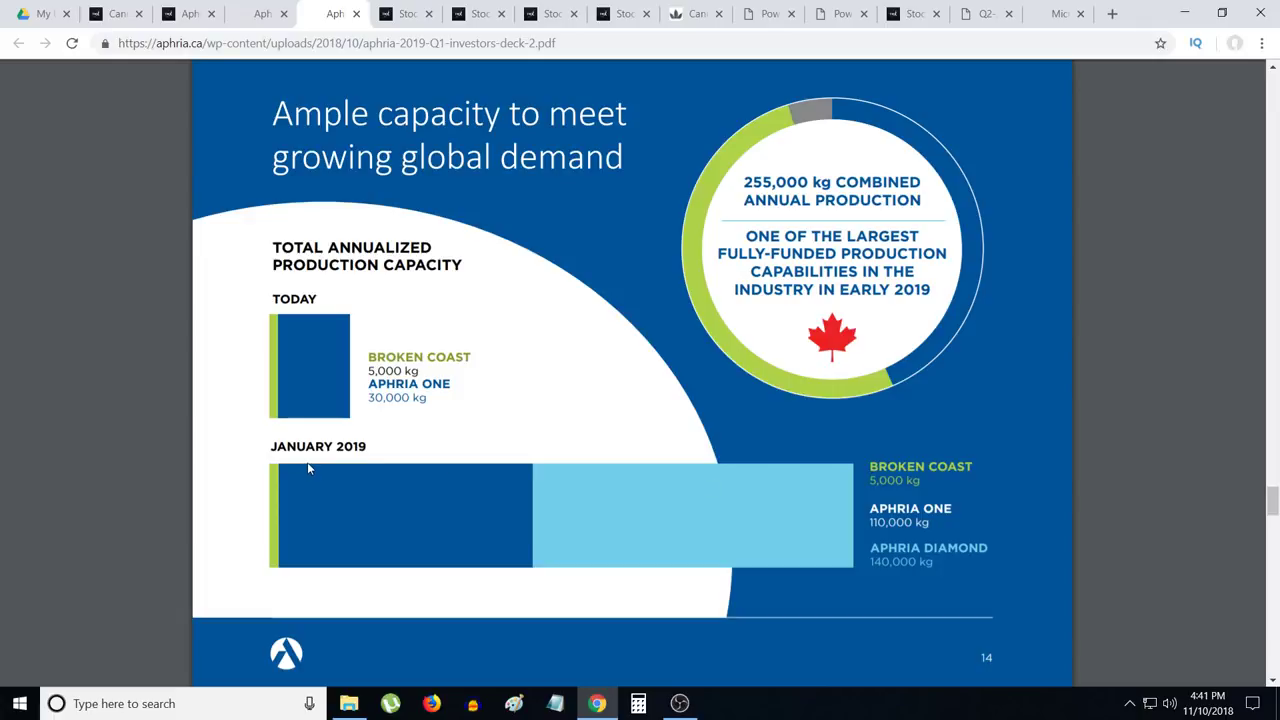
mouse_move(358, 374)
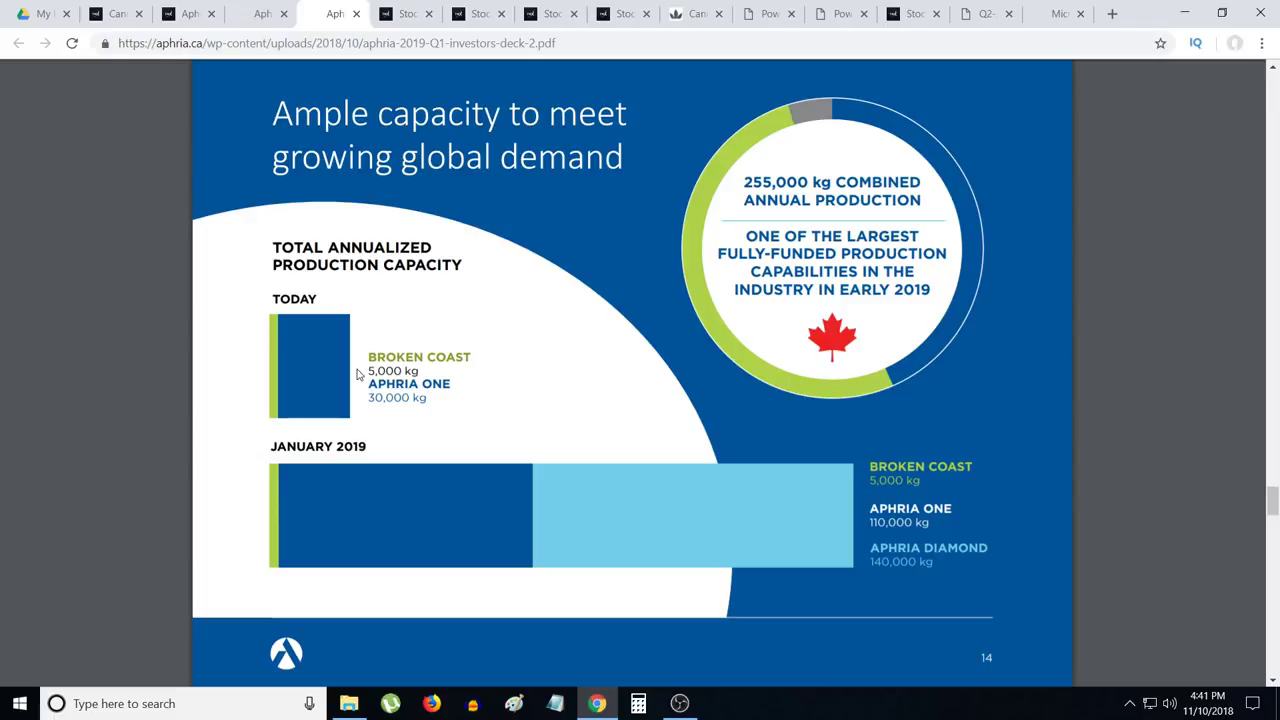
mouse_move(984, 536)
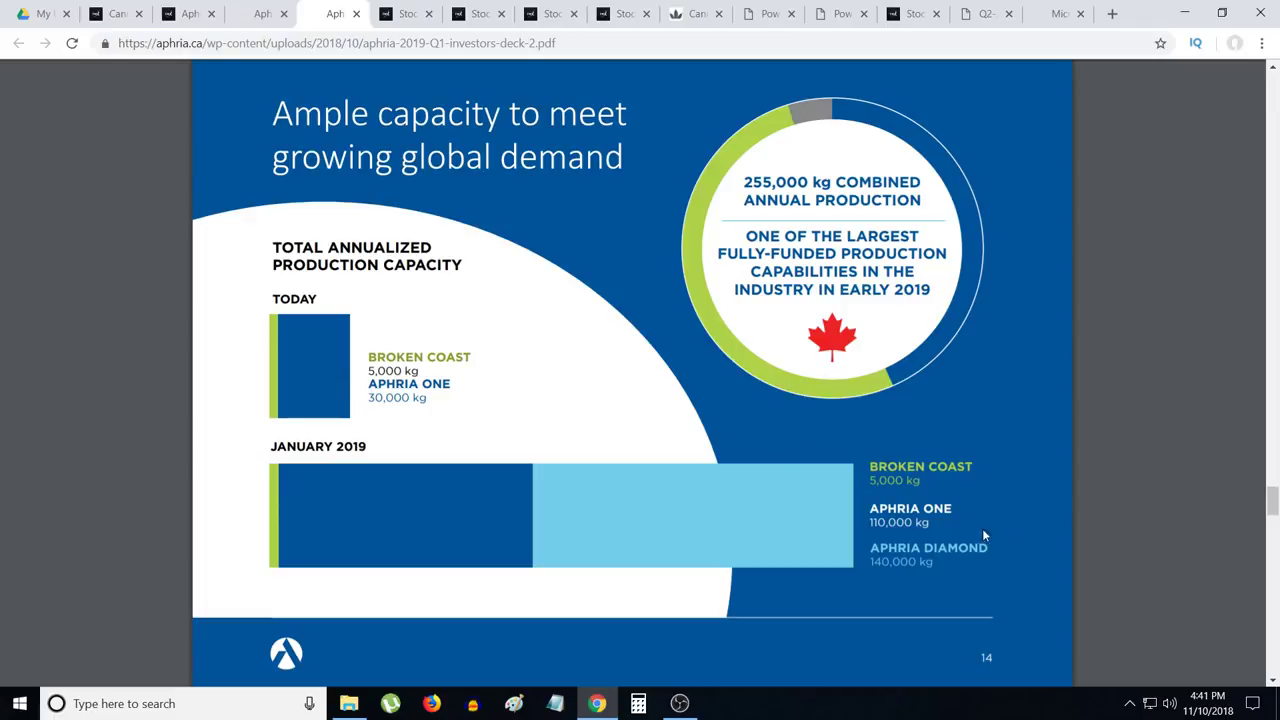
mouse_move(976, 538)
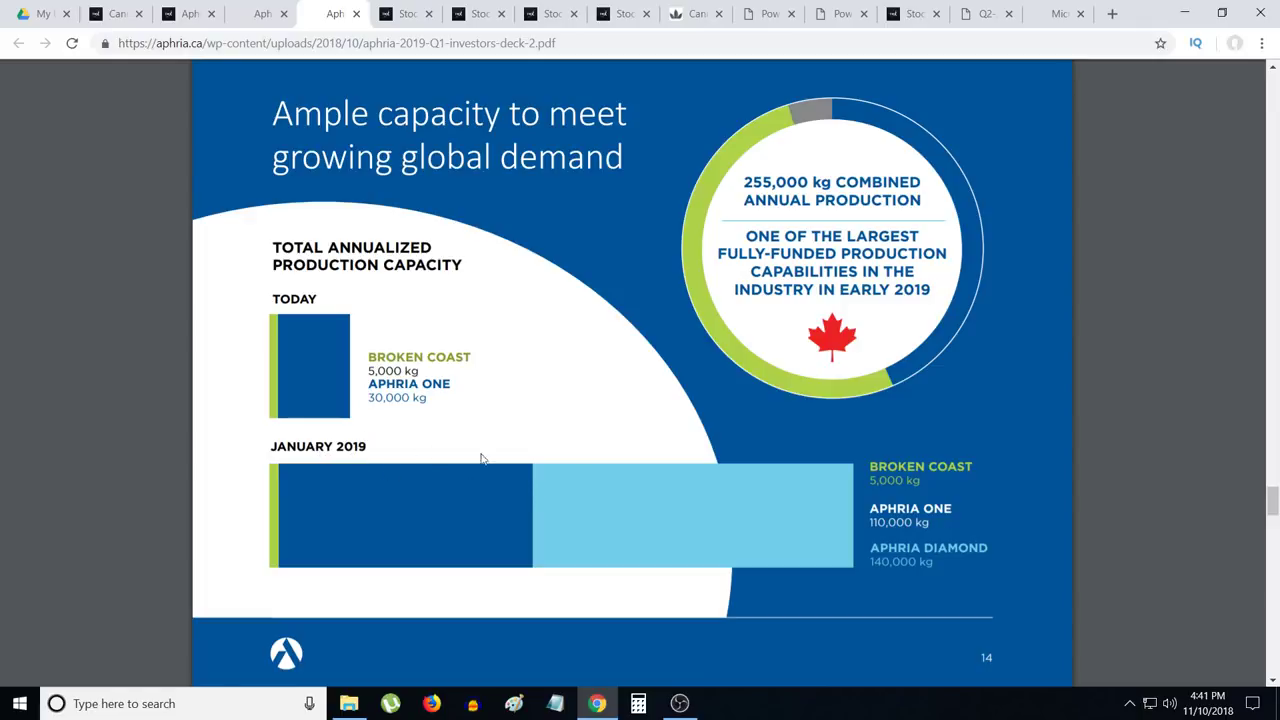
mouse_move(572, 482)
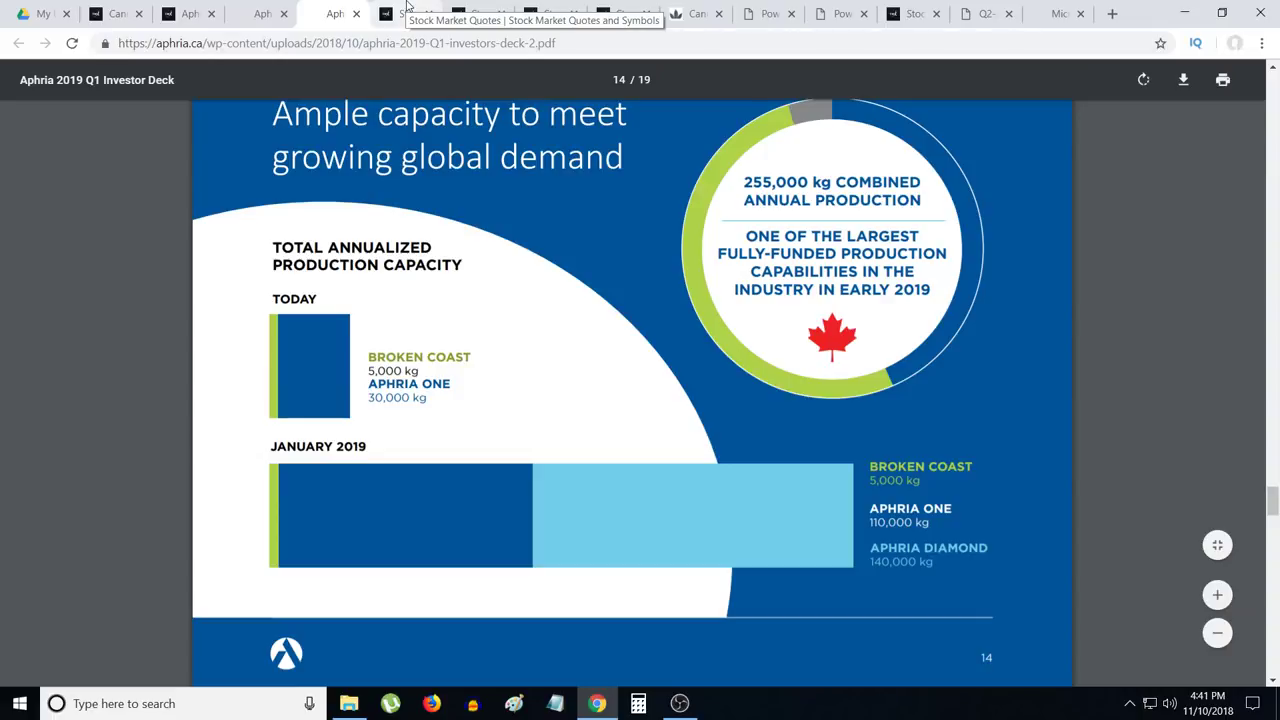
Step: Switch to the TMX Money tab with CannTrust's Perpetual Harvest Facility article
left_click(404, 12)
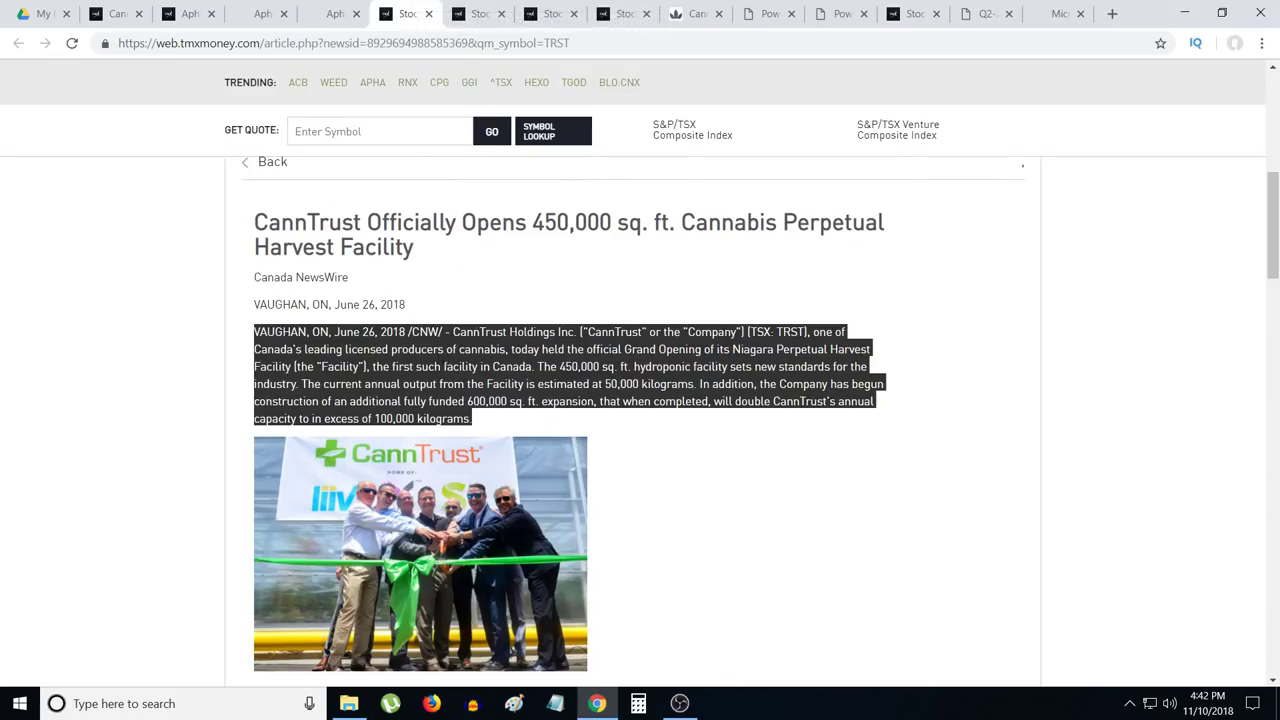
mouse_move(332, 308)
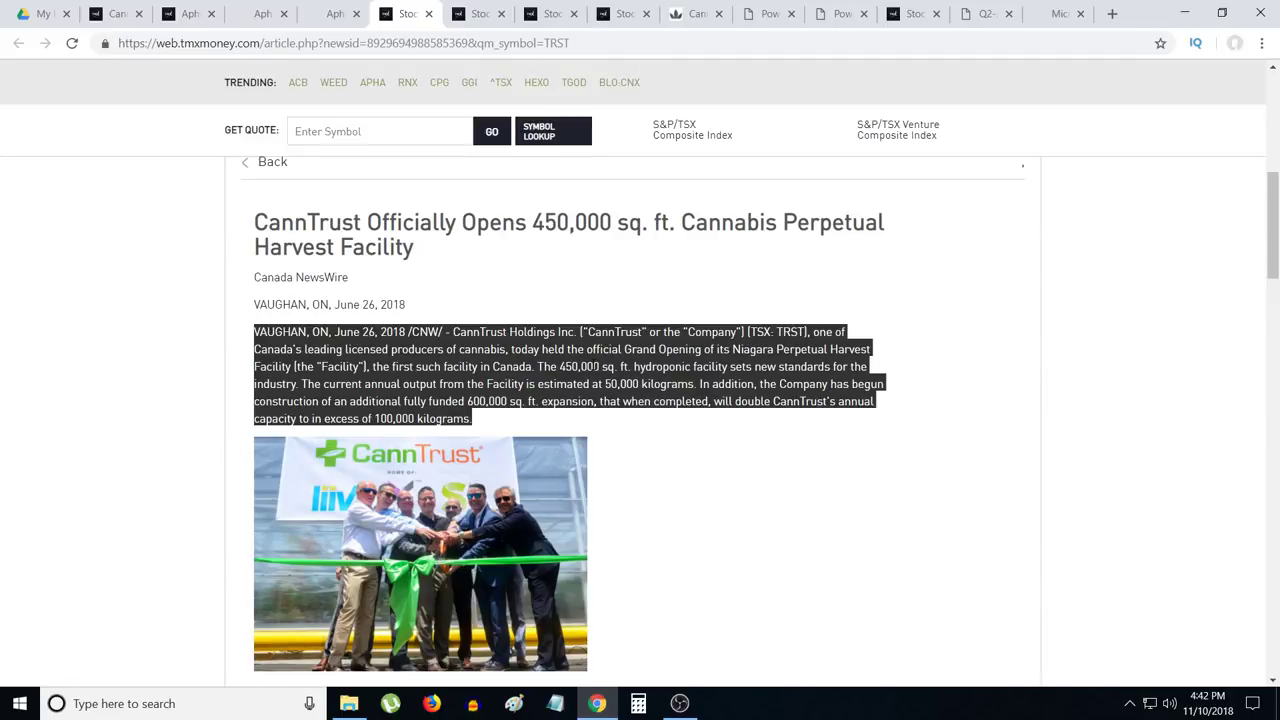
mouse_move(592, 366)
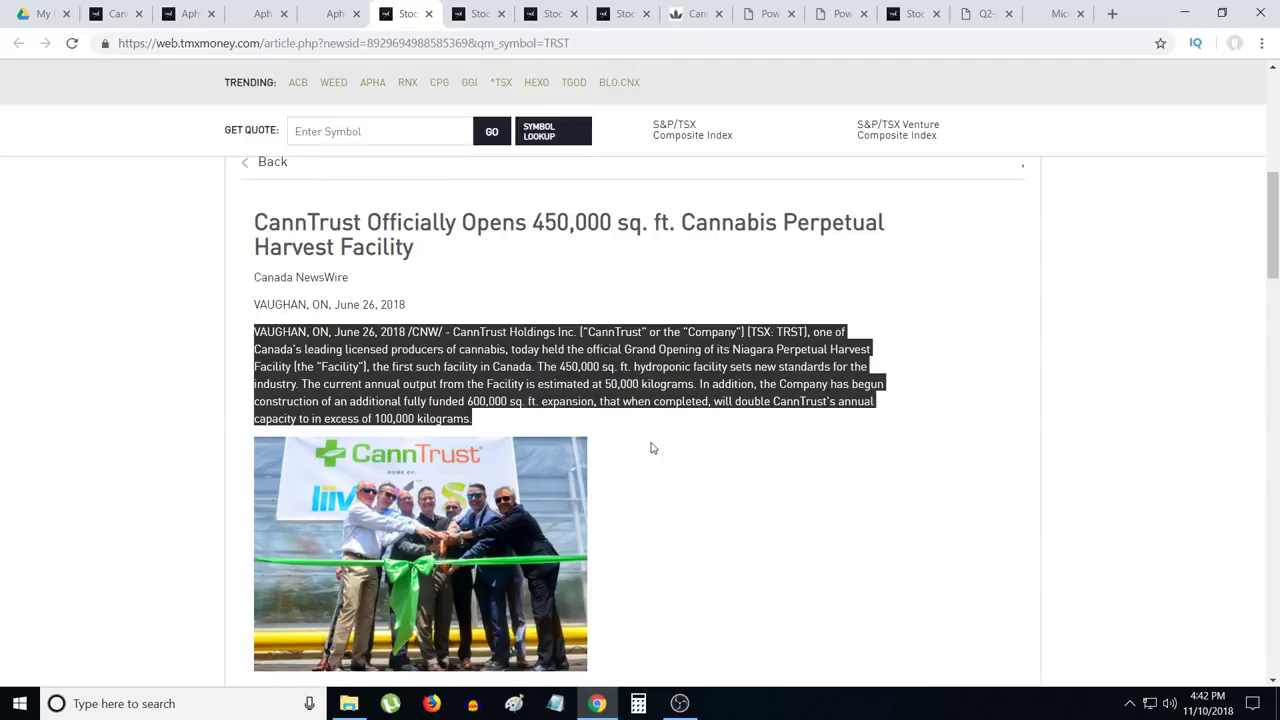
mouse_move(644, 444)
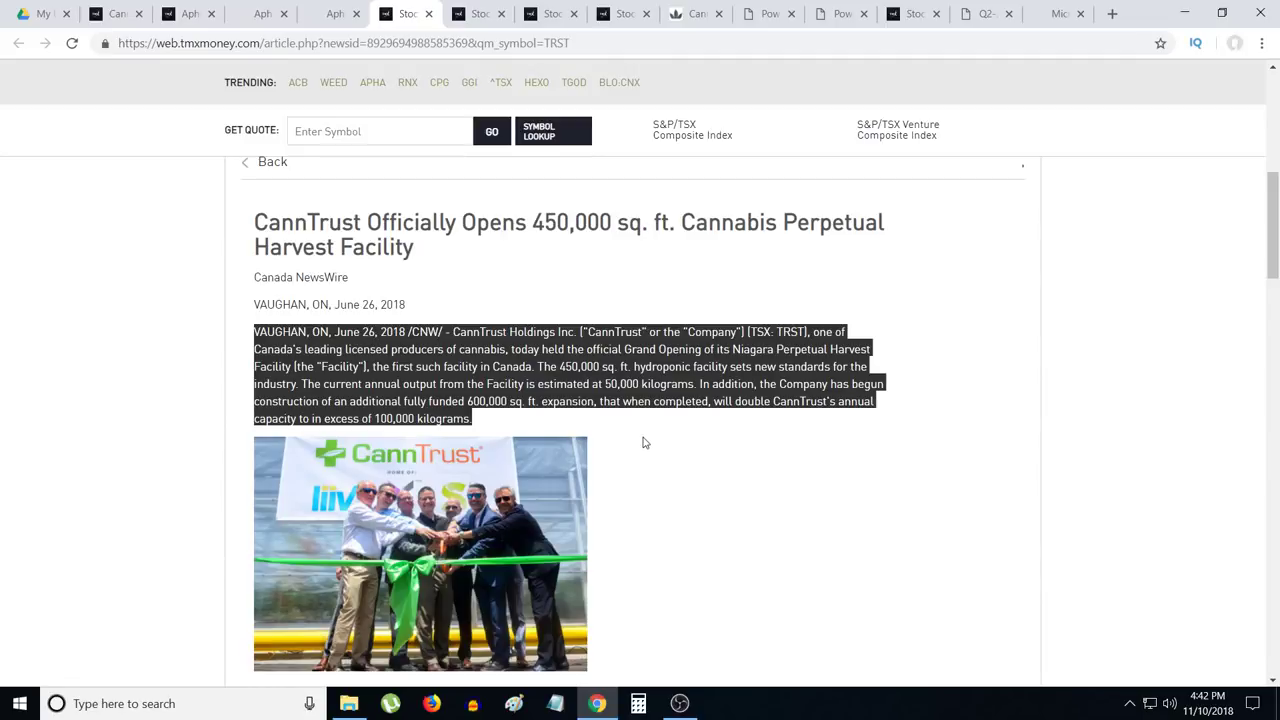
mouse_move(490, 12)
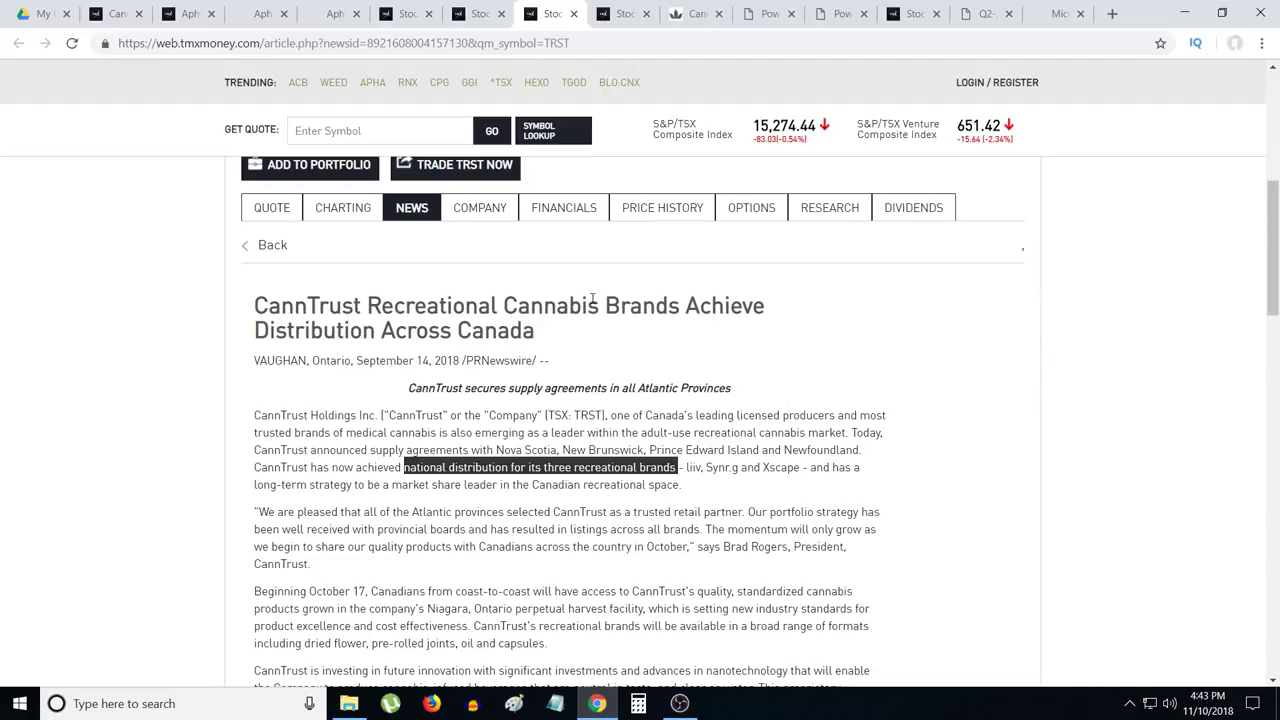
mouse_move(742, 292)
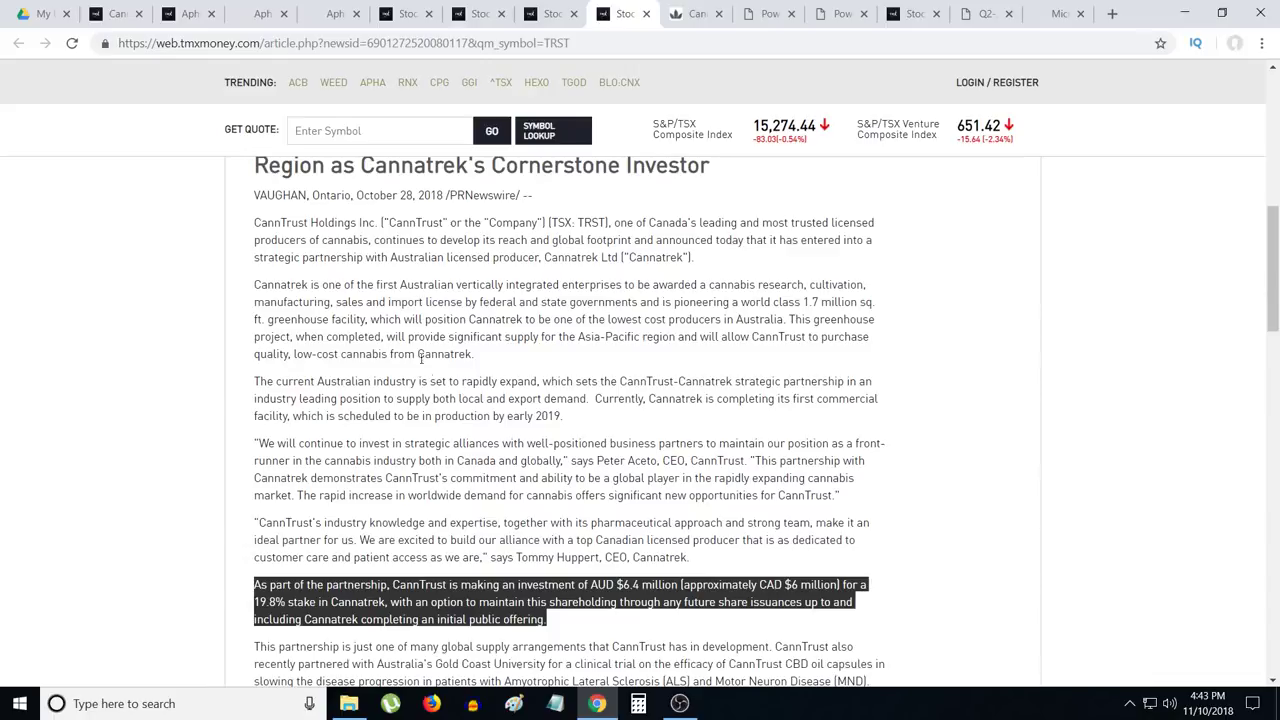
mouse_move(484, 414)
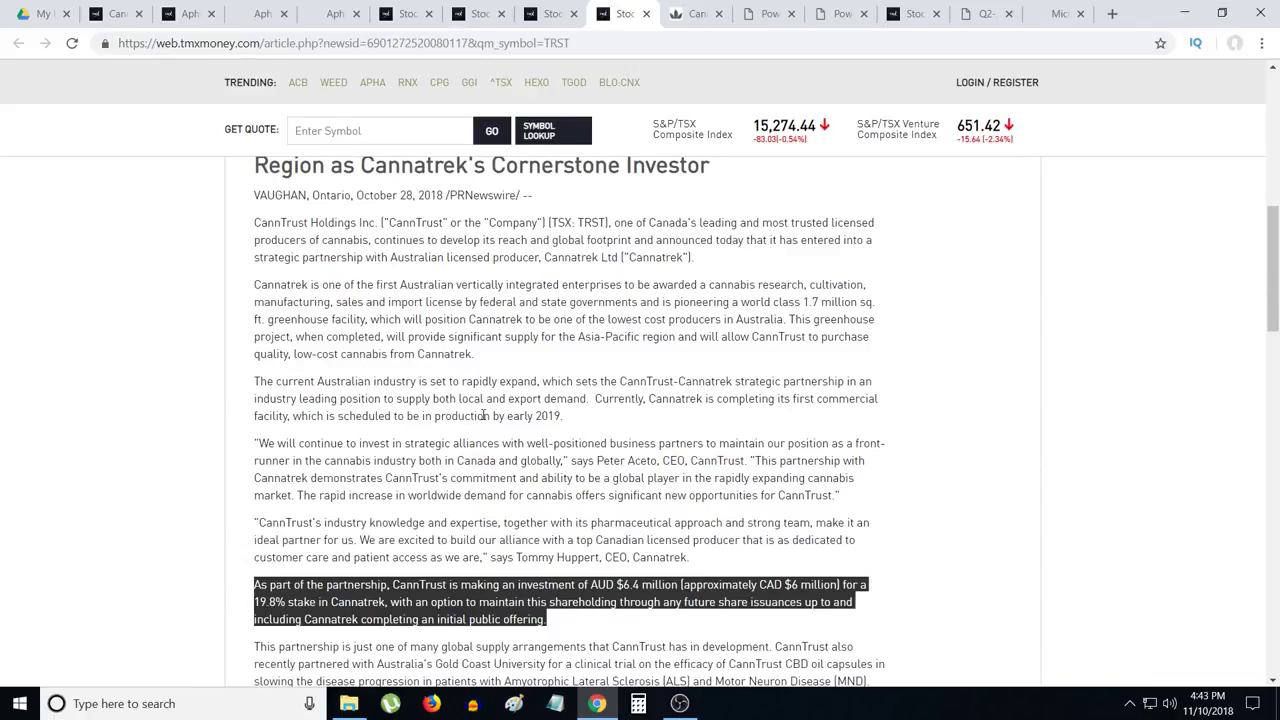
Step: Read through the CannTrust–Cannatrek Asia-Pacific investment press release
scroll("down", 3)
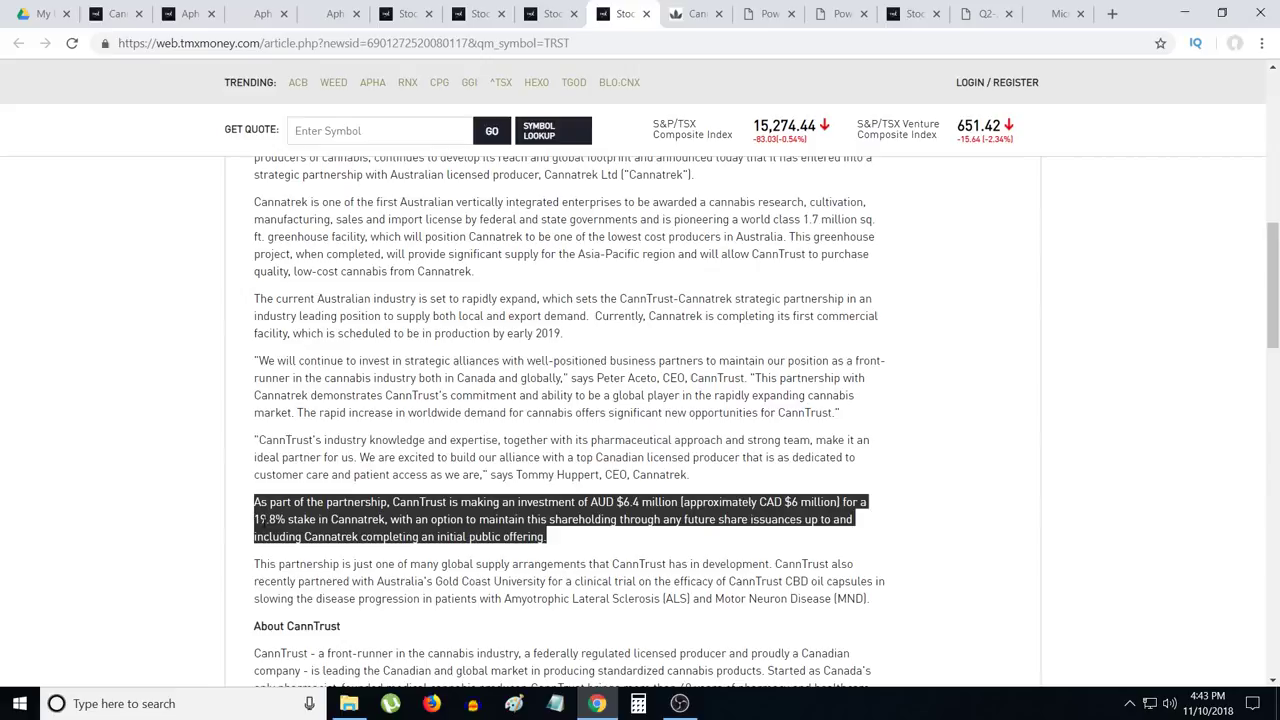
mouse_move(580, 280)
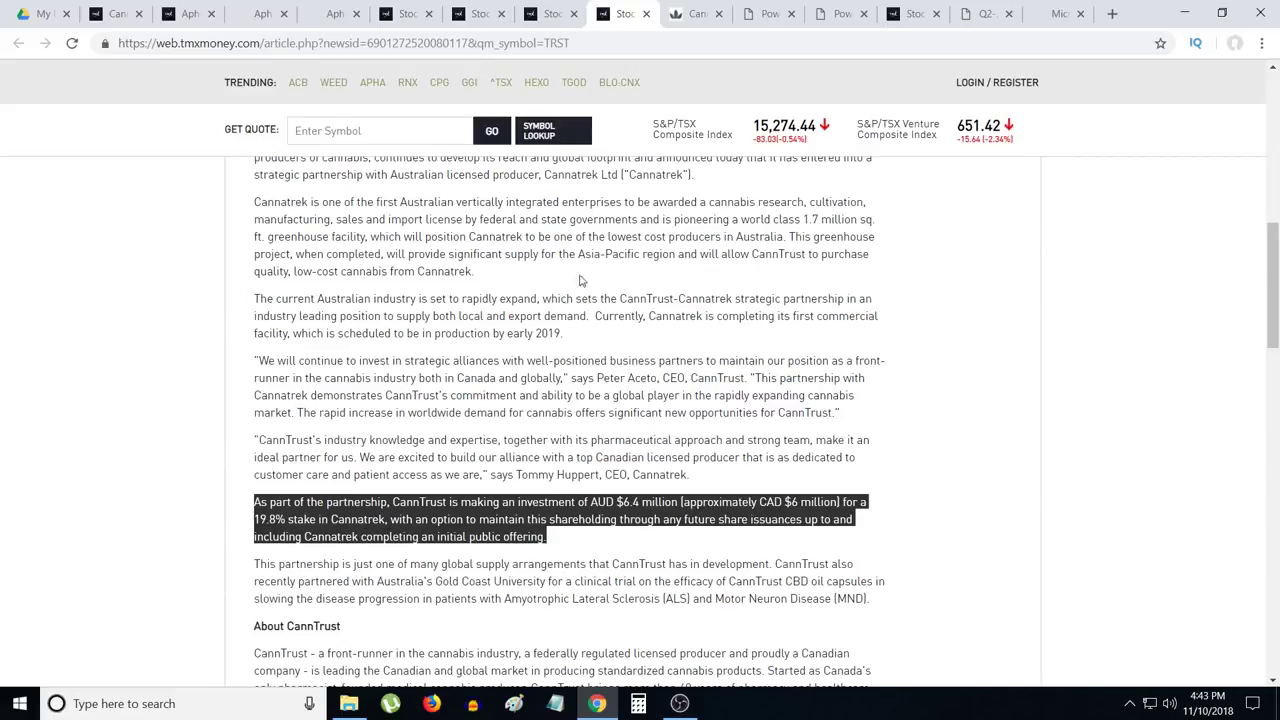
mouse_move(816, 220)
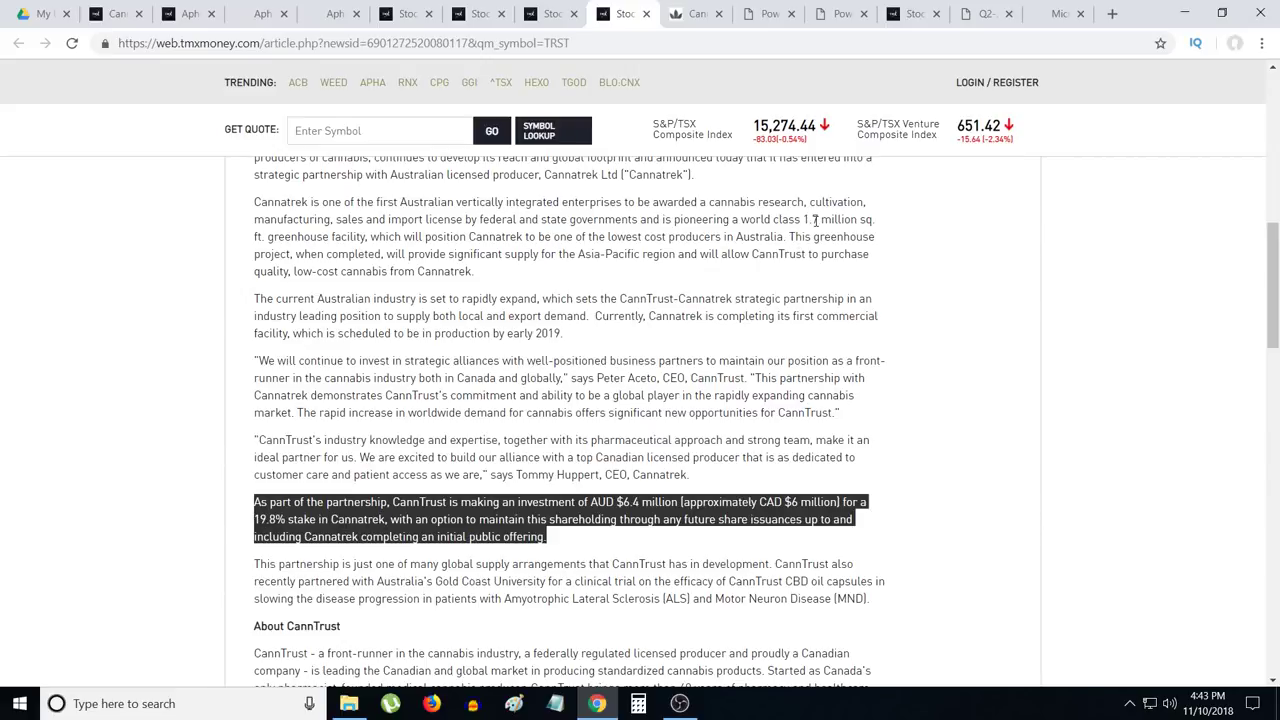
scroll("up", 3)
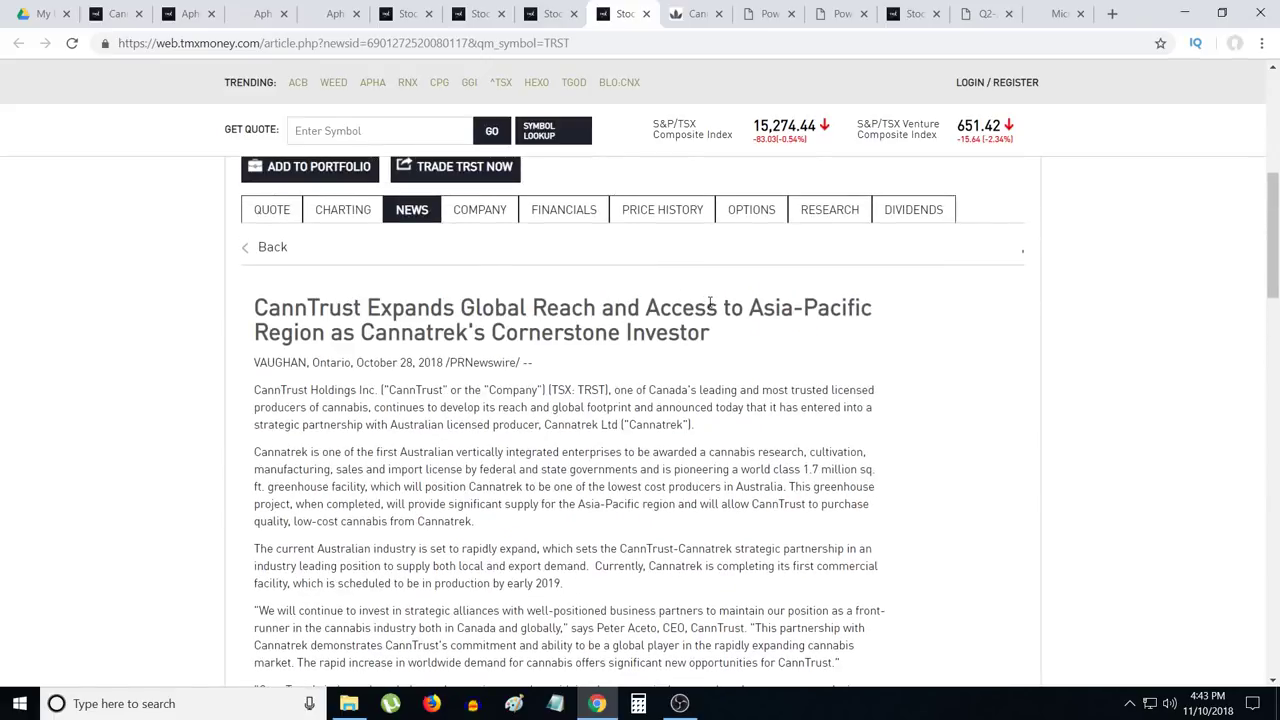
mouse_move(848, 316)
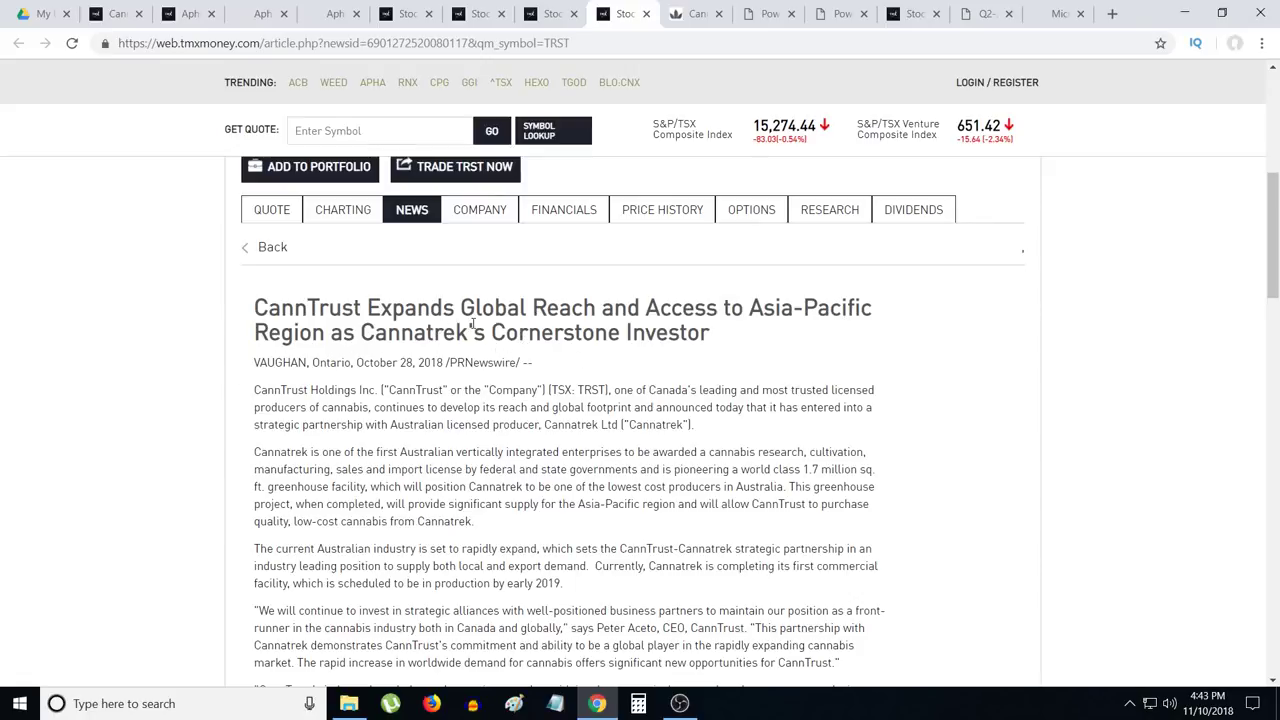
mouse_move(858, 328)
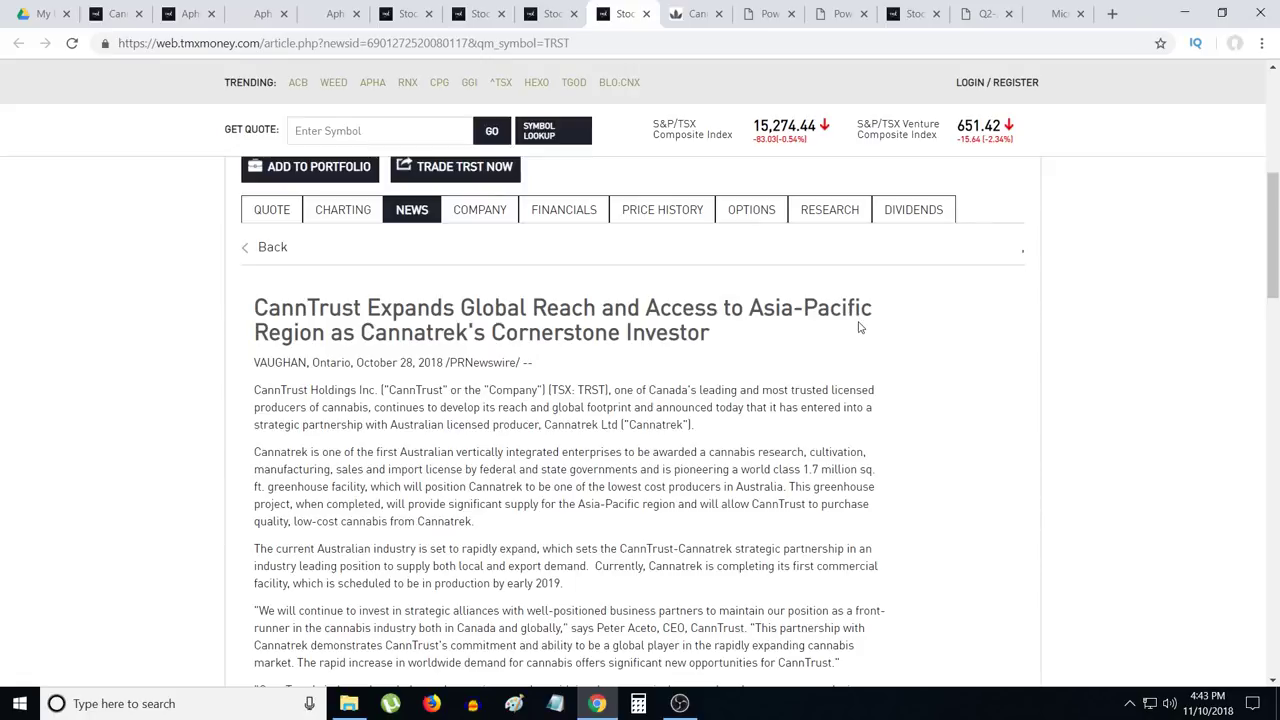
mouse_move(864, 332)
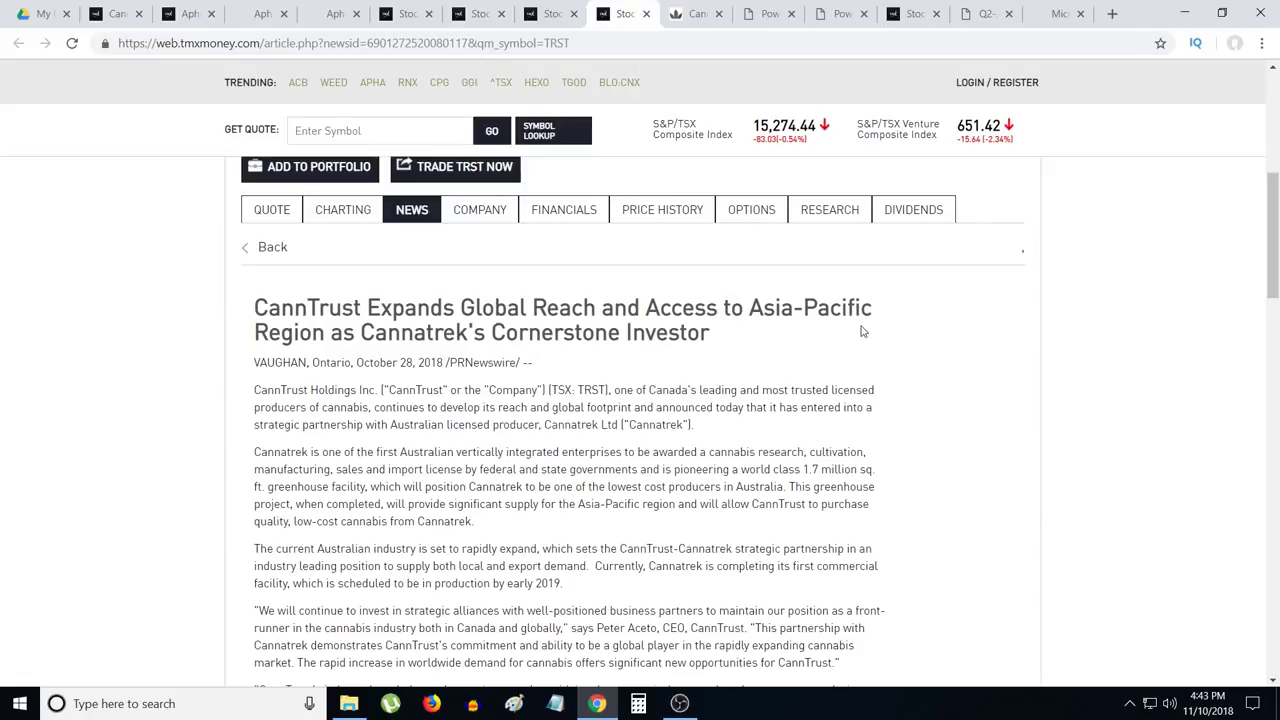
mouse_move(784, 352)
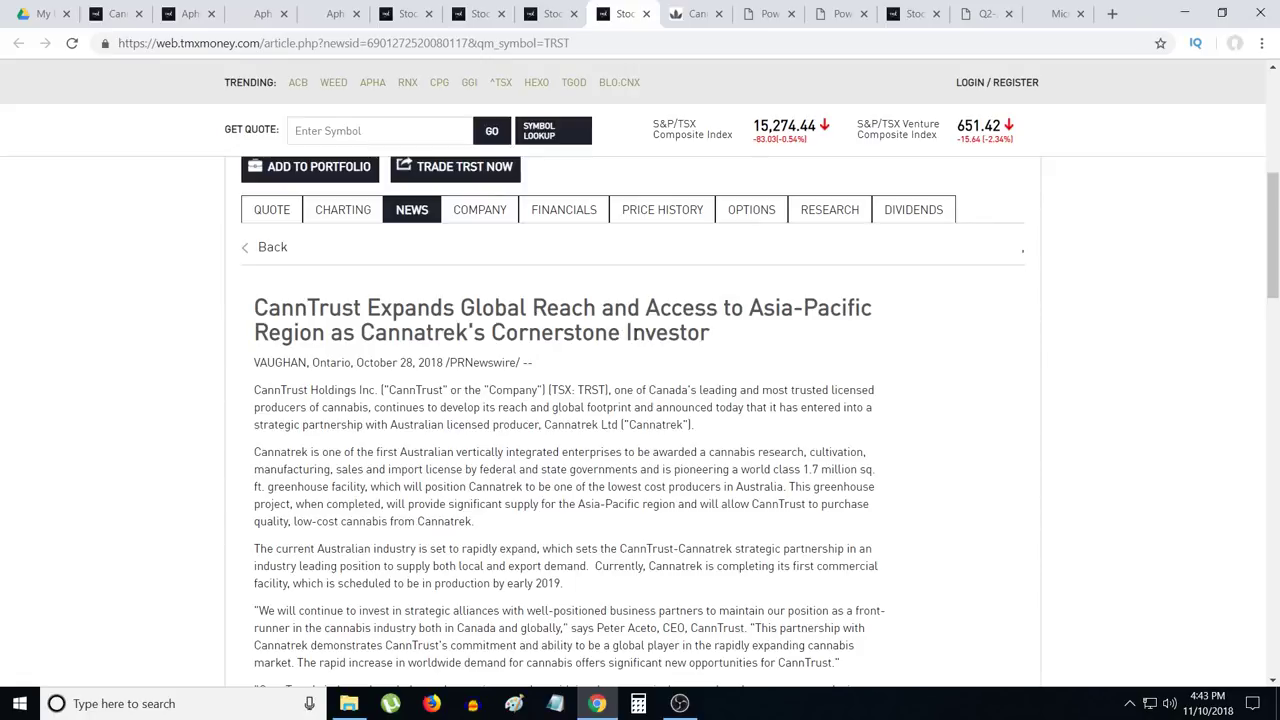
scroll("down", 3)
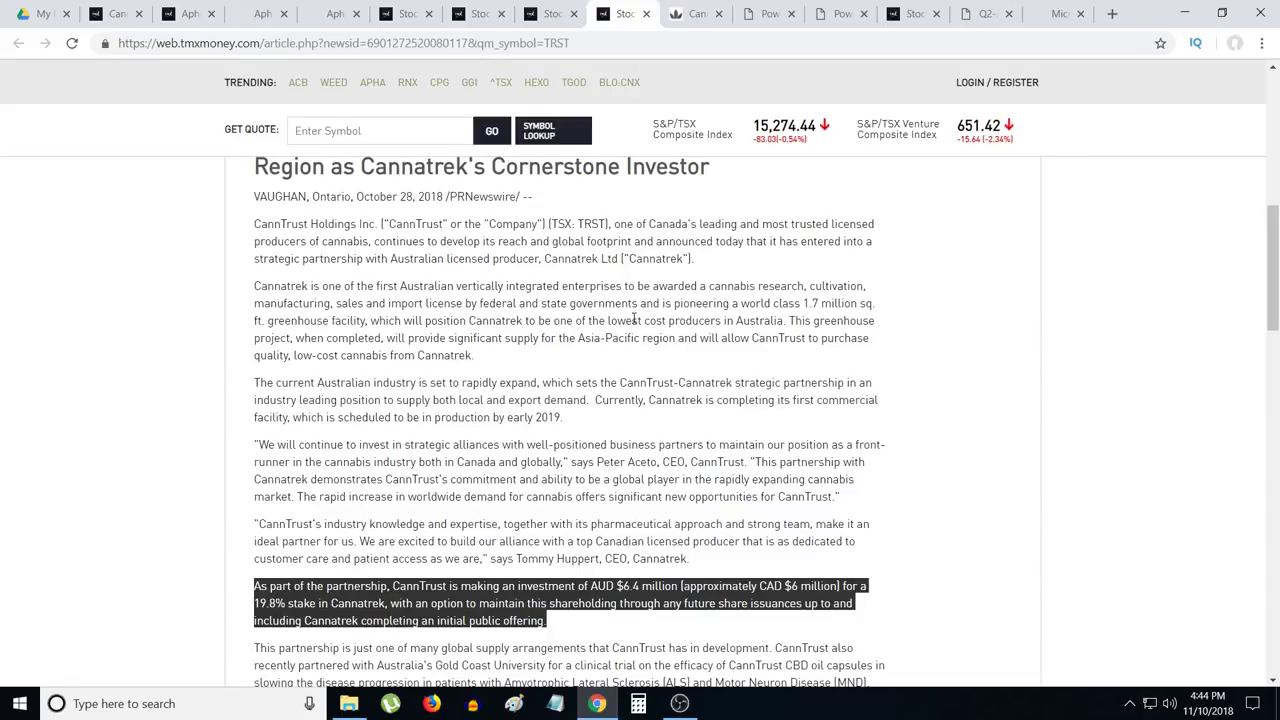
scroll("down", 3)
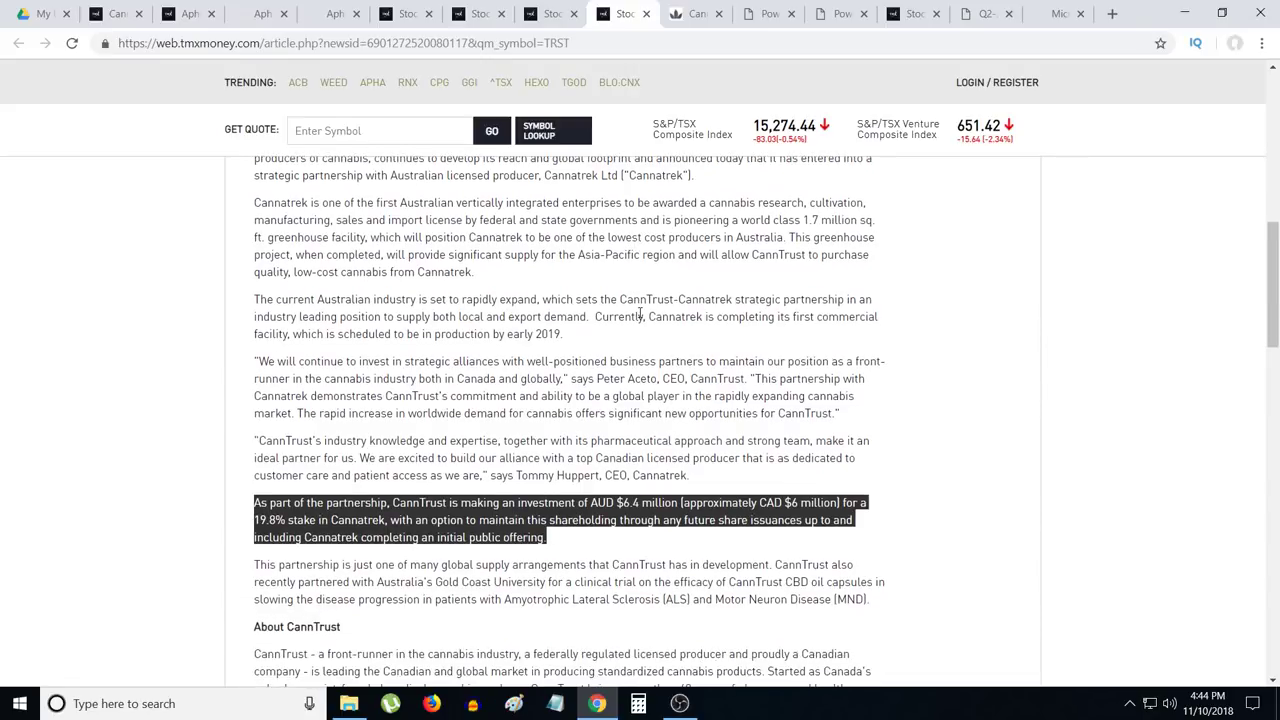
scroll("up", 3)
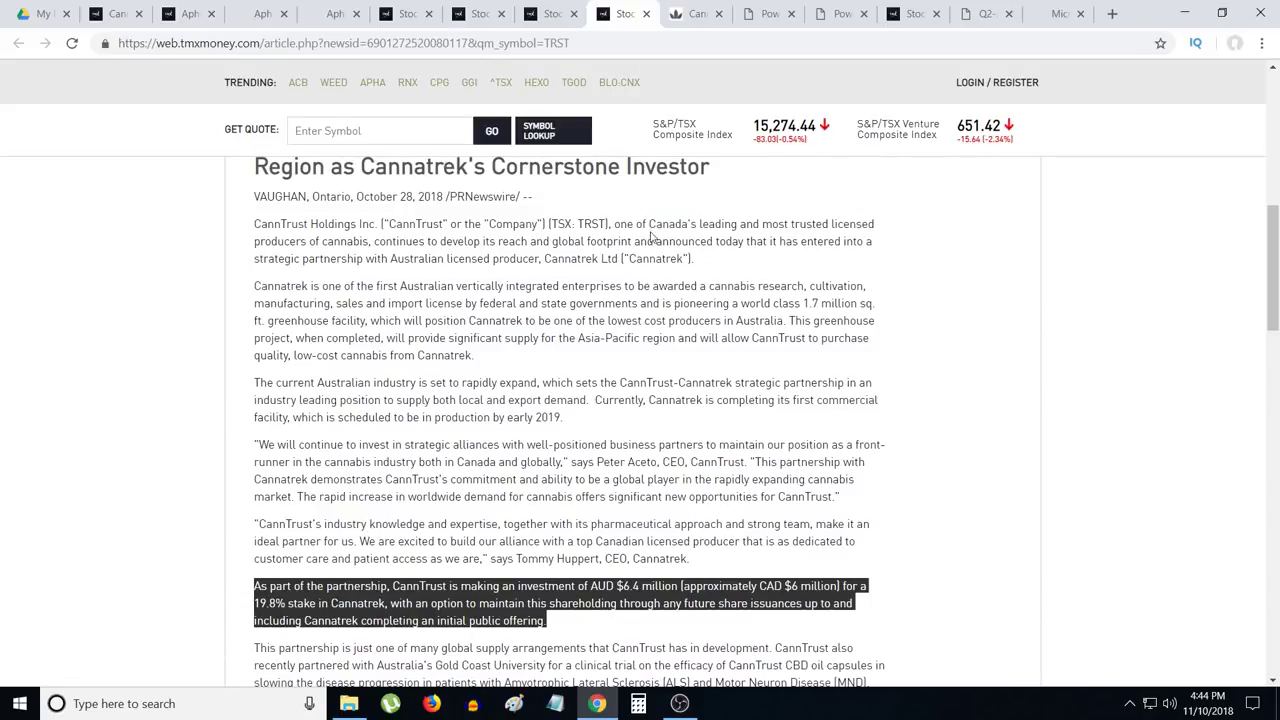
scroll("down", 3)
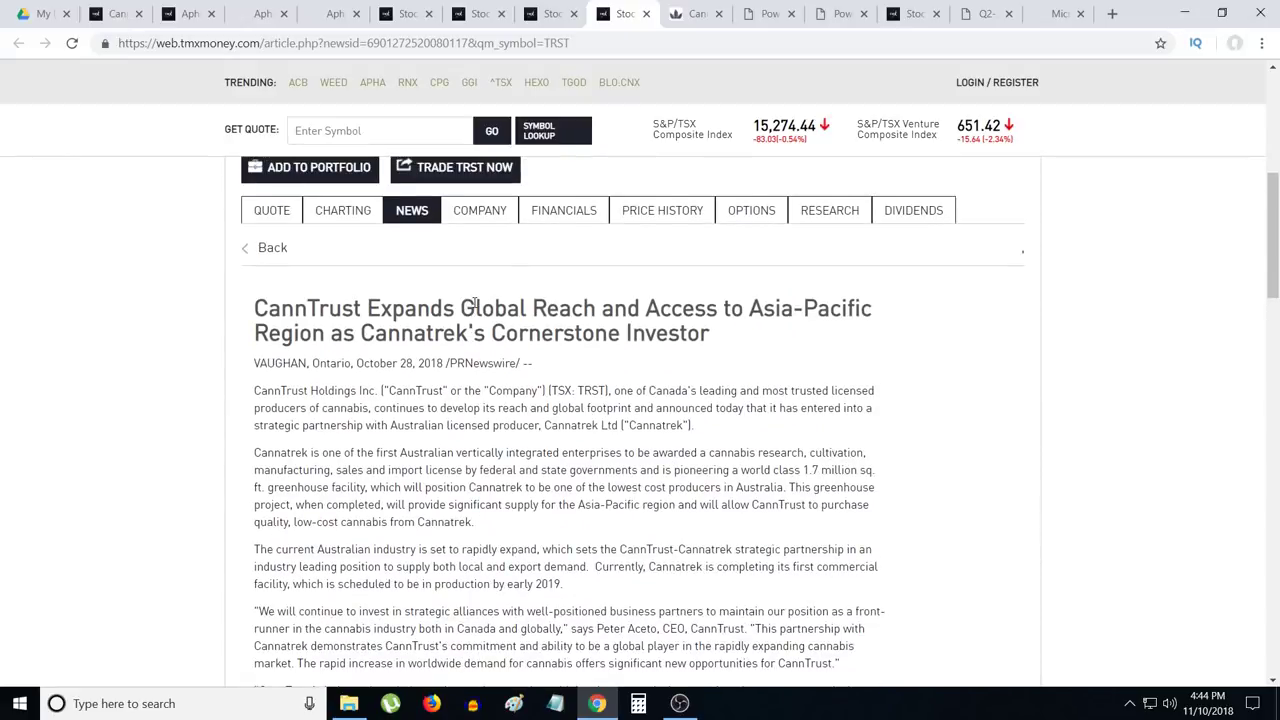
scroll("down", 3)
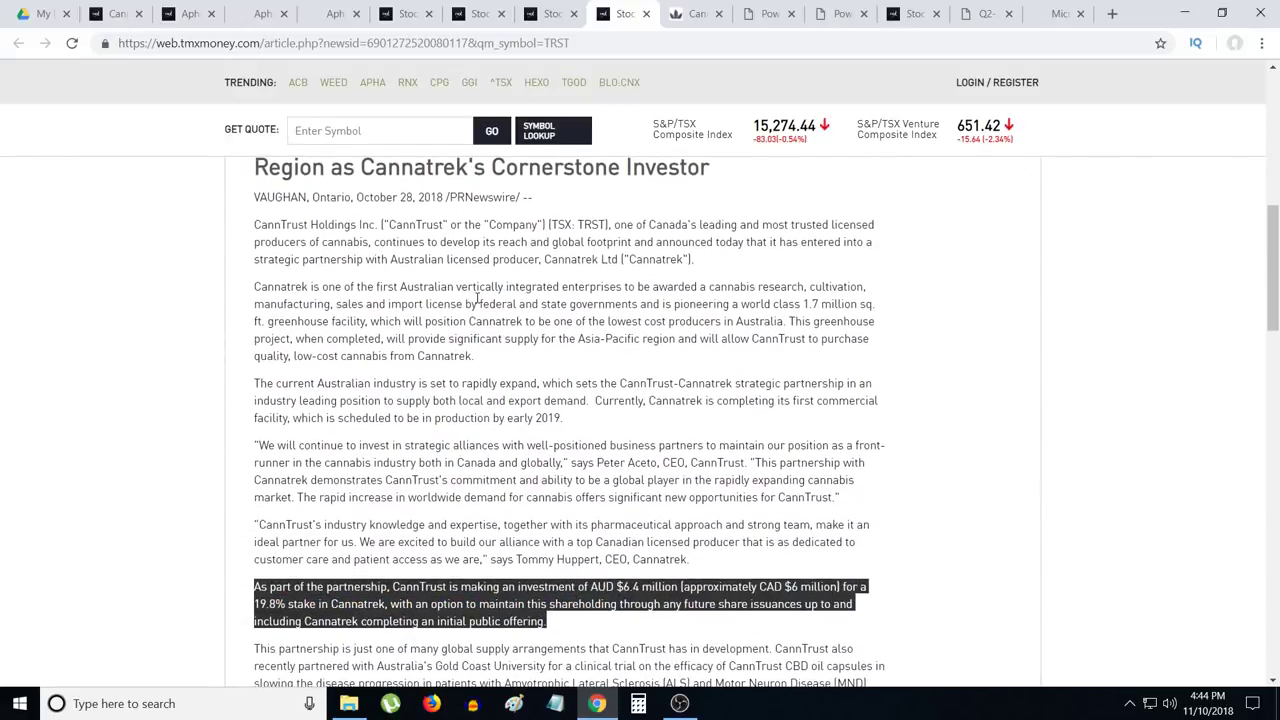
scroll("down", 3)
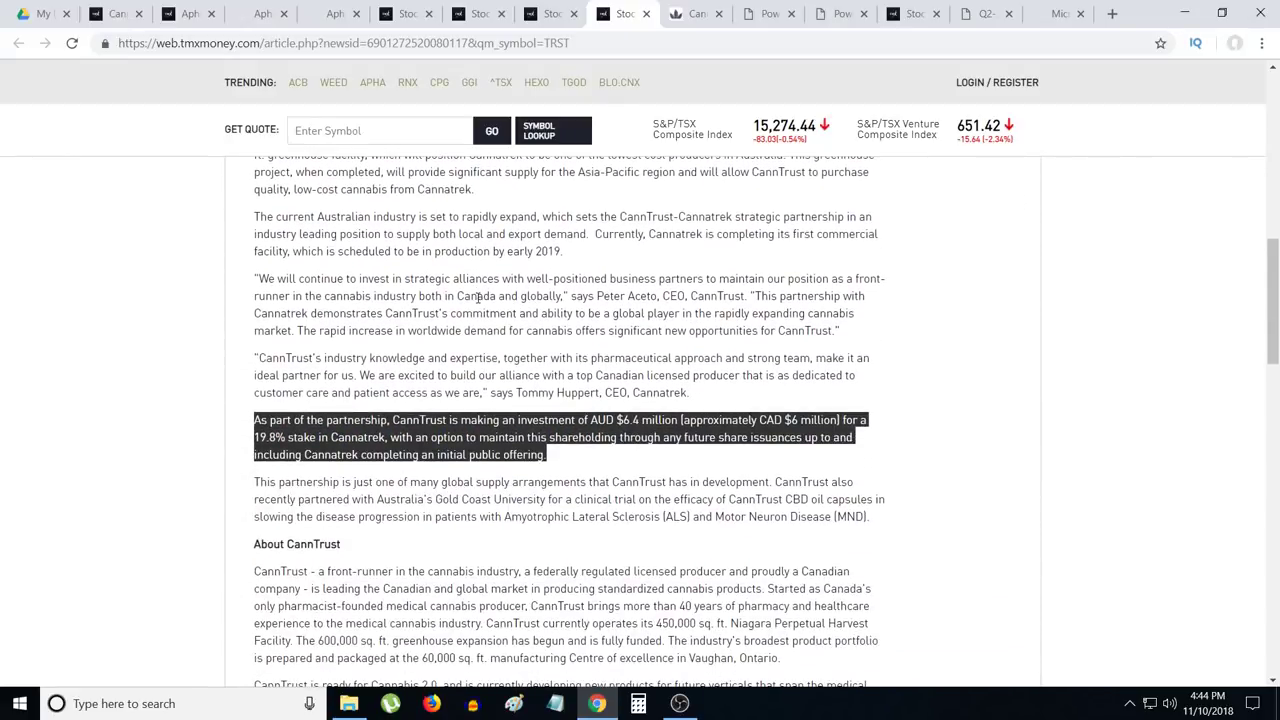
scroll("up", 3)
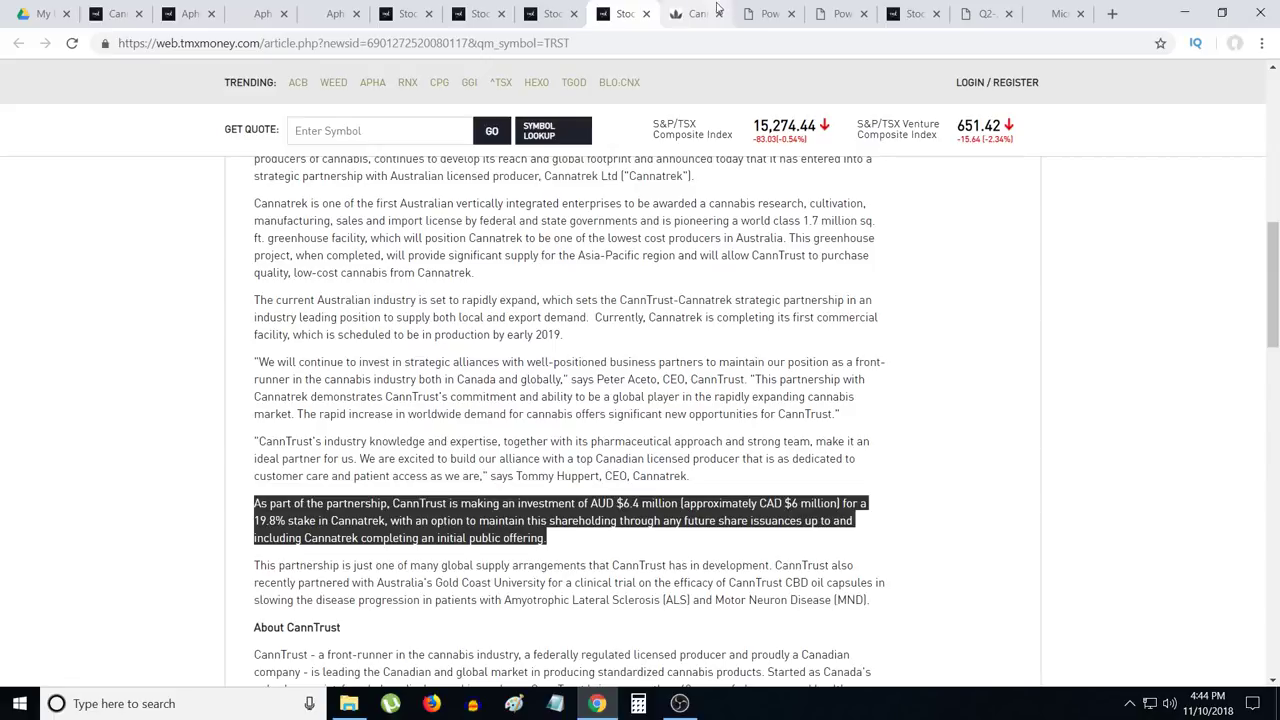
Step: Switch to the New Cannabis Ventures story on CannTrust's Denmark cannabis oil exports
left_click(692, 12)
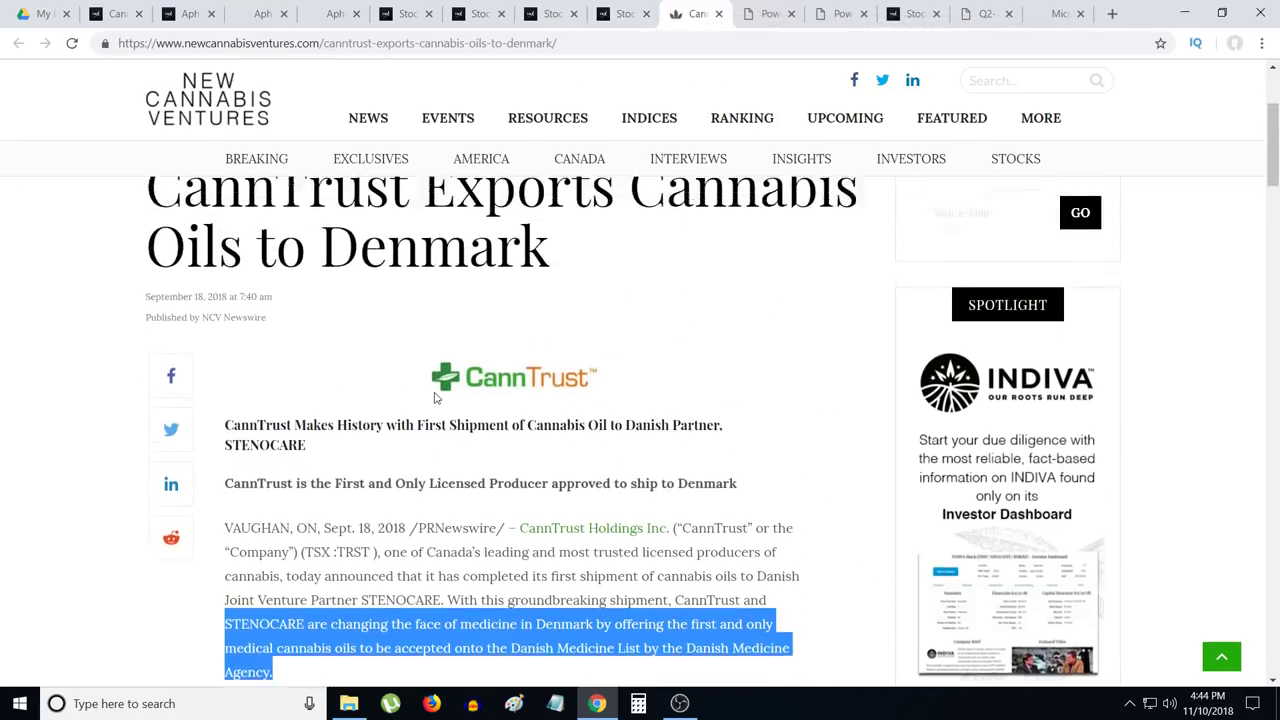
Step: Skim the Denmark export article, then bring up CannTrust's investor presentation PDF
scroll("down", 3)
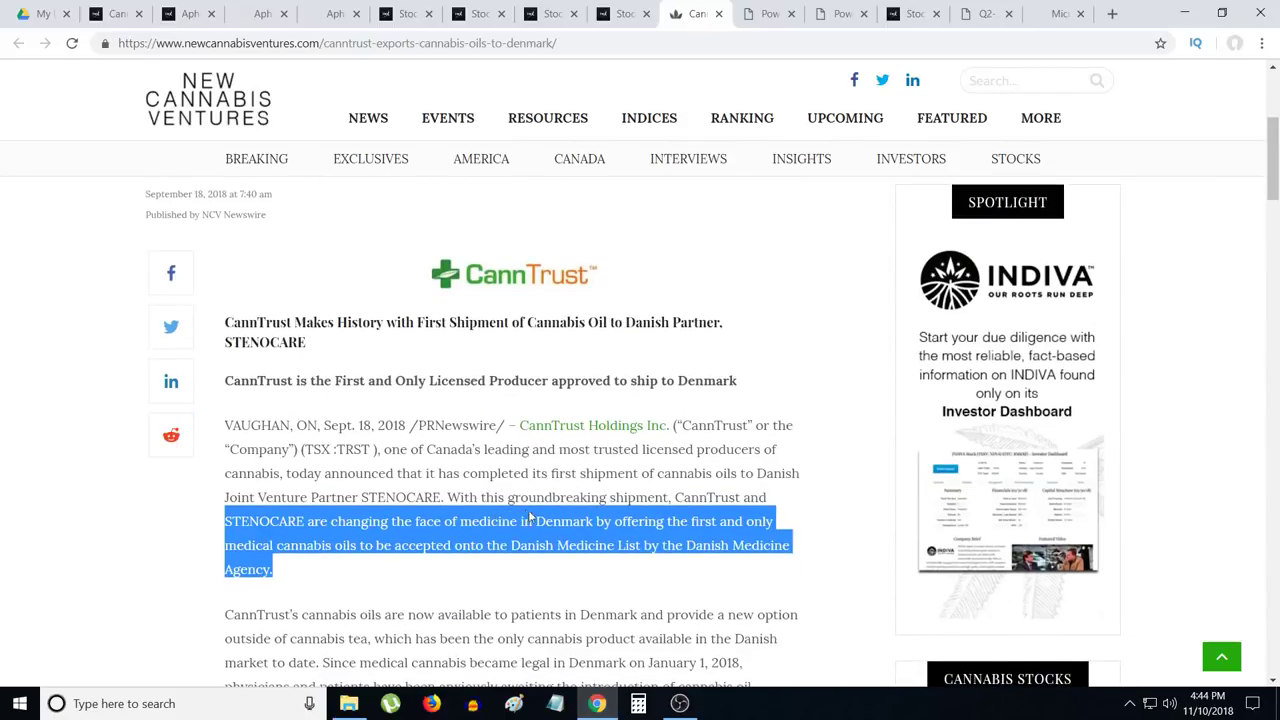
mouse_move(576, 536)
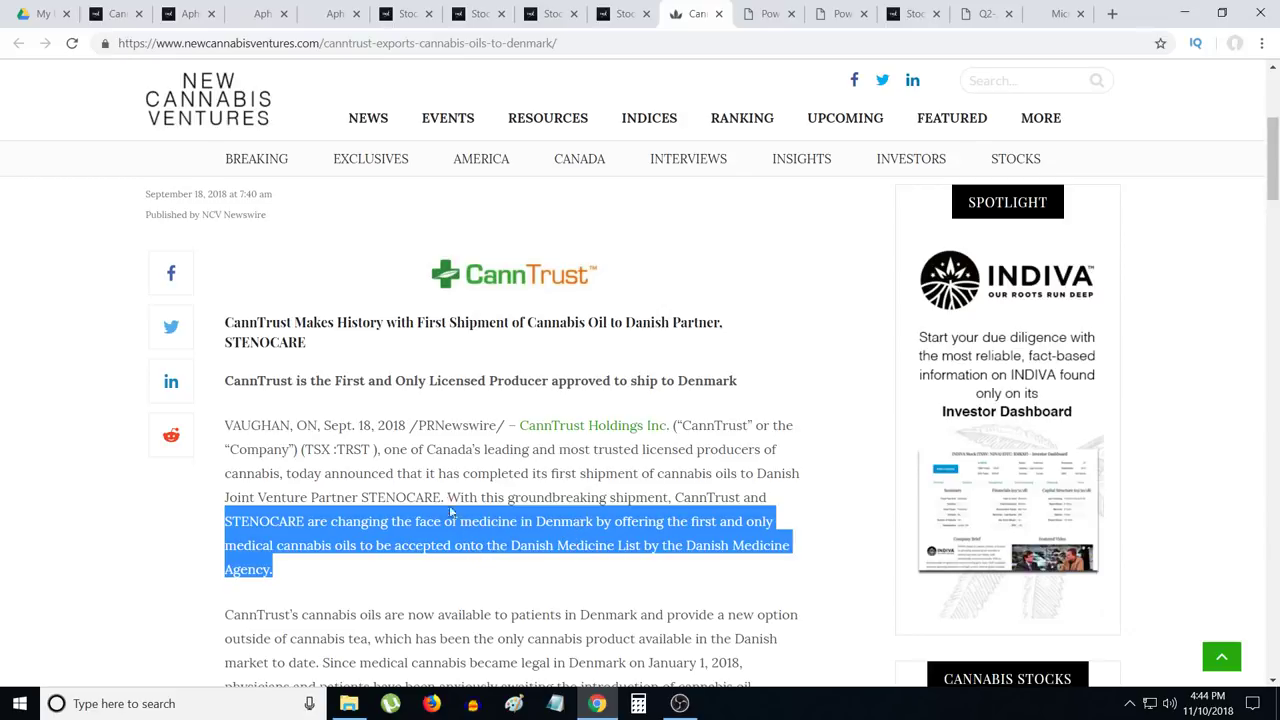
mouse_move(376, 496)
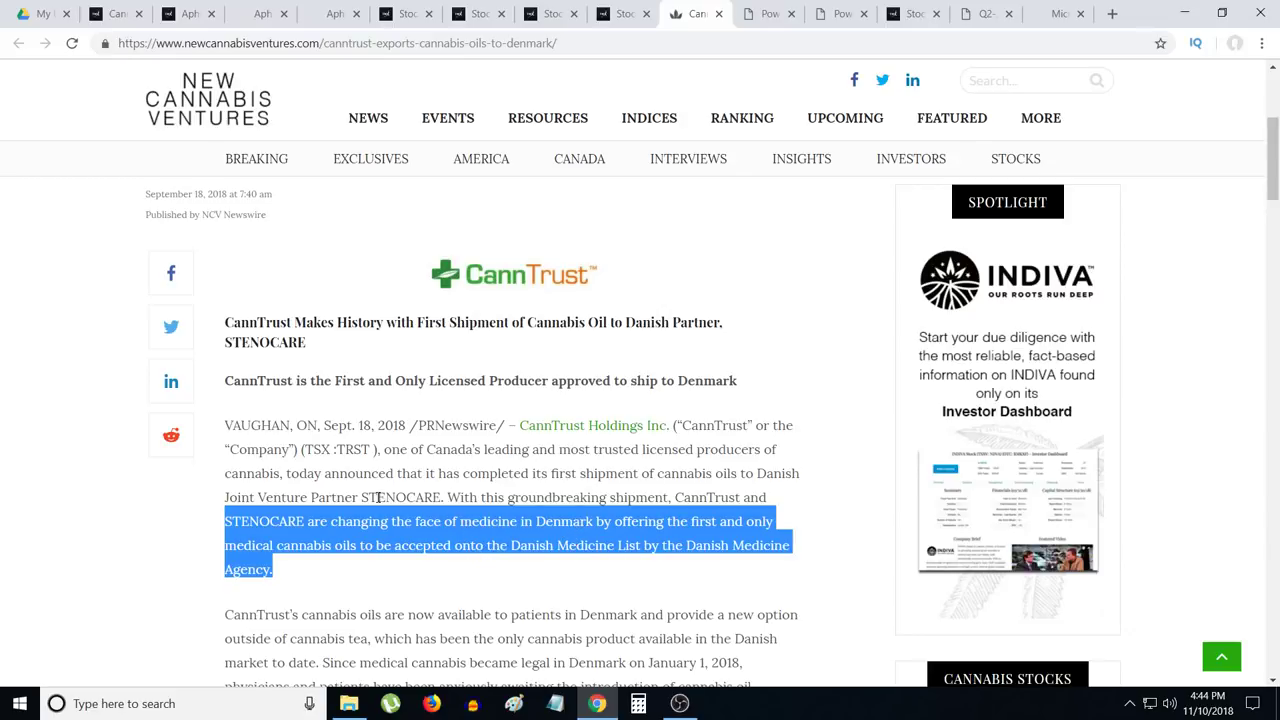
scroll("down", 3)
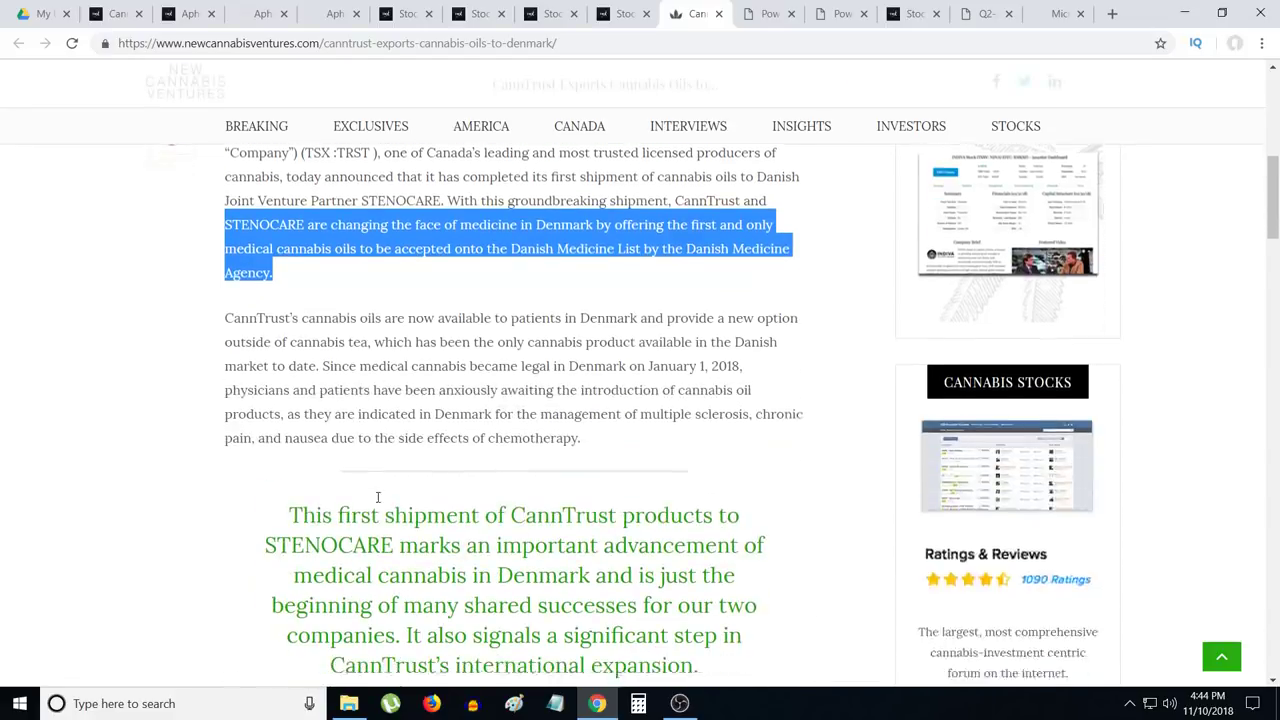
scroll("up", 3)
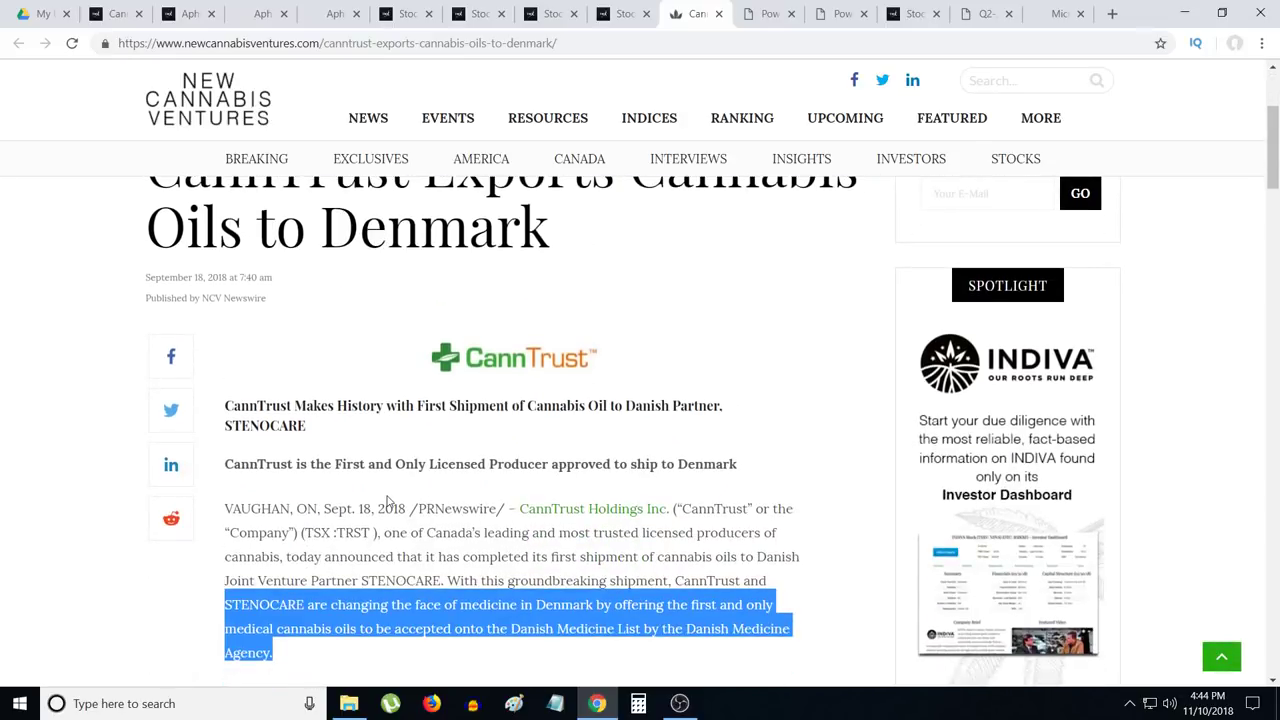
left_click(768, 12)
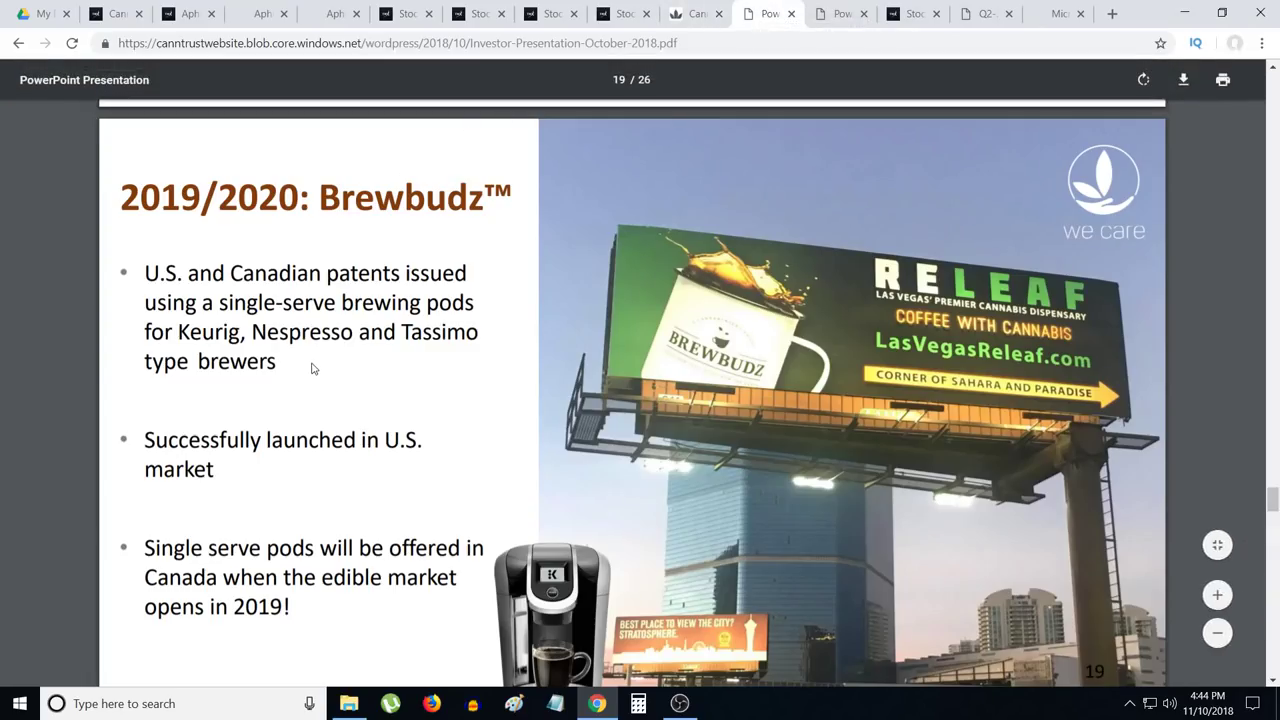
mouse_move(322, 378)
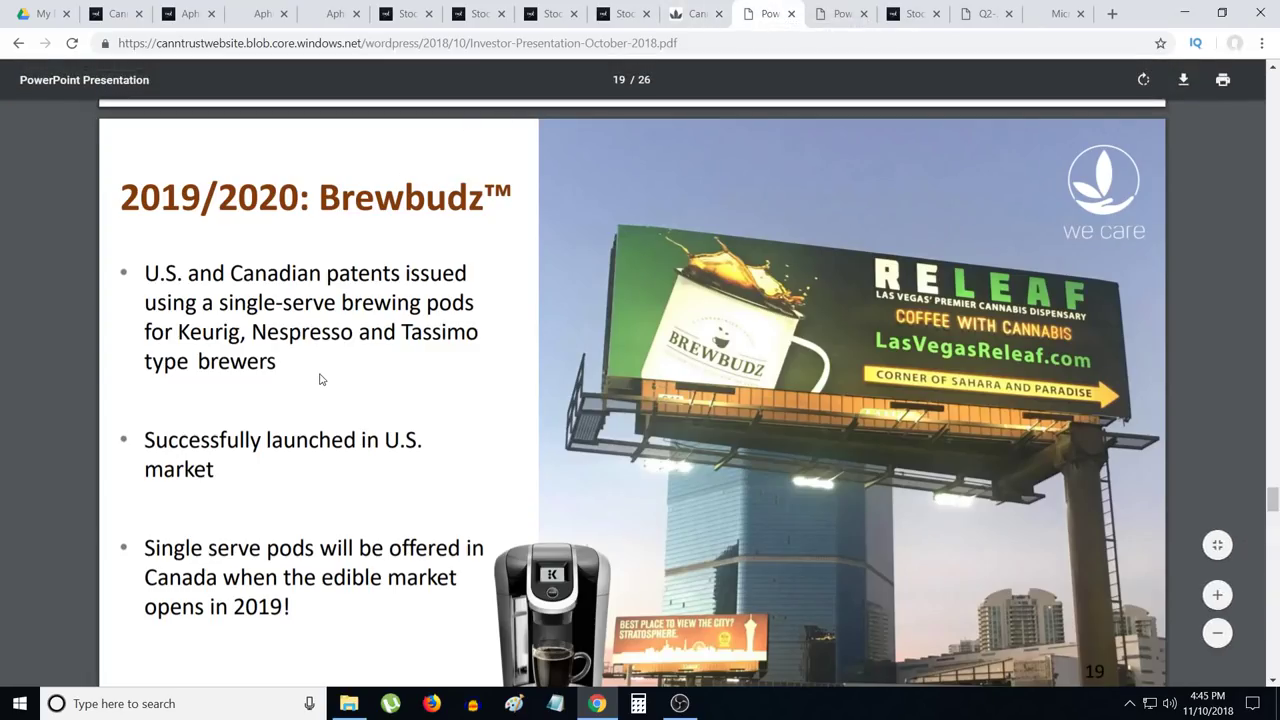
mouse_move(308, 390)
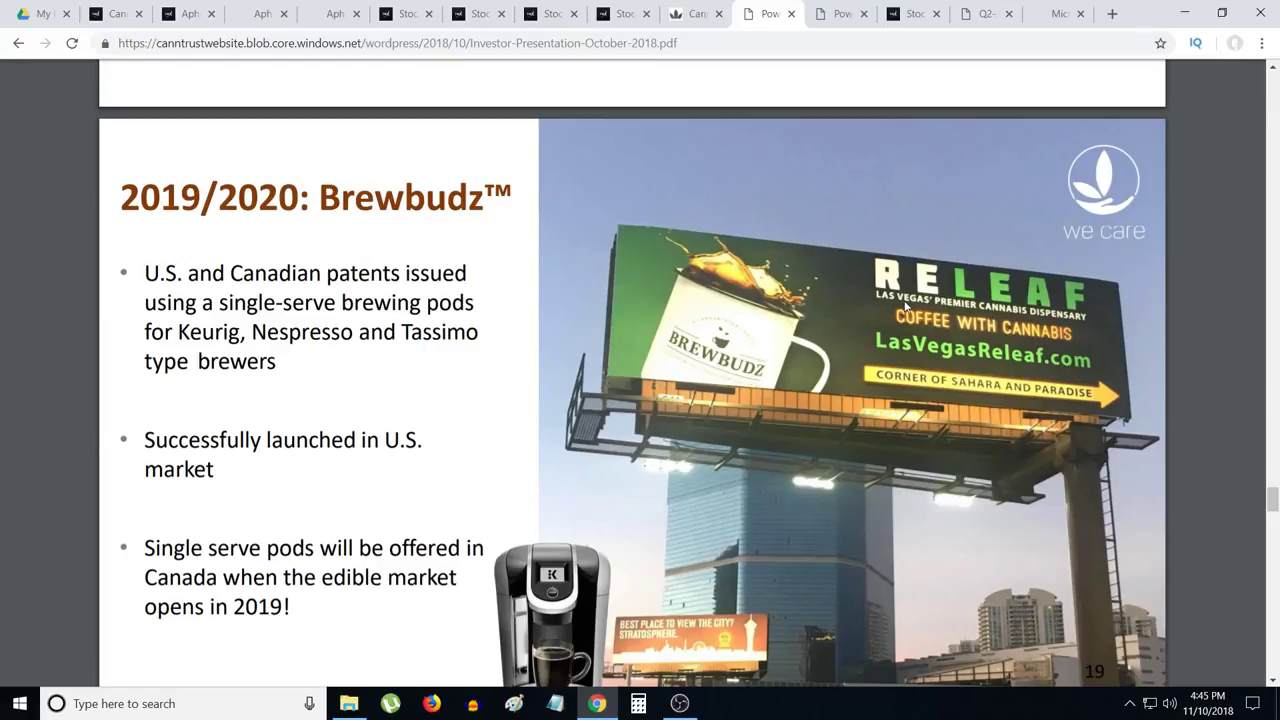
mouse_move(144, 420)
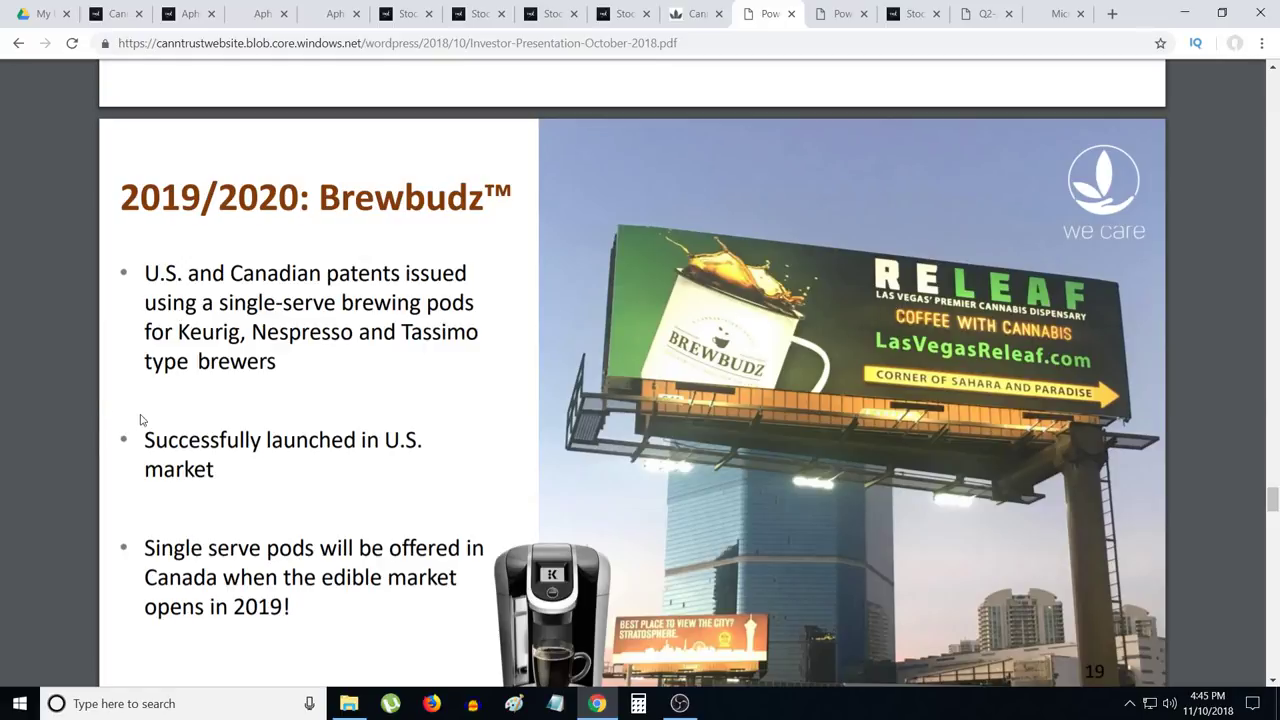
mouse_move(158, 410)
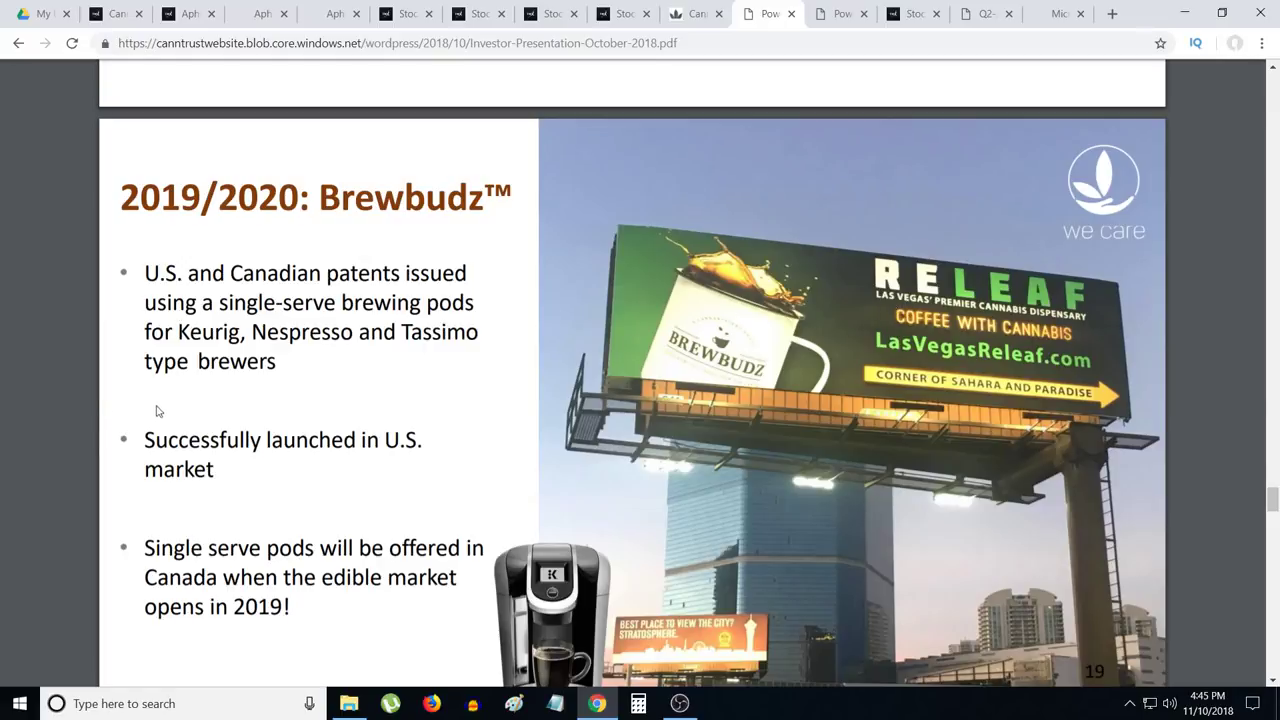
mouse_move(174, 404)
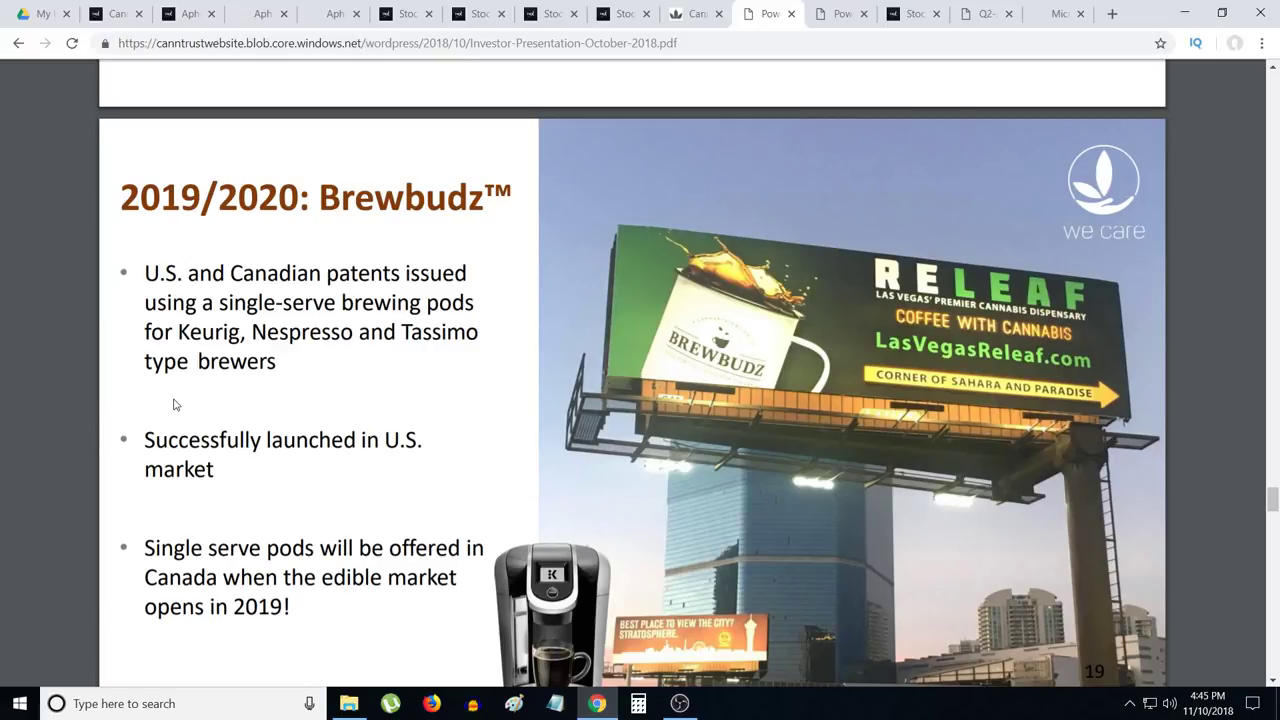
Step: Page through the investor presentation from the Brewbudz slide toward the veterinary market slide
scroll("down", 3)
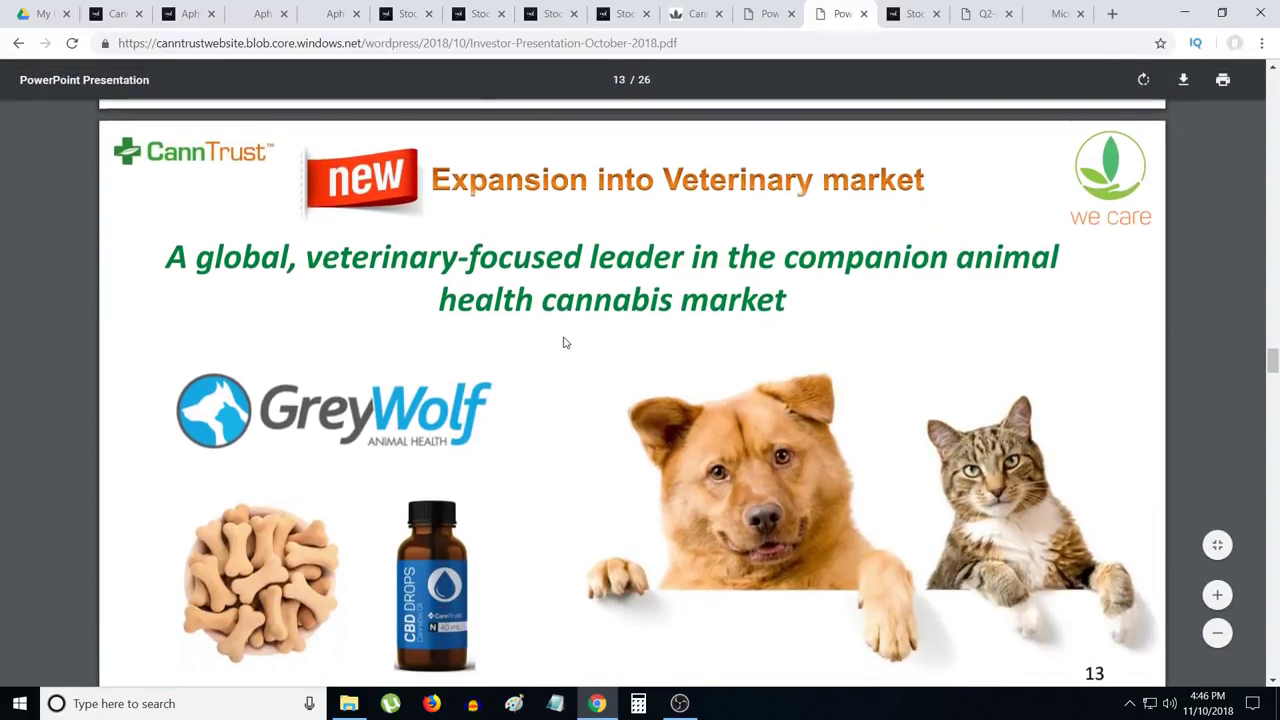
mouse_move(640, 364)
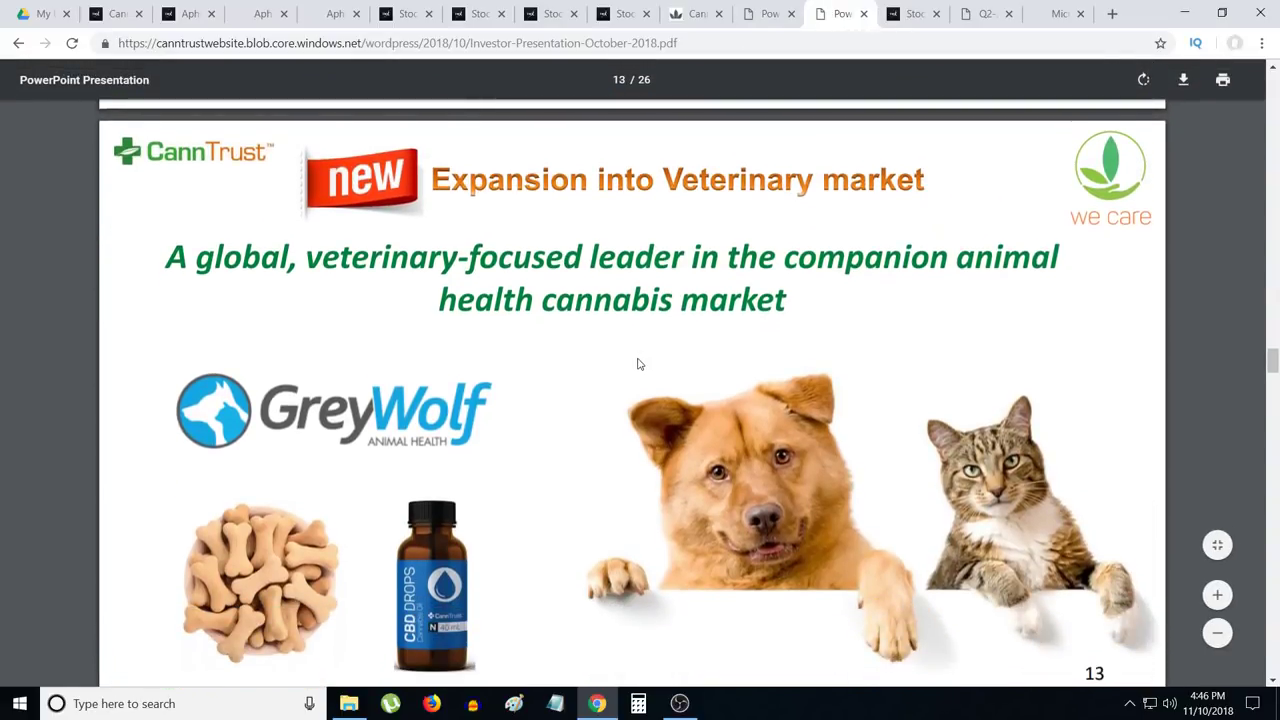
scroll("down", 3)
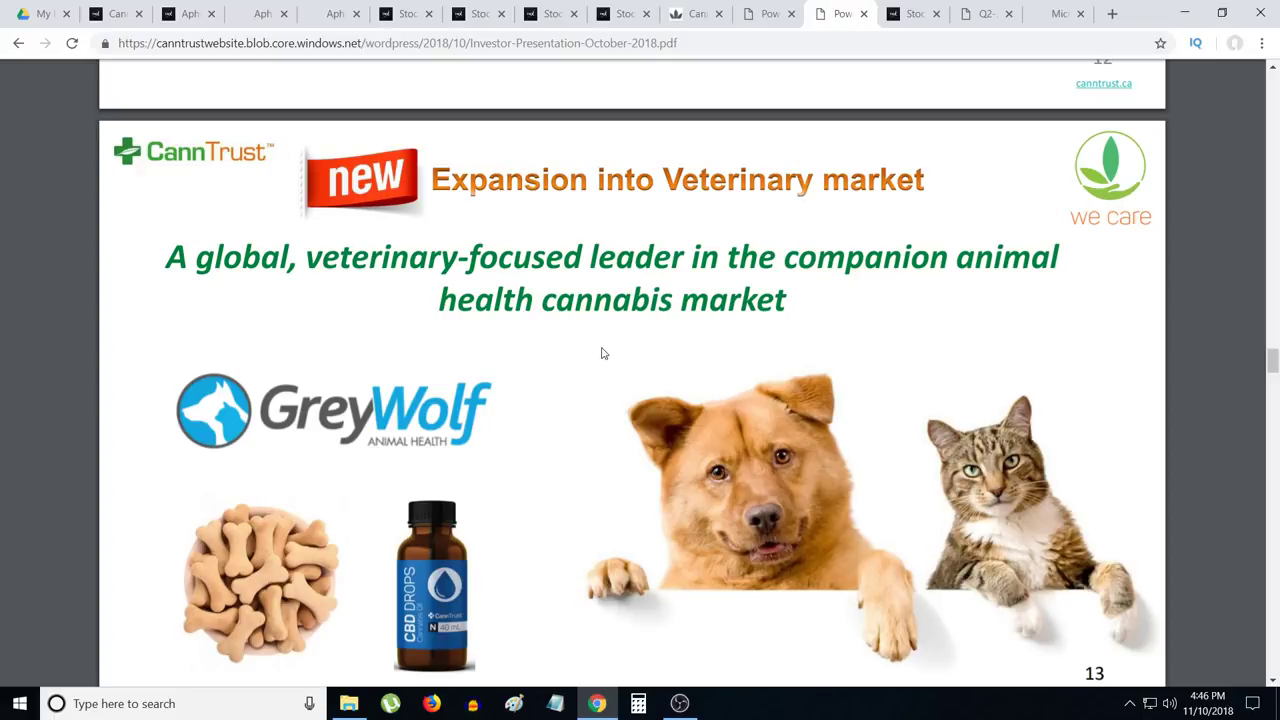
mouse_move(620, 352)
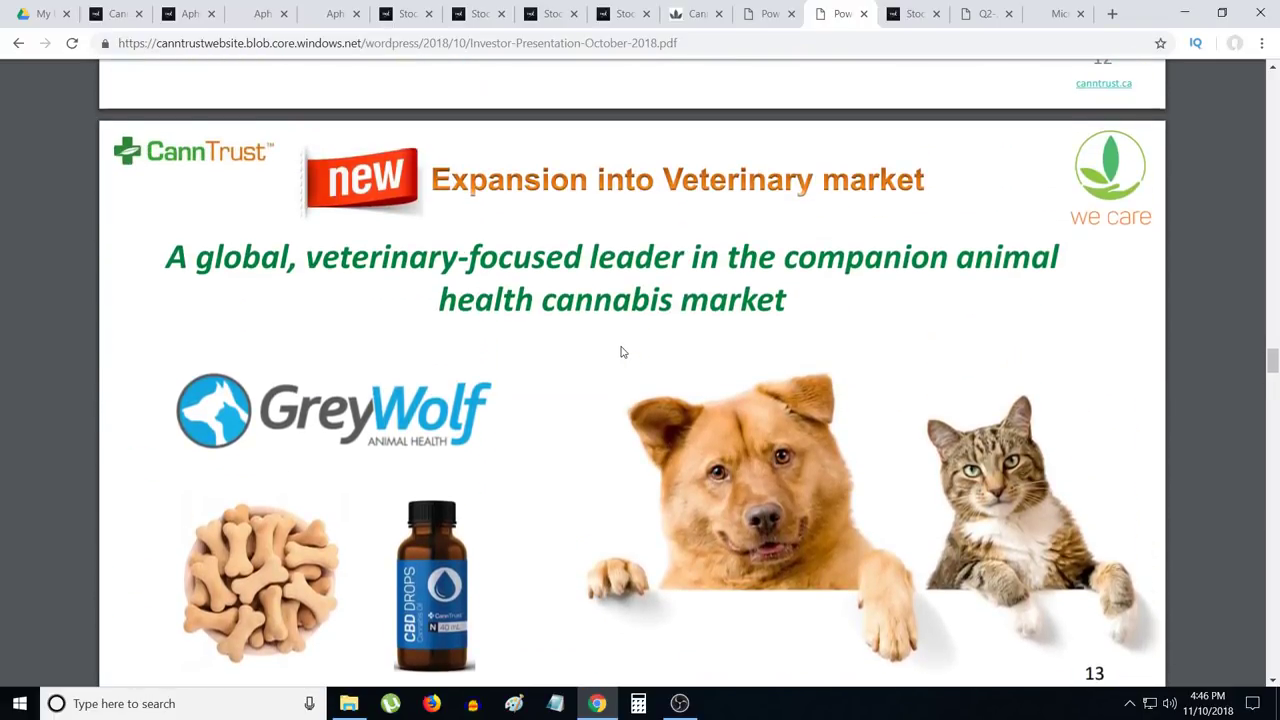
mouse_move(598, 352)
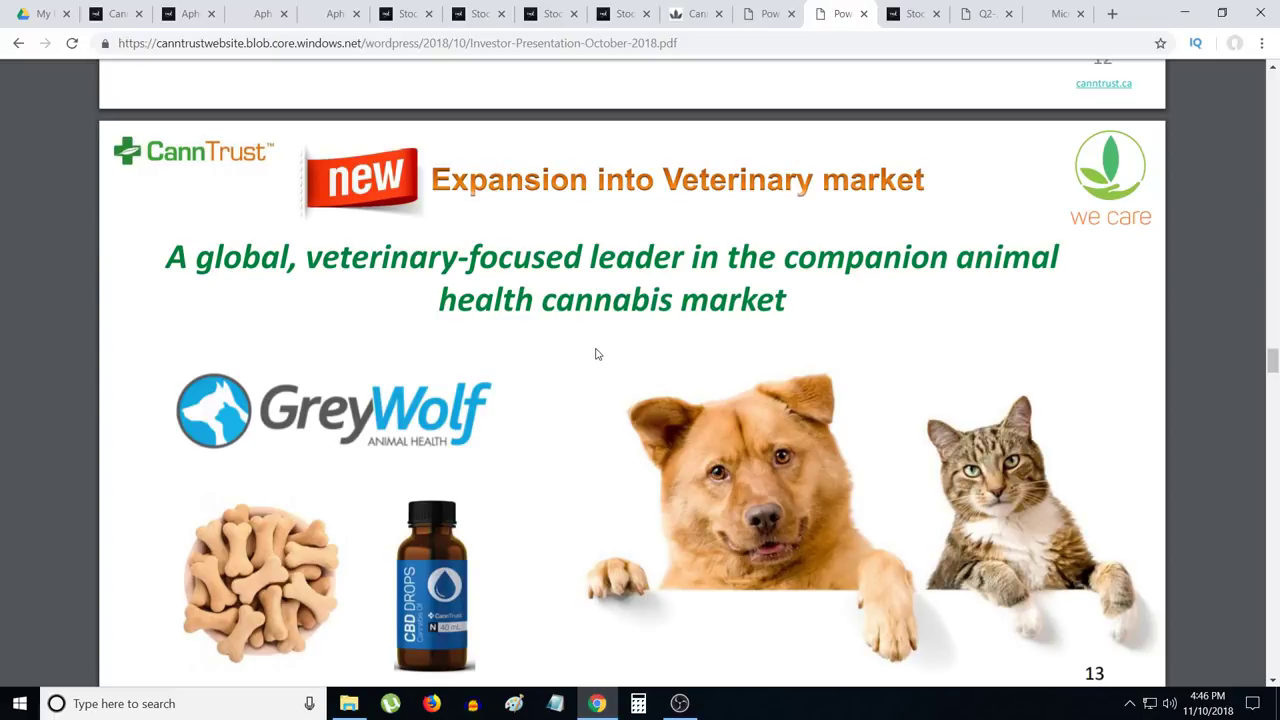
mouse_move(600, 350)
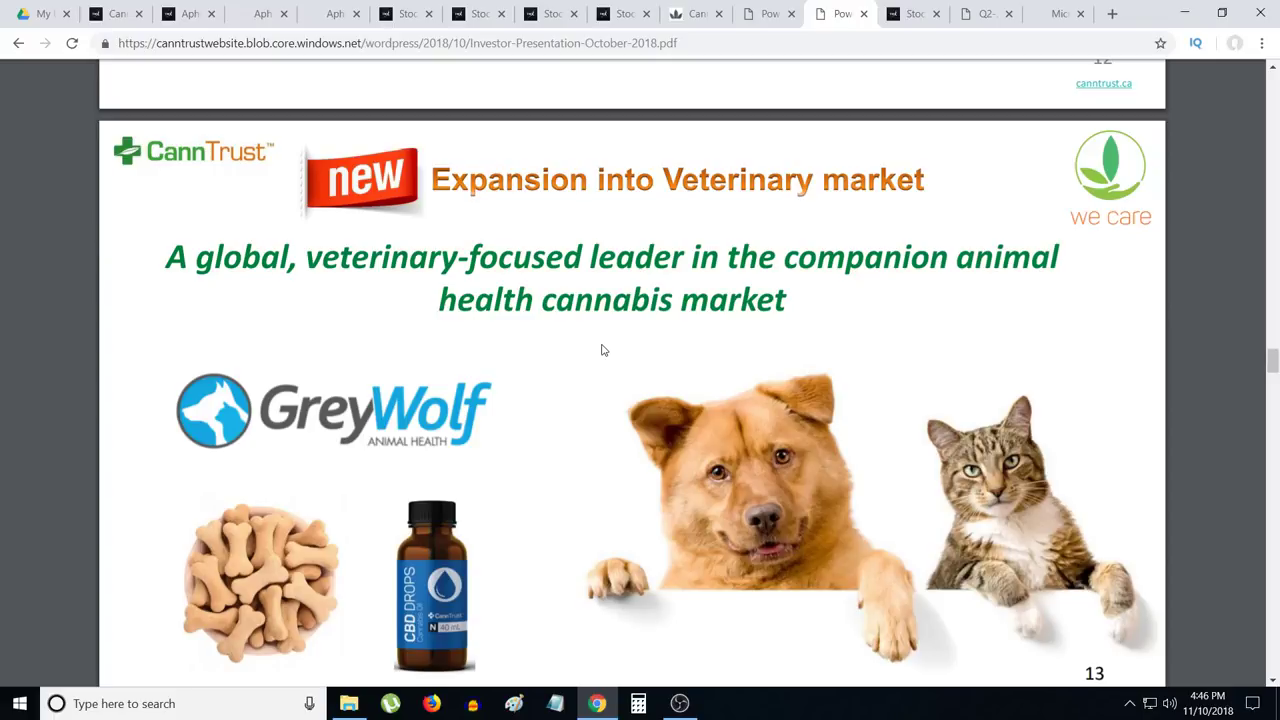
mouse_move(532, 336)
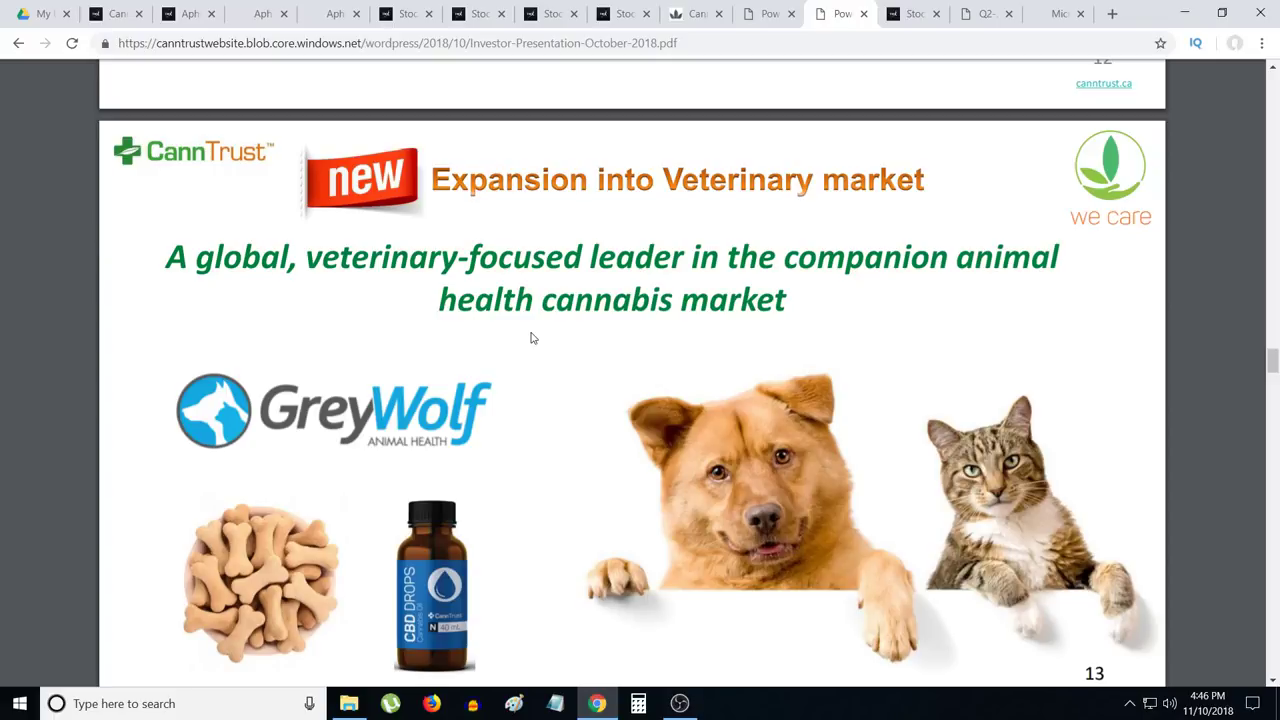
mouse_move(556, 340)
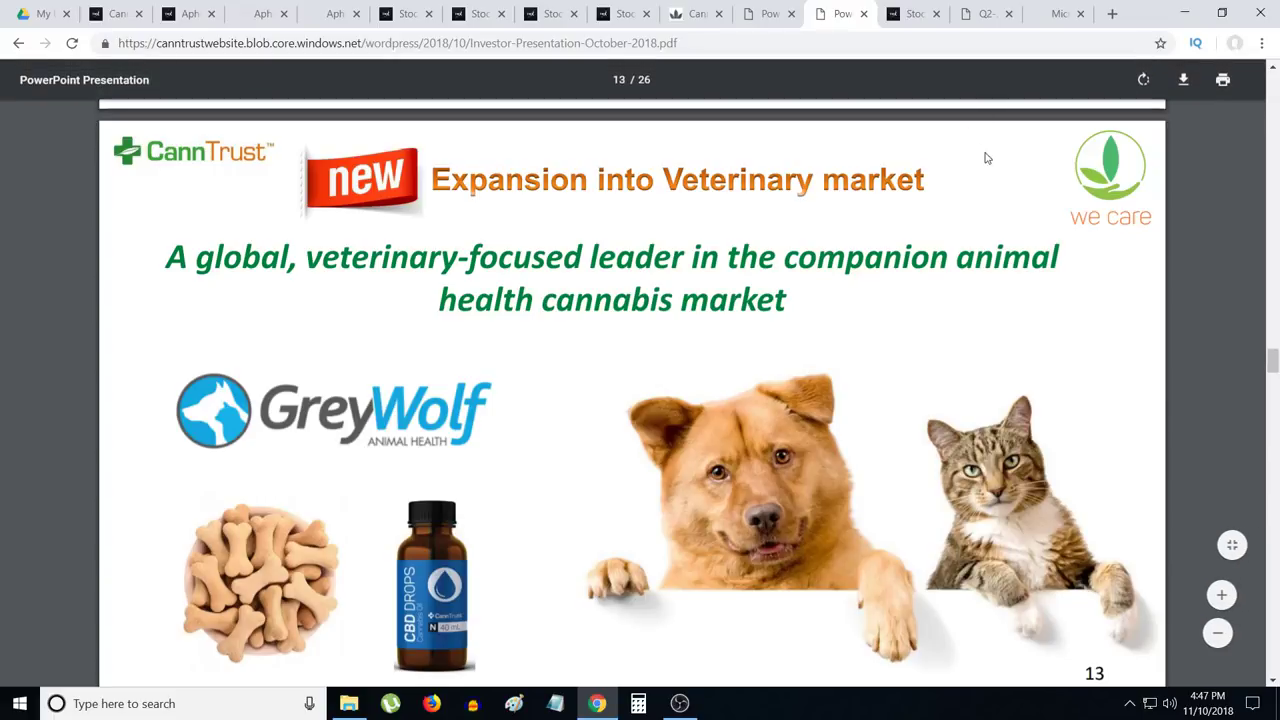
scroll("down", 3)
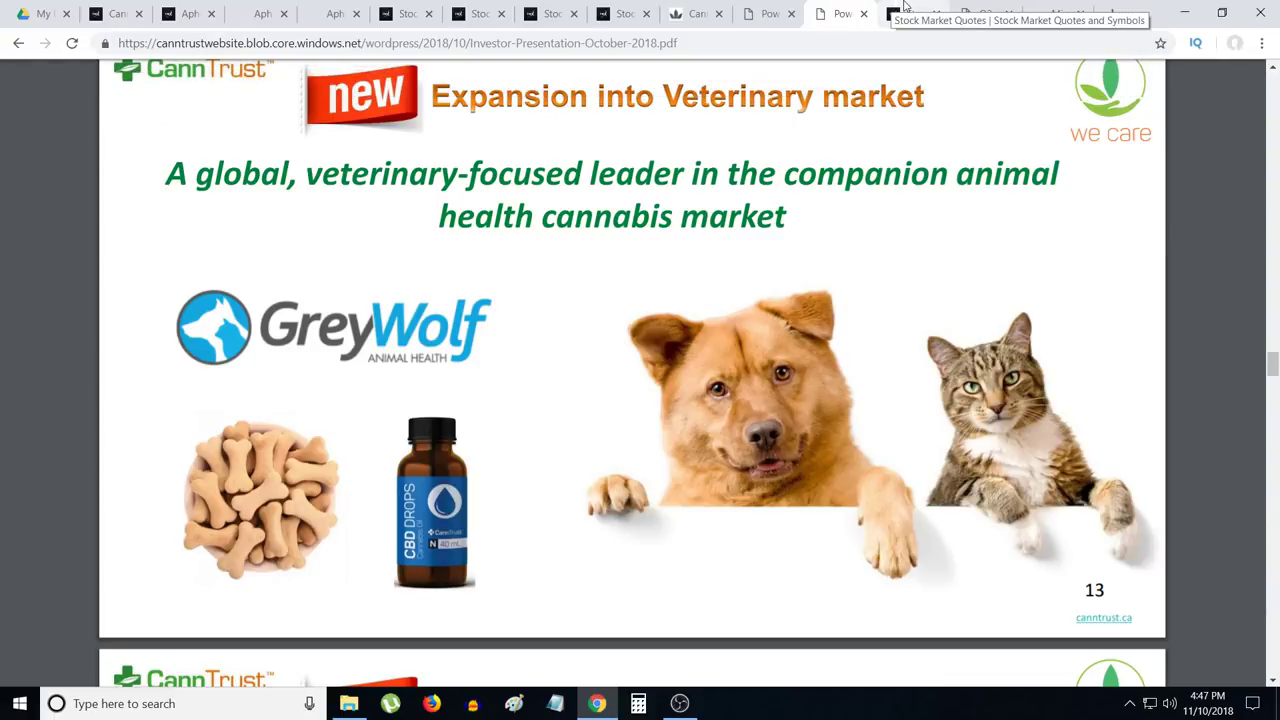
Step: Switch to TMX Money's article on CannTrust's Q3 2018 results conference call
left_click(910, 12)
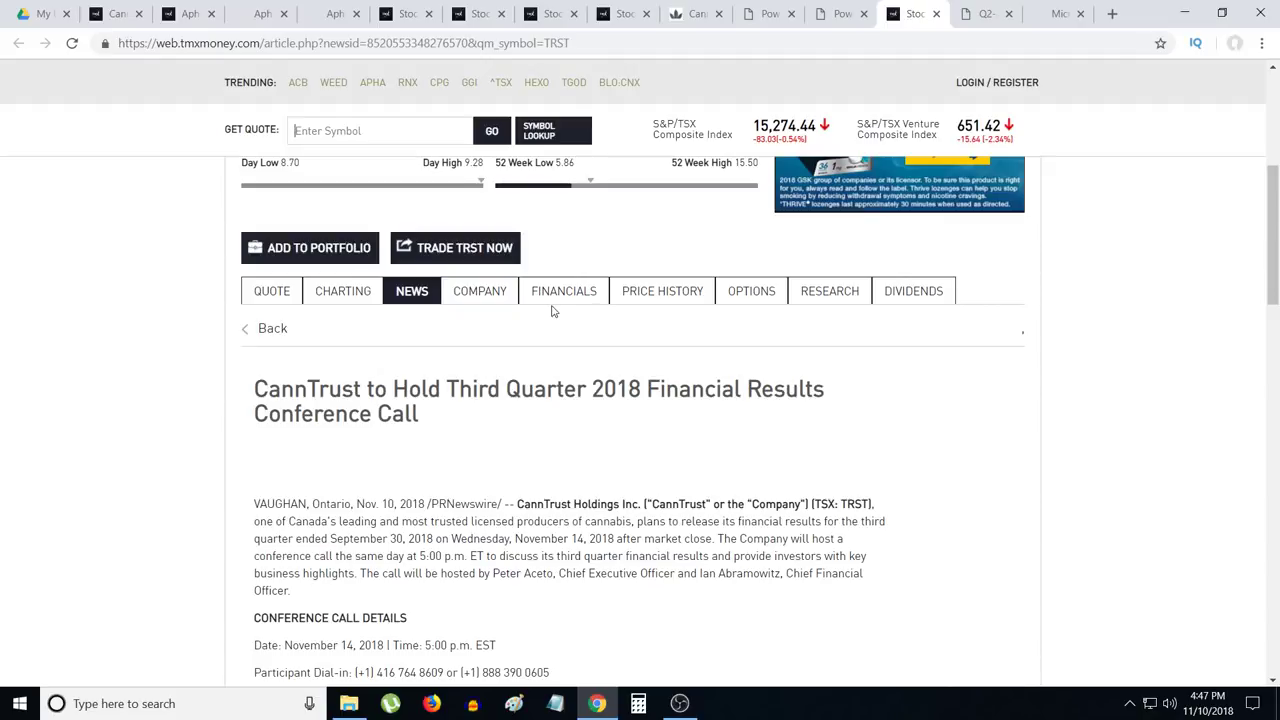
left_click(380, 130)
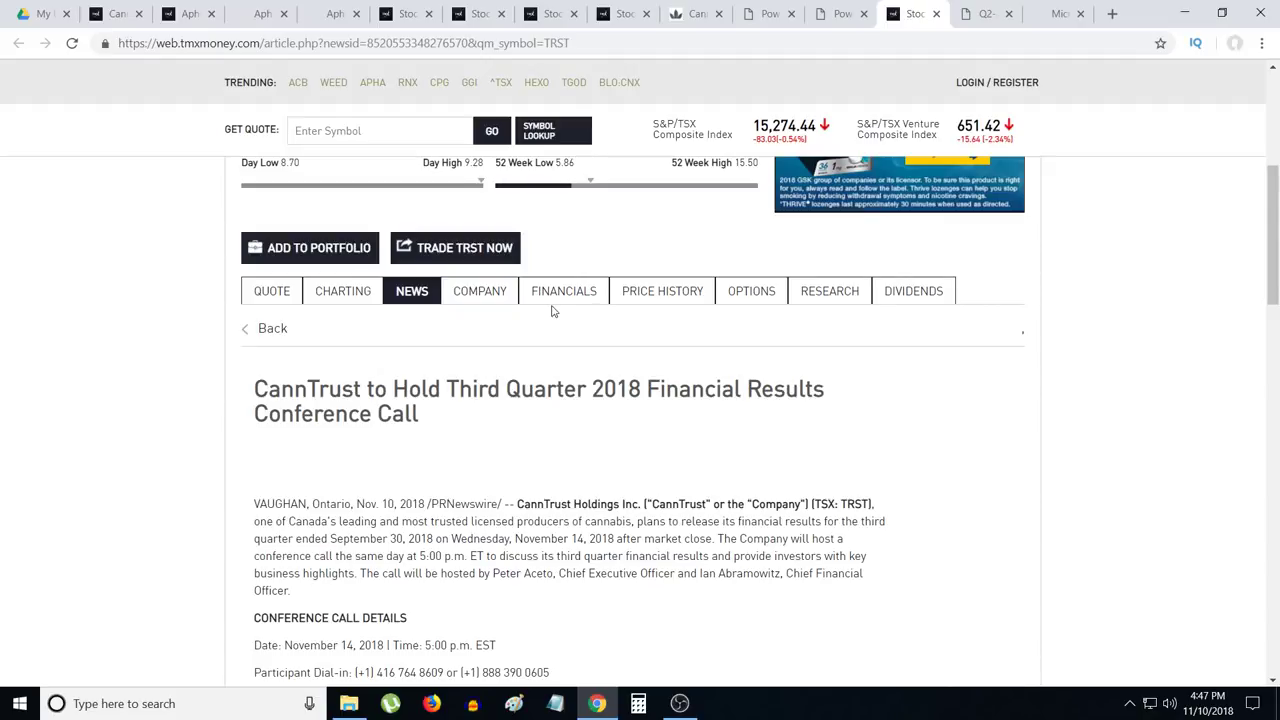
Step: Read the conference call details: November 14, 2018, 5:00 p.m. EST, dial-in numbers and webcast
scroll("down", 3)
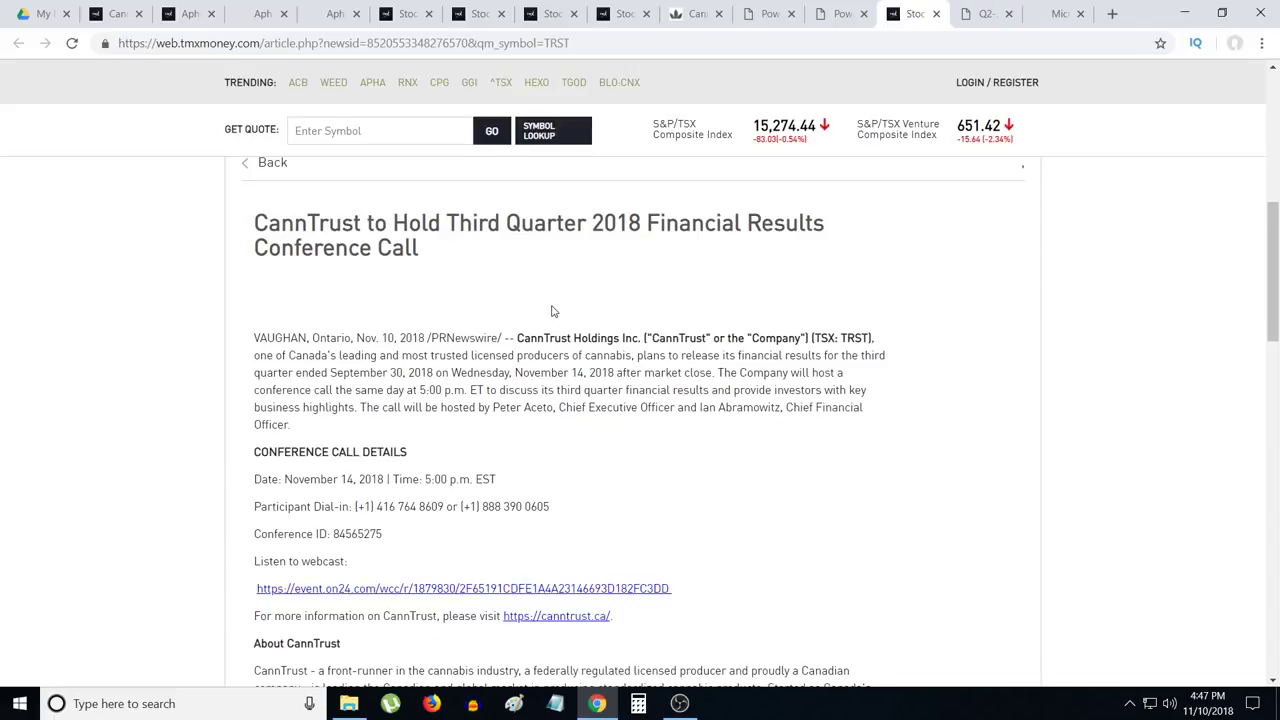
scroll("down", 3)
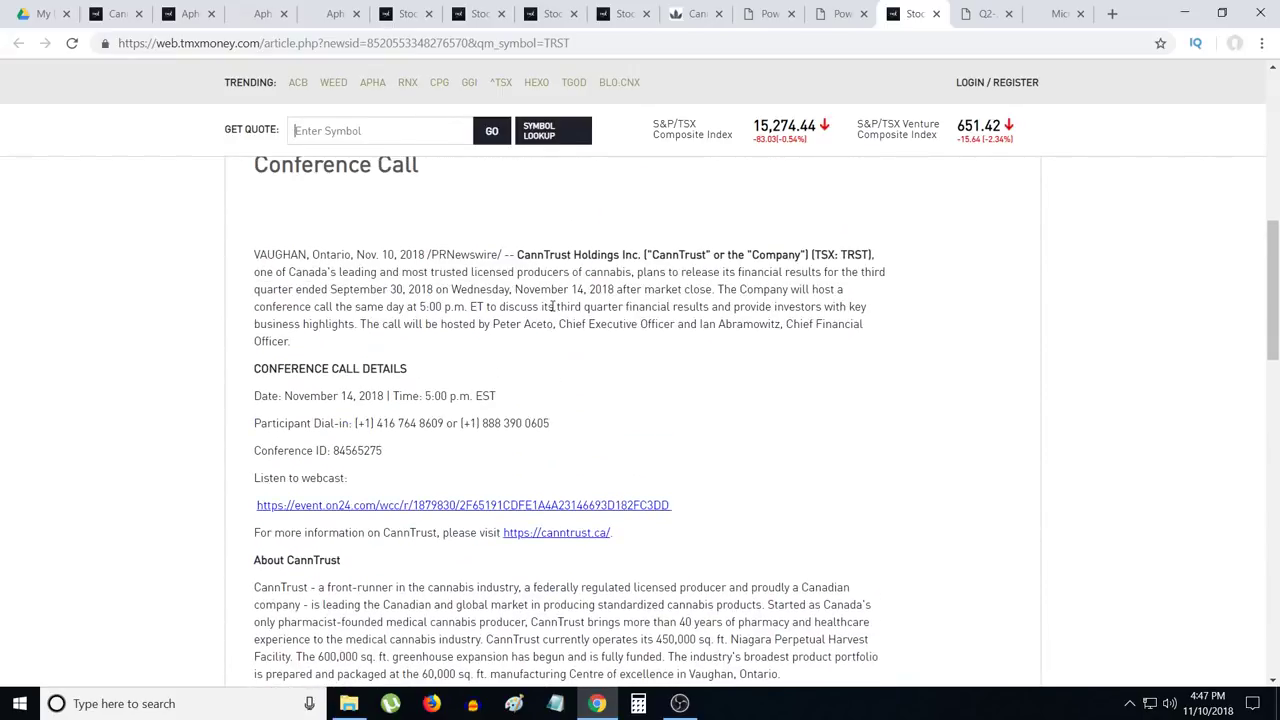
mouse_move(856, 320)
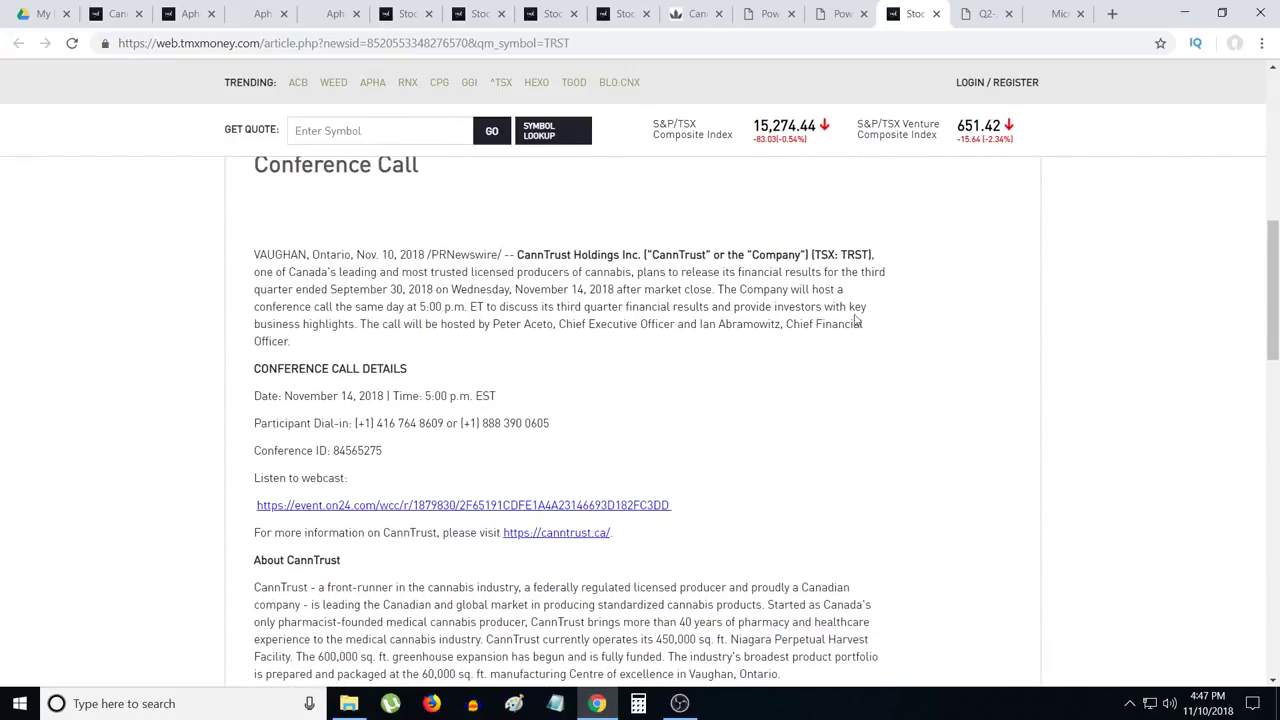
mouse_move(876, 328)
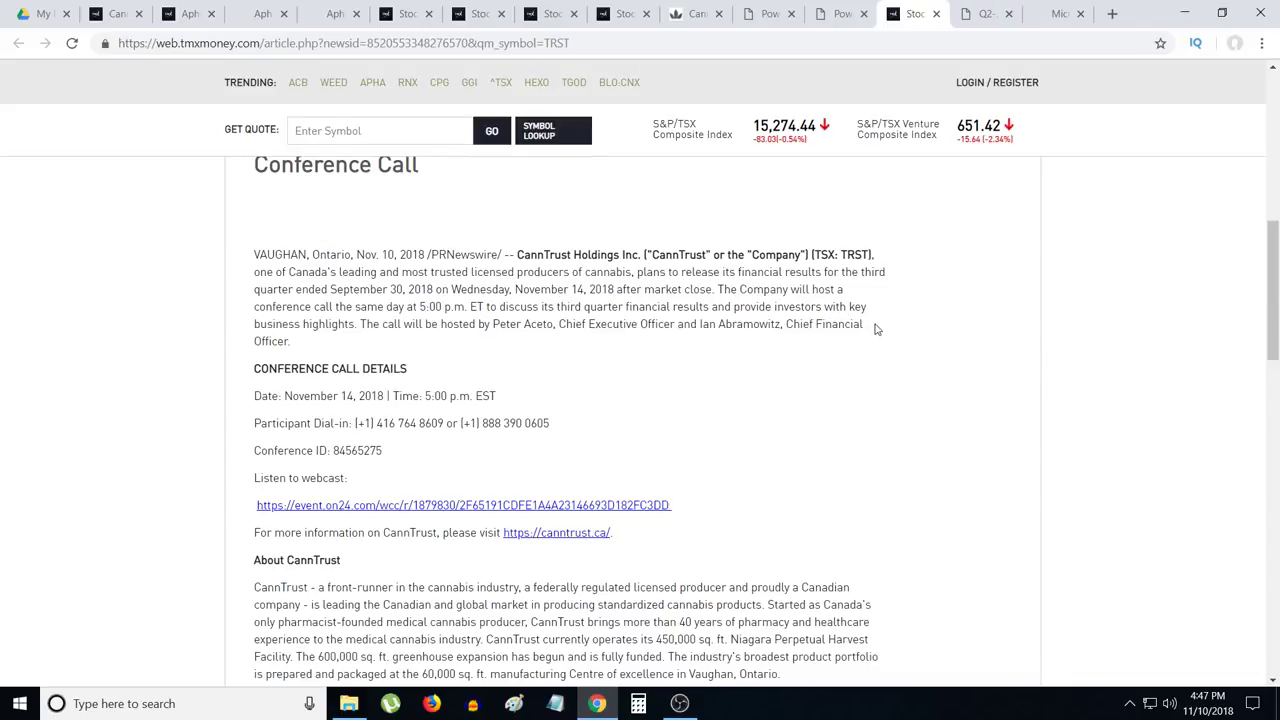
mouse_move(344, 468)
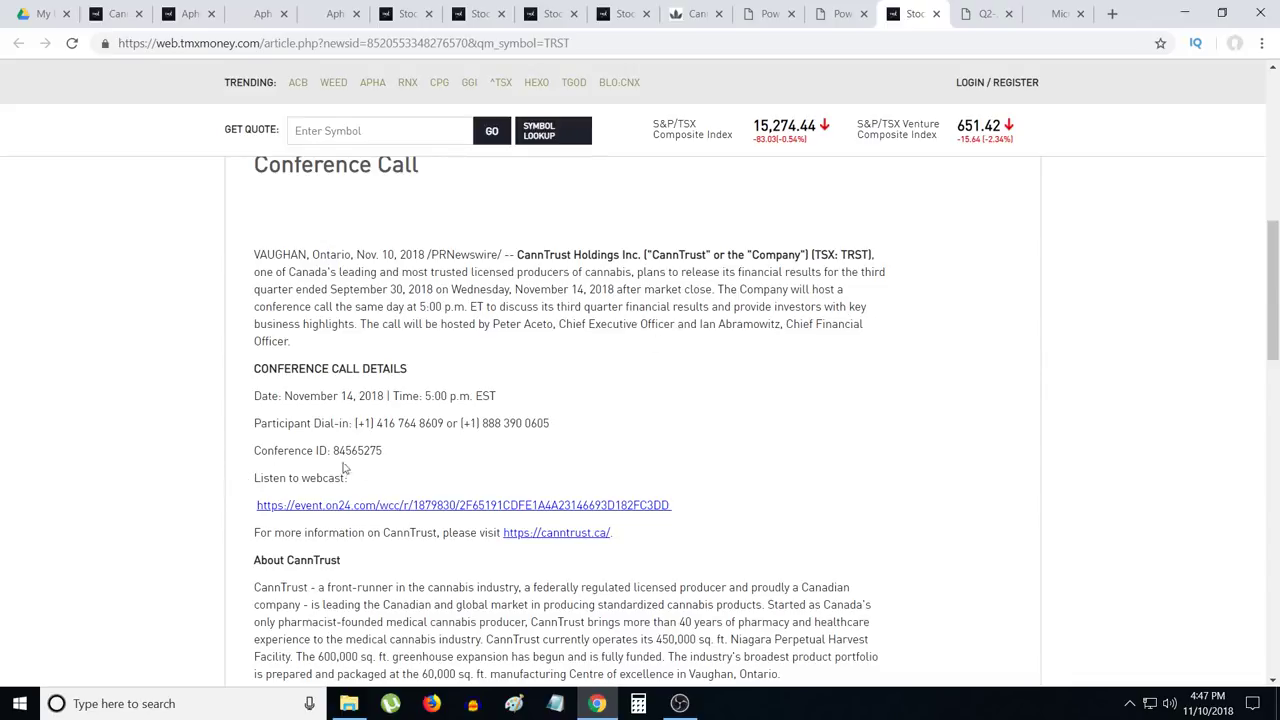
mouse_move(458, 460)
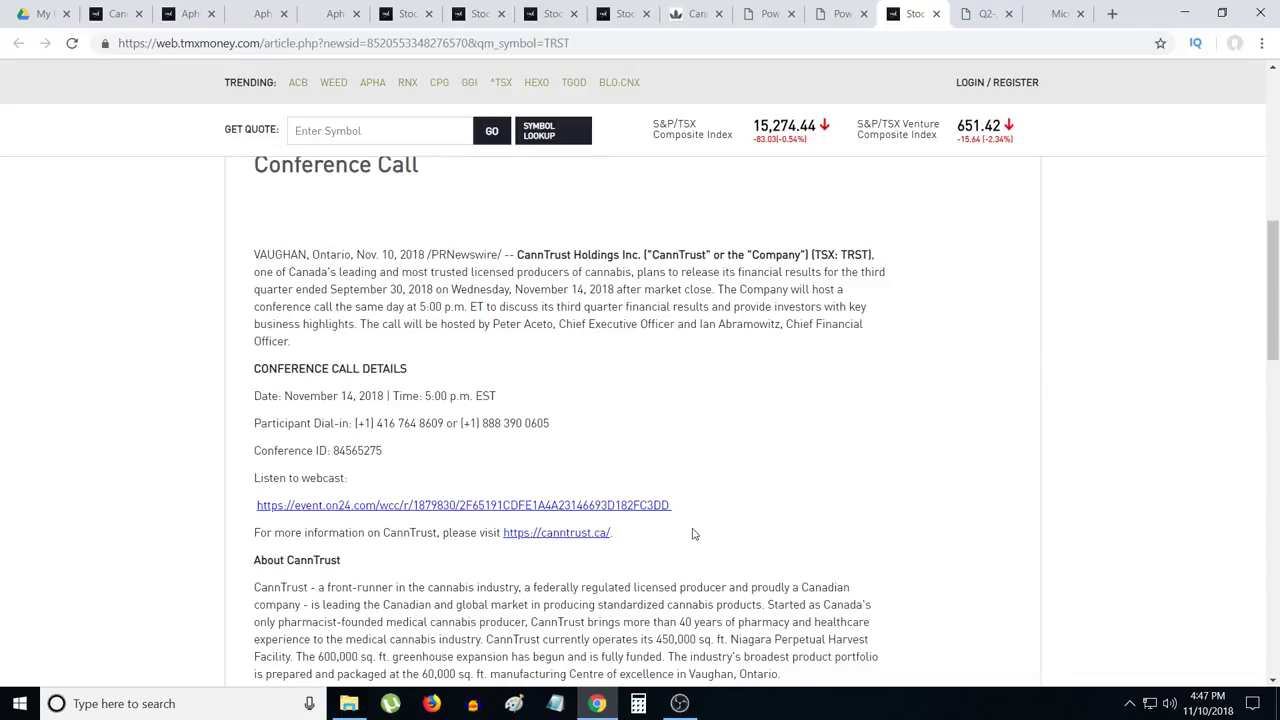
mouse_move(756, 504)
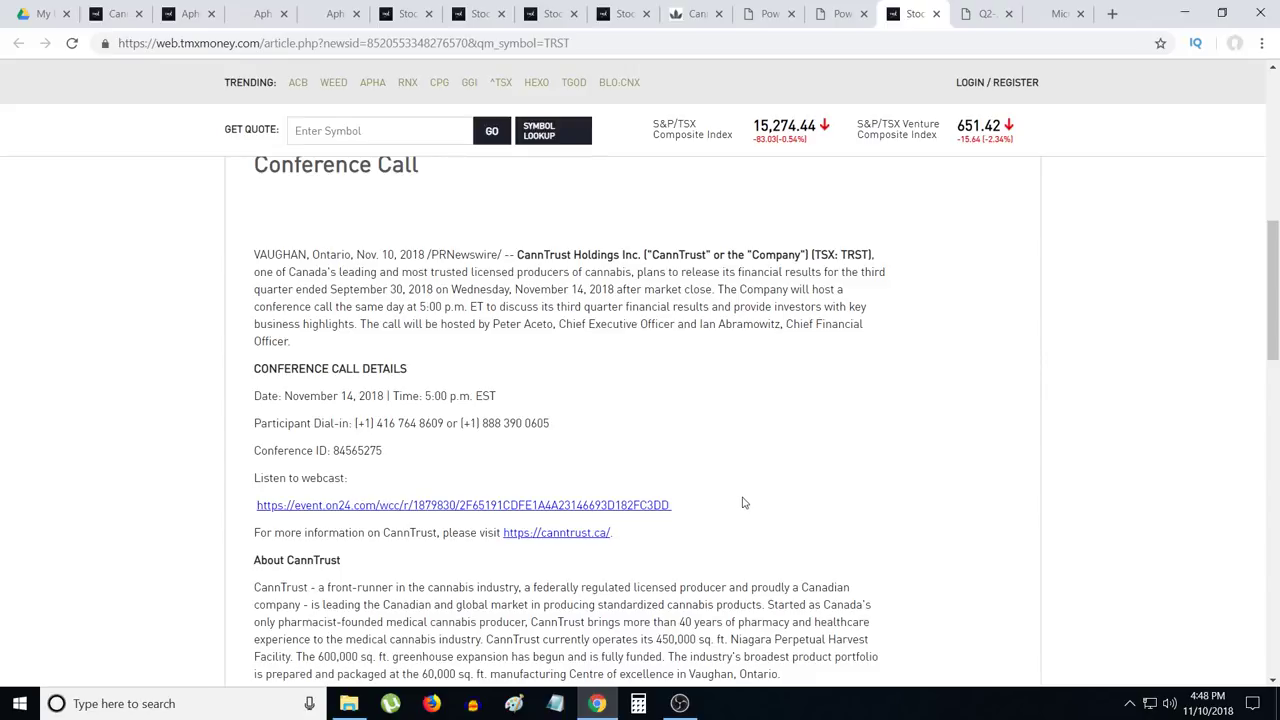
mouse_move(704, 524)
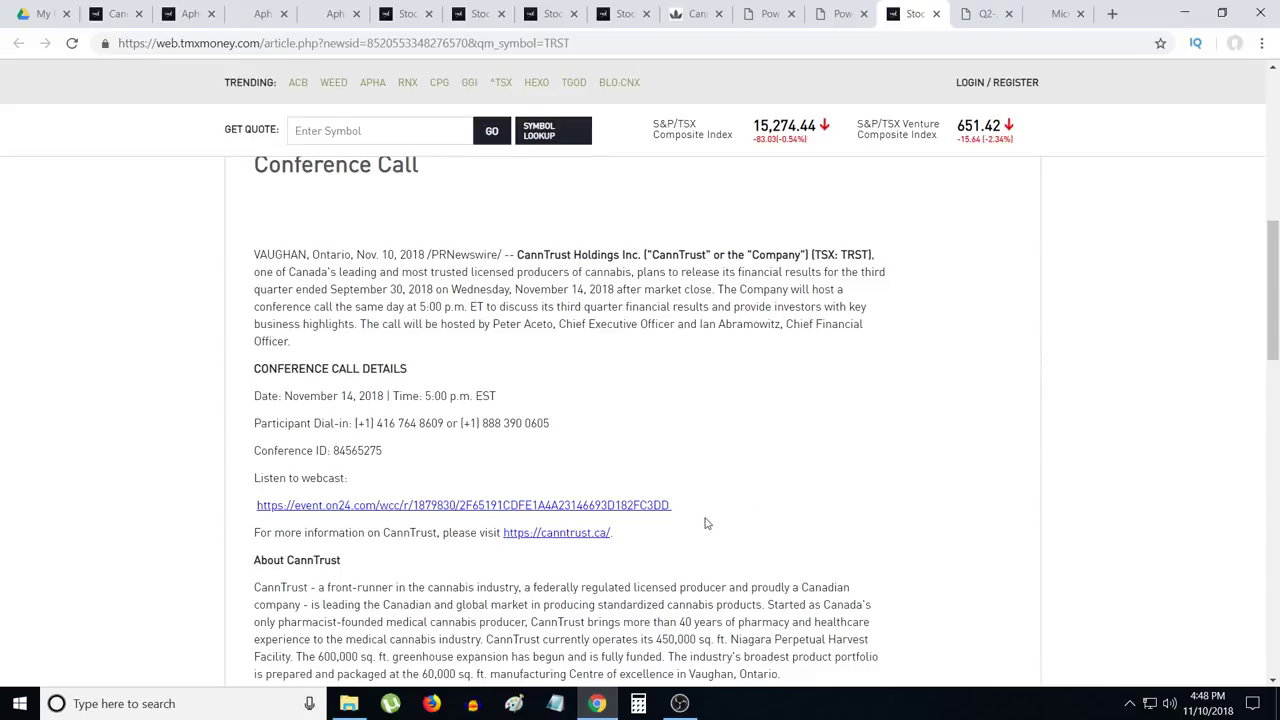
mouse_move(710, 524)
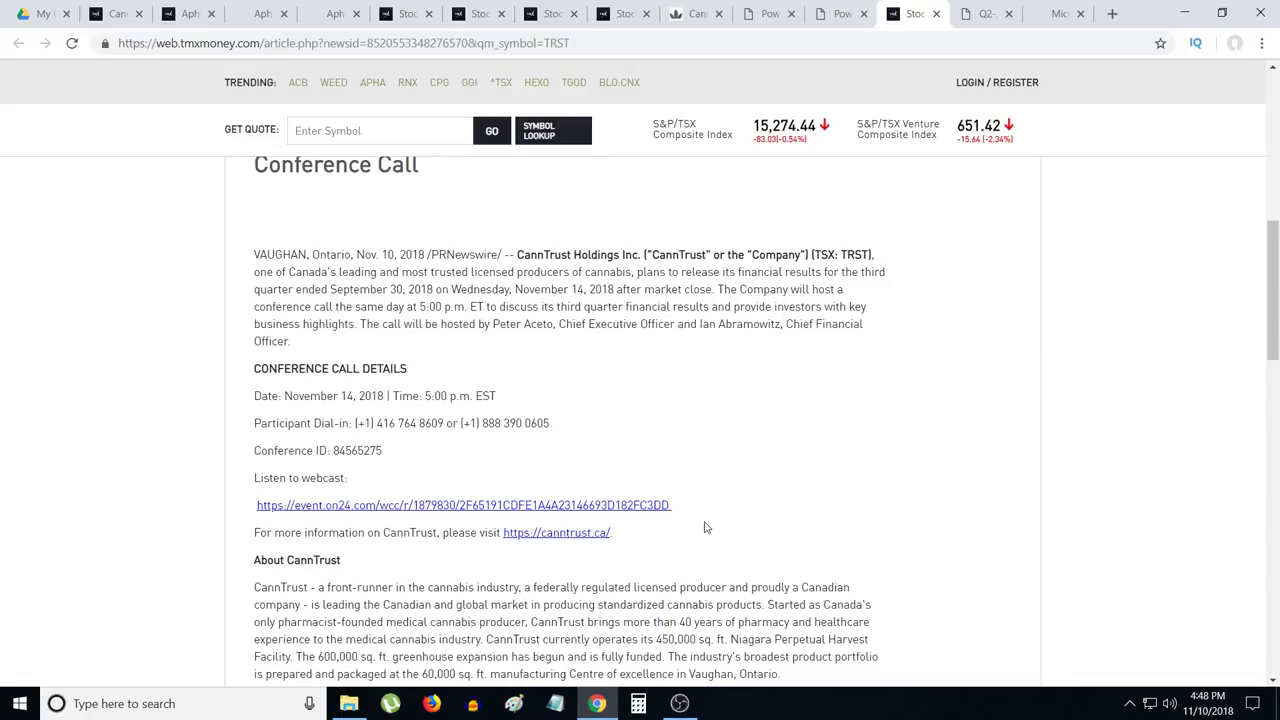
mouse_move(692, 548)
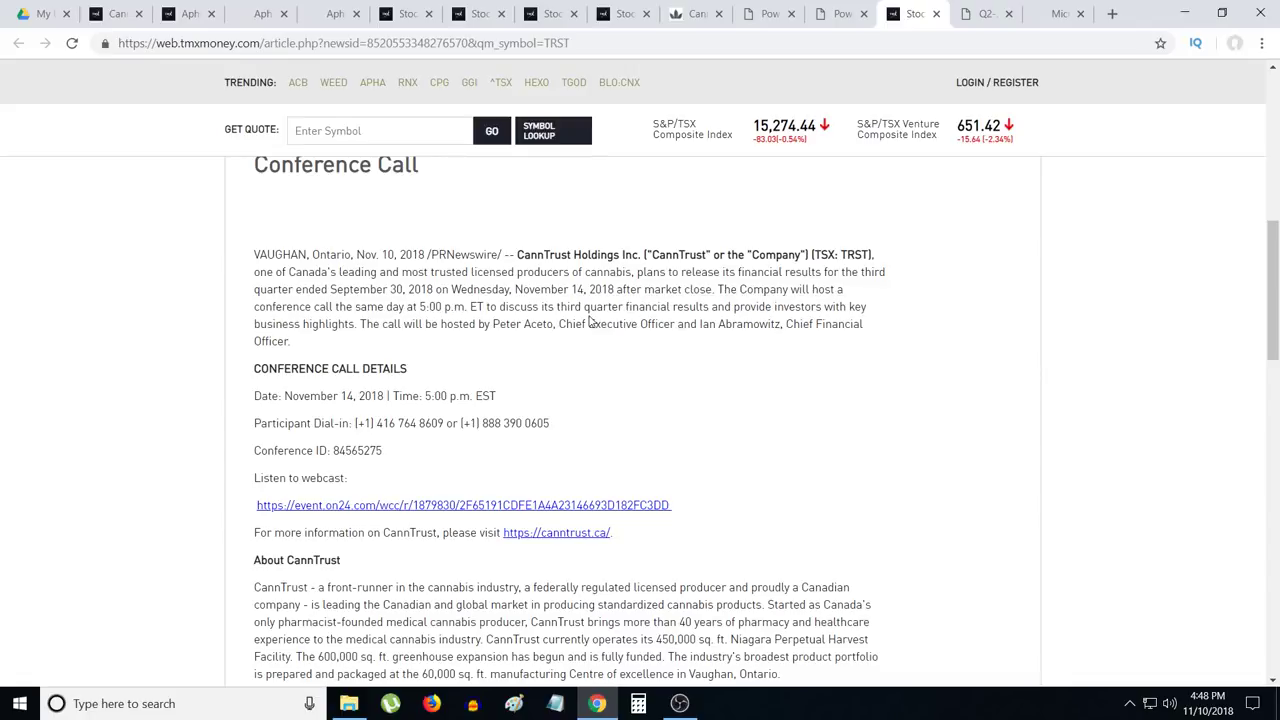
mouse_move(234, 324)
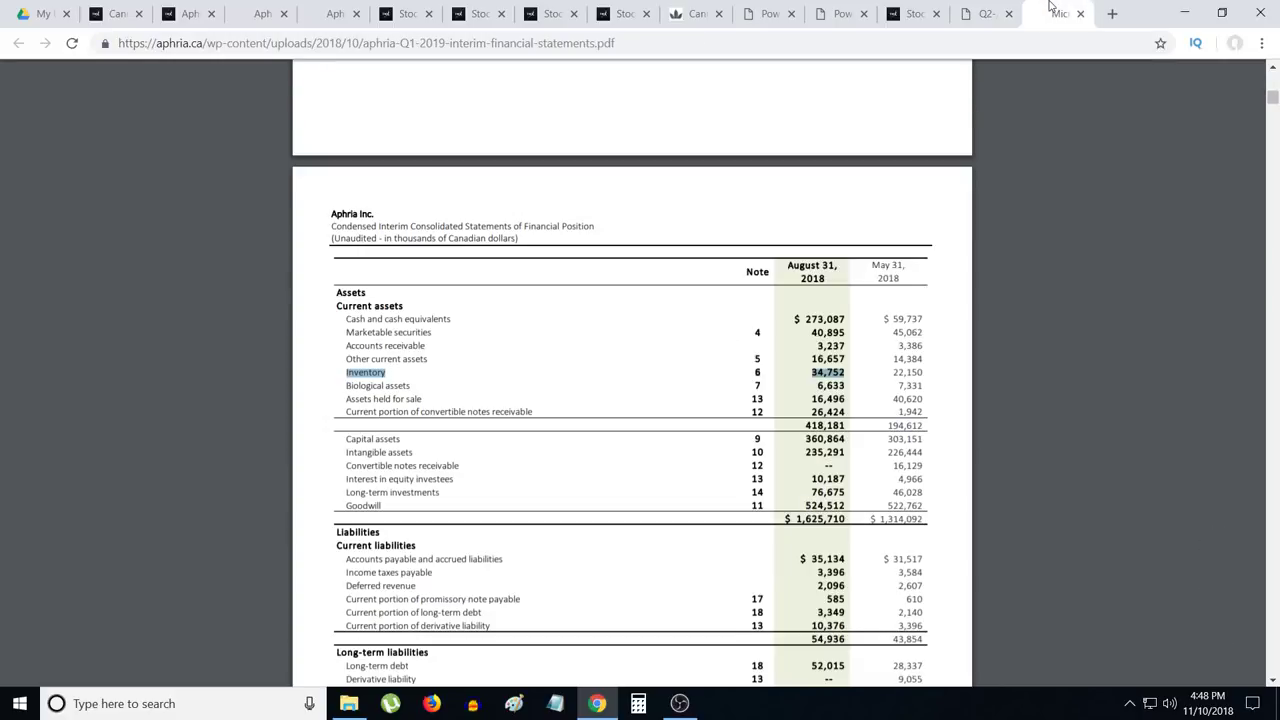
mouse_move(984, 12)
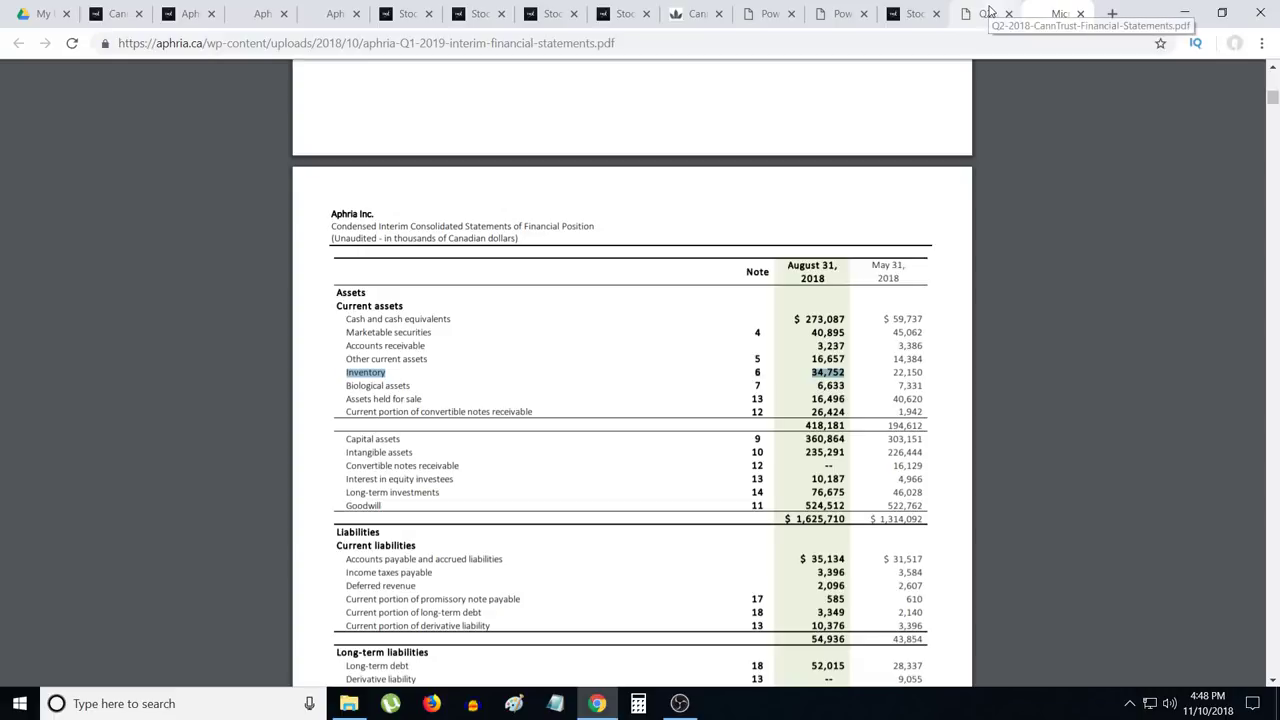
Step: Glance at Aphria's Q1 2019 balance sheet, then return to CannTrust's TRST quote with market cap 914,453,981
left_click(1040, 12)
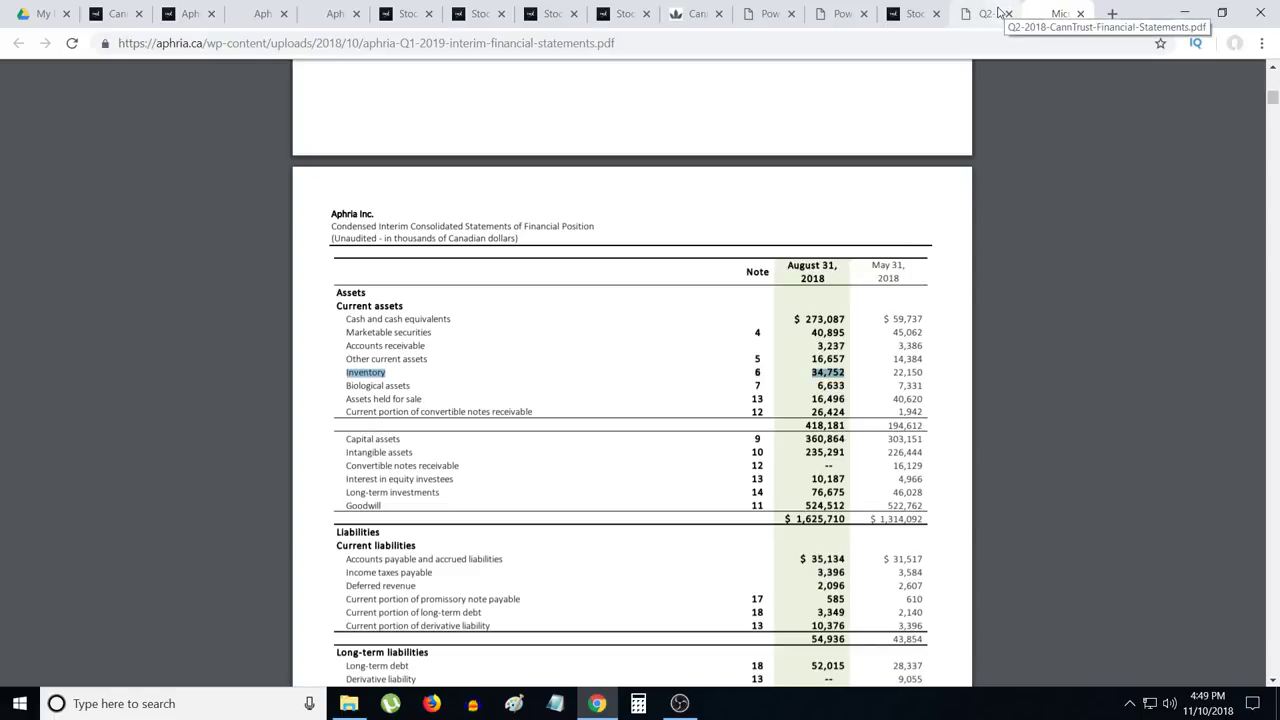
left_click(116, 12)
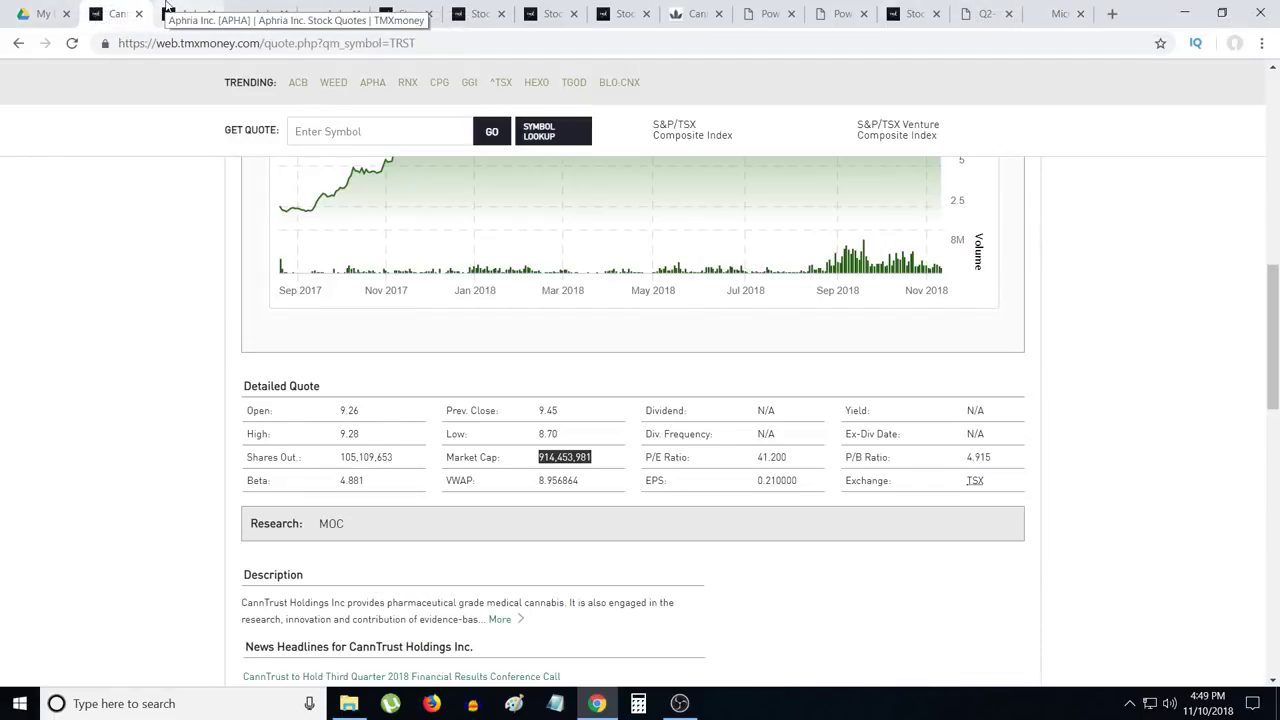
left_click(184, 12)
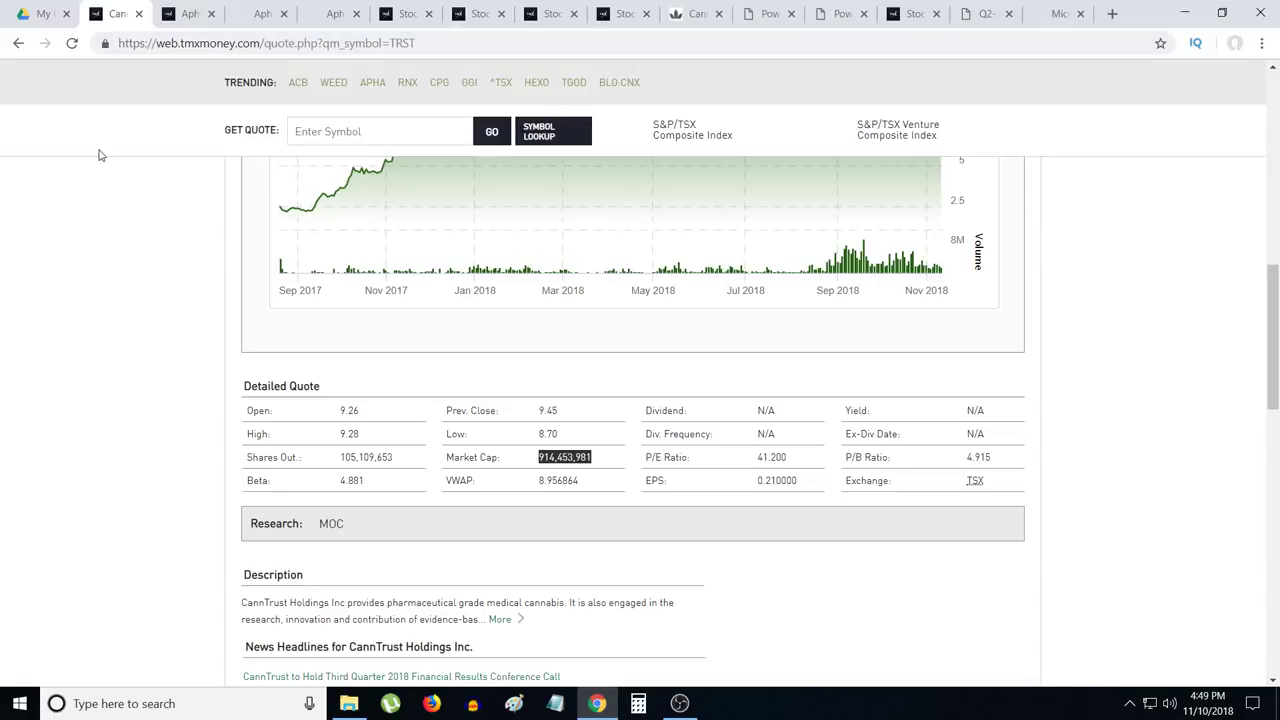
mouse_move(704, 80)
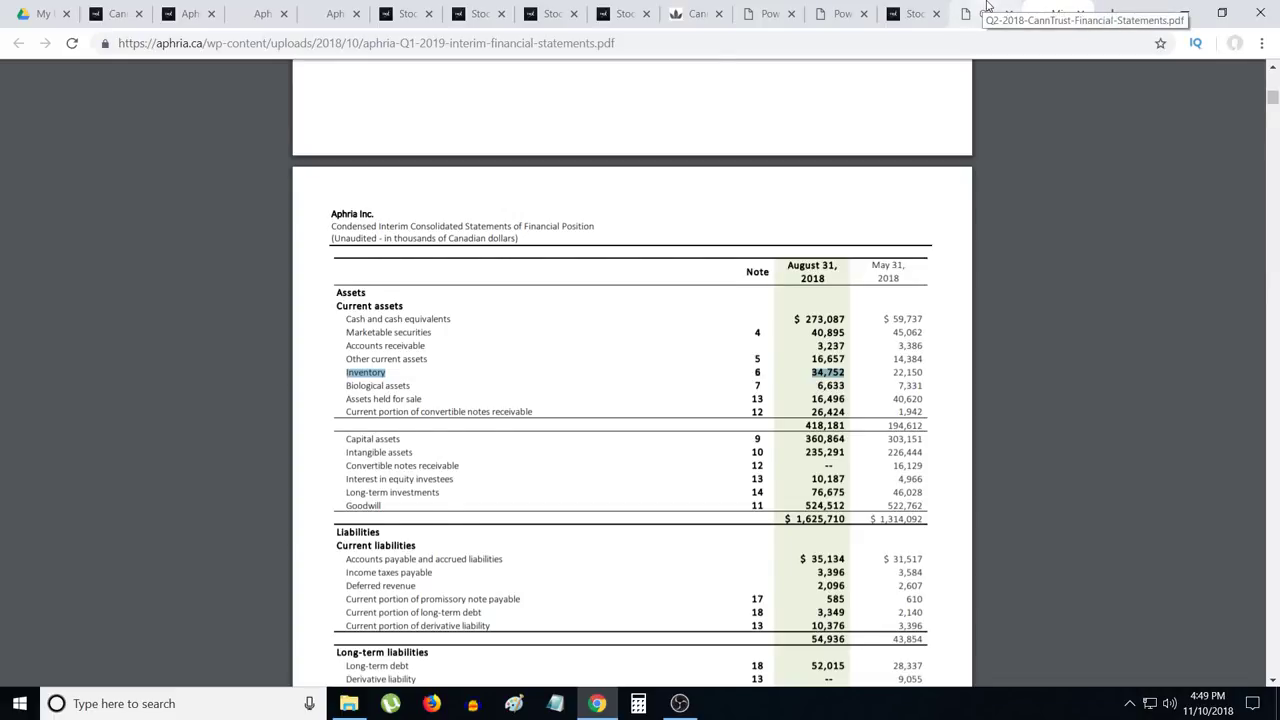
Step: Show CannTrust's Q2 2018 statements at the inventory line with Windows Calculator beside them
left_click(984, 12)
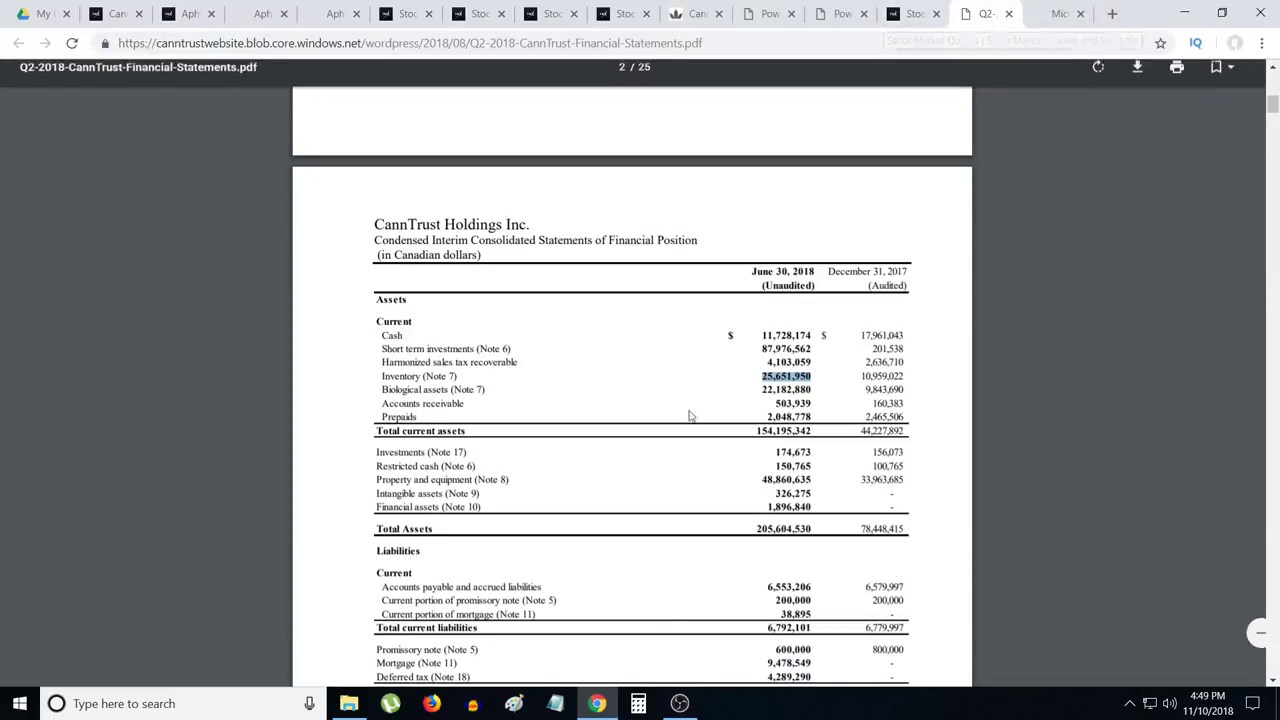
left_click(638, 704)
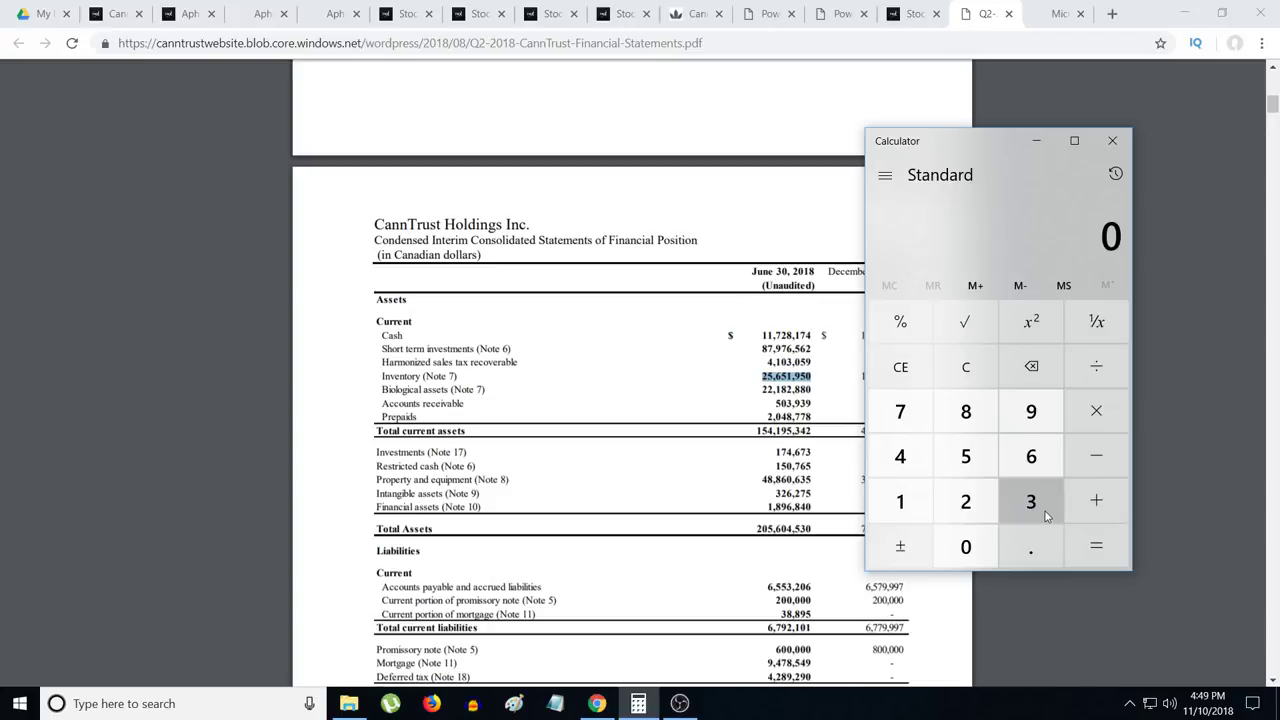
Step: Subtract from 30,000 in Calculator to get 2,500, checking the PDF income statement
left_click(964, 546)
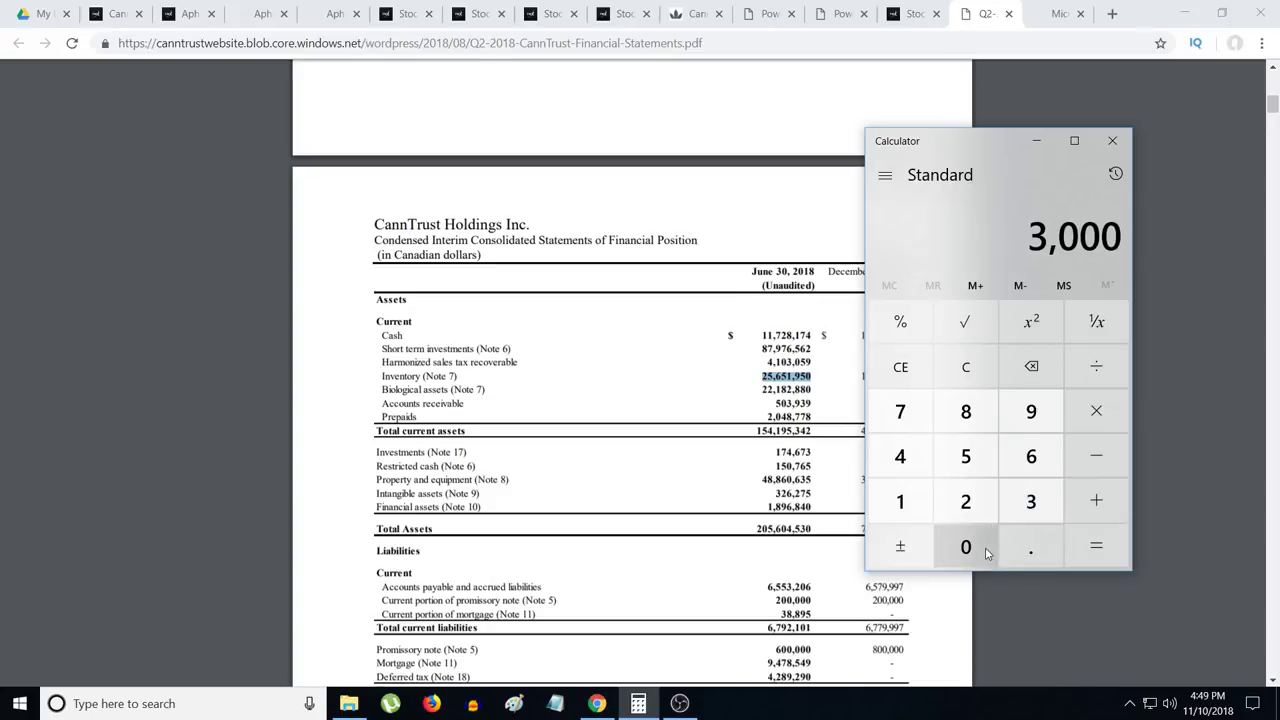
left_click(964, 546)
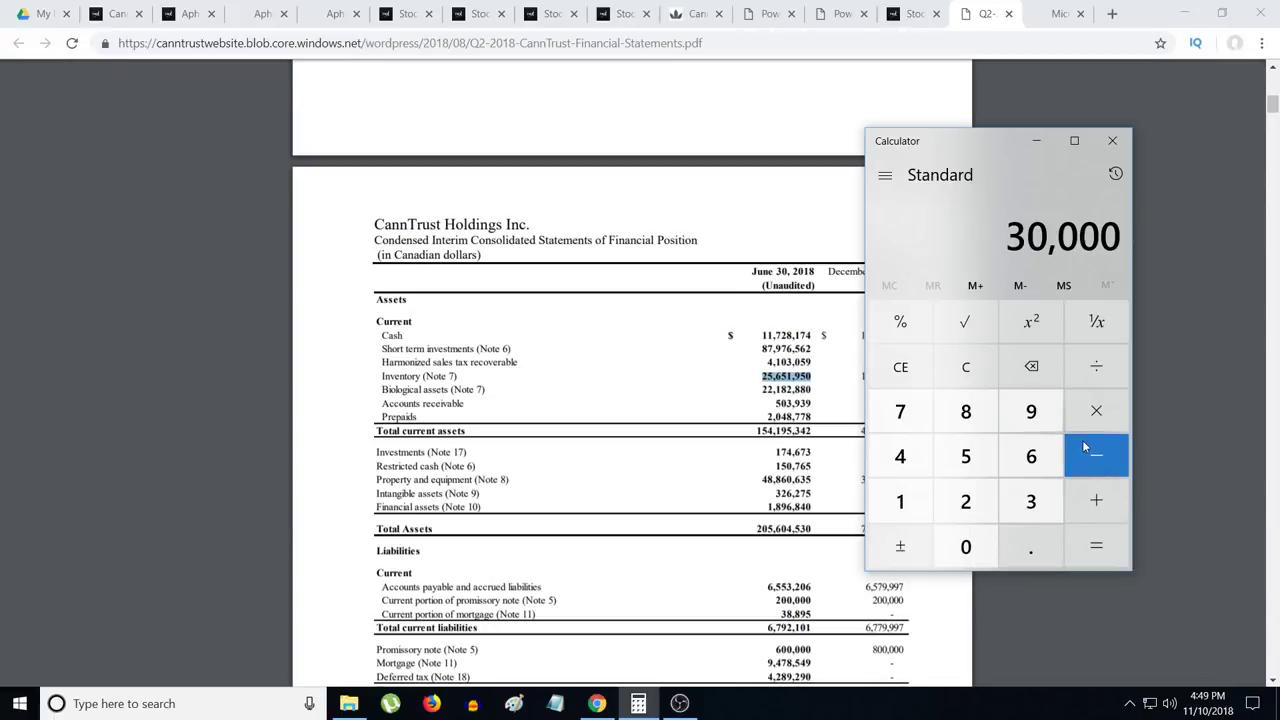
mouse_move(1096, 410)
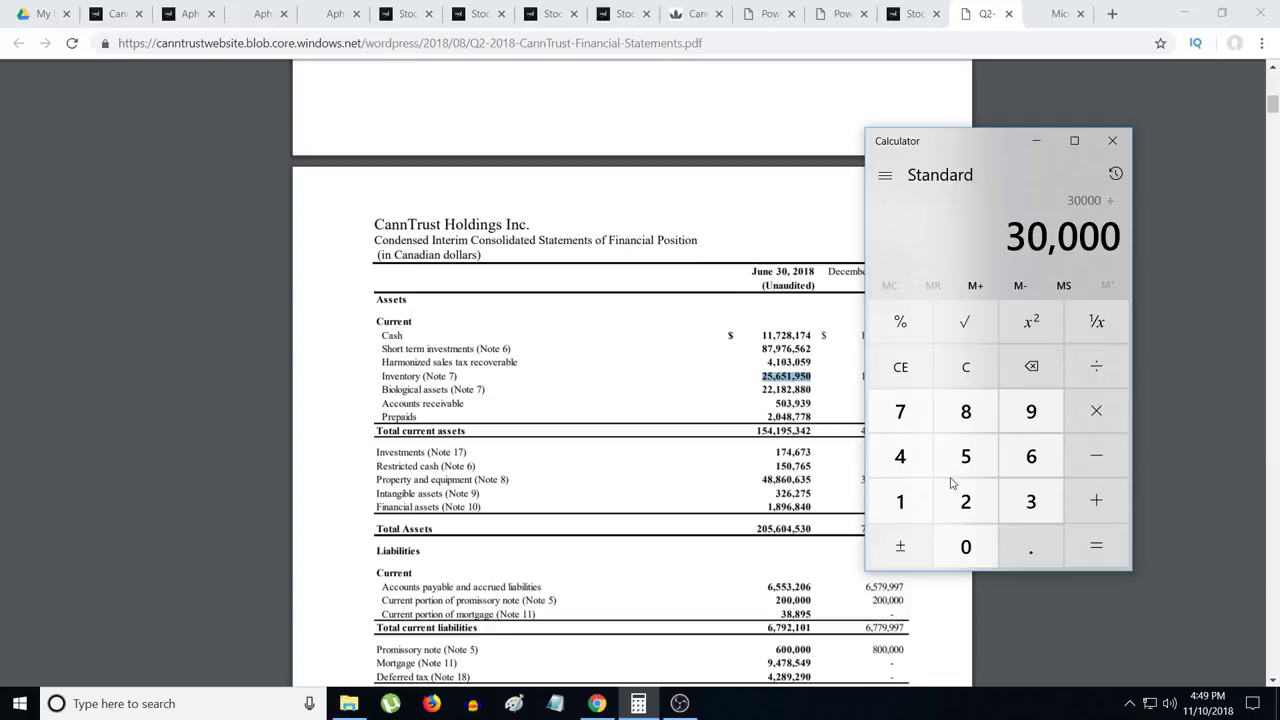
left_click(1096, 544)
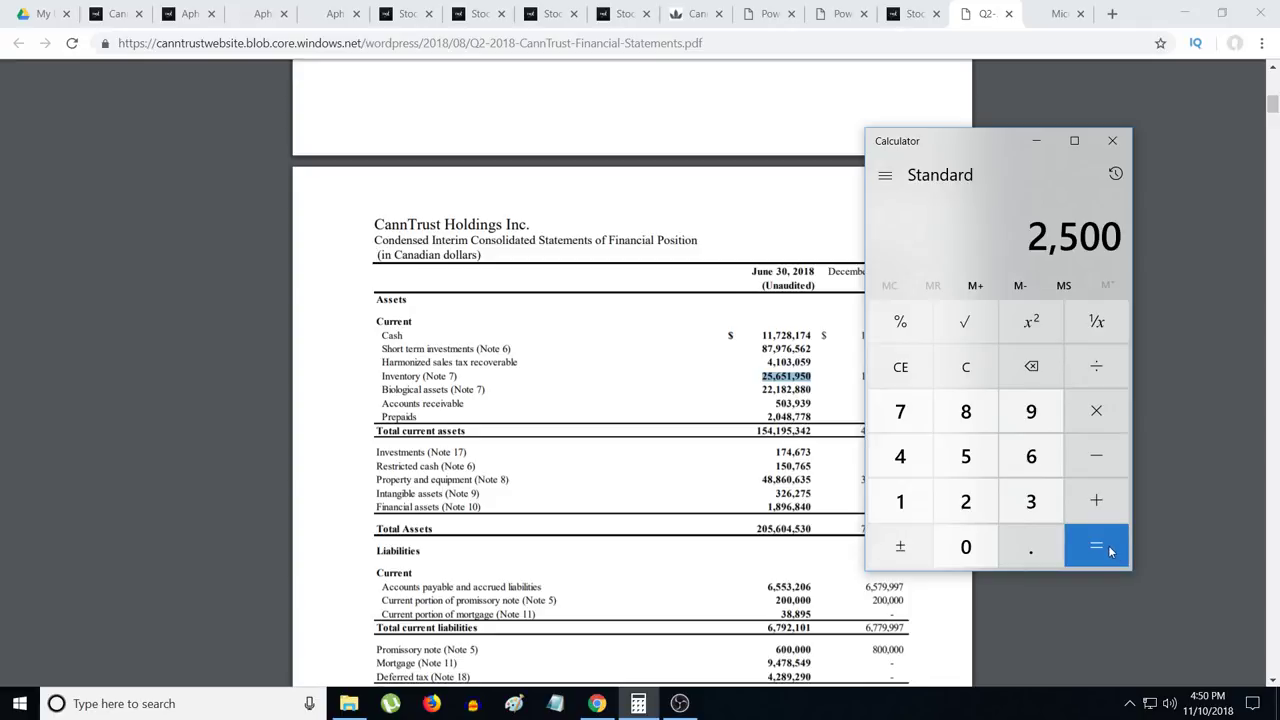
scroll("down", 3)
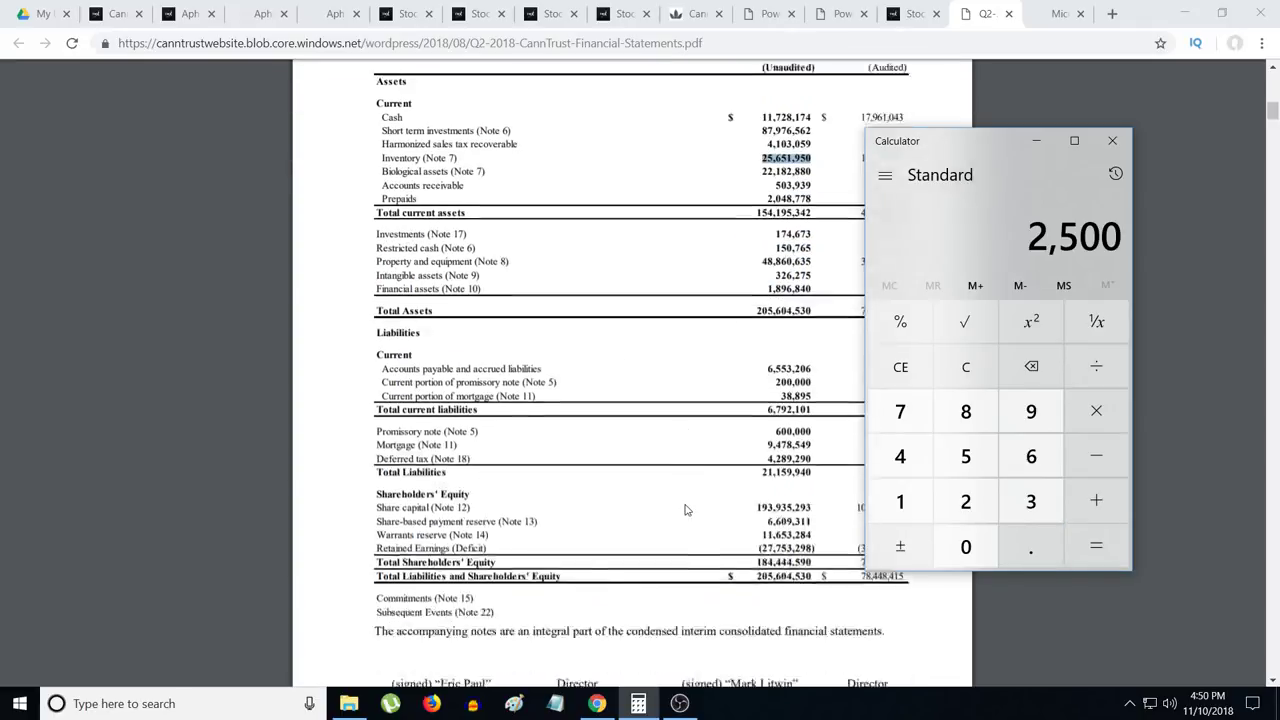
scroll("down", 3)
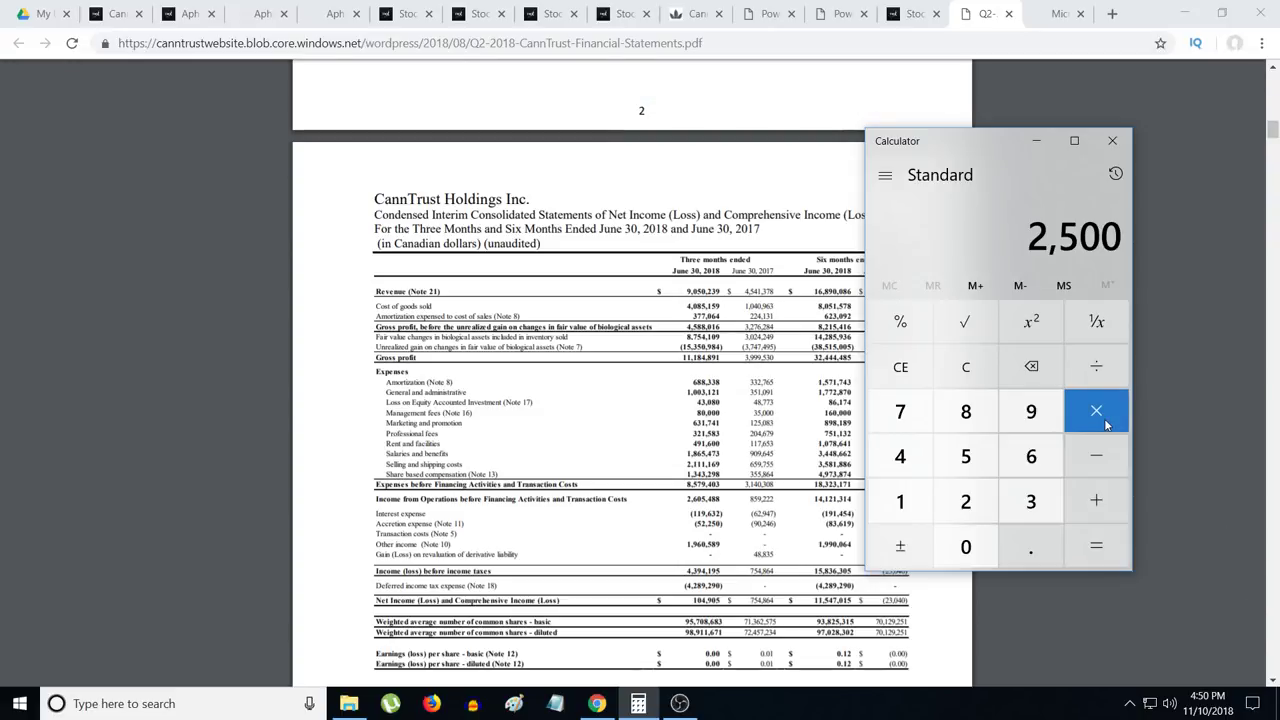
mouse_move(964, 368)
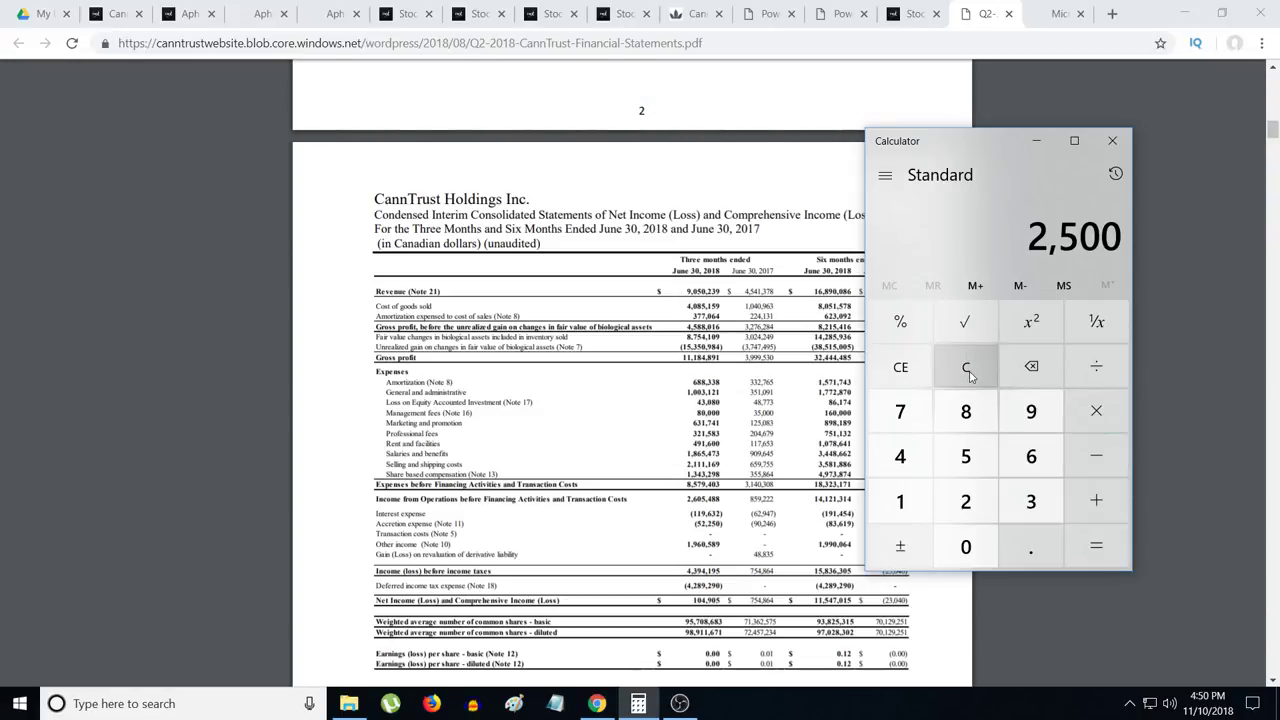
Step: Clear the calculator and multiply 2,500,000 by 5 for the revenue estimate
left_click(964, 366)
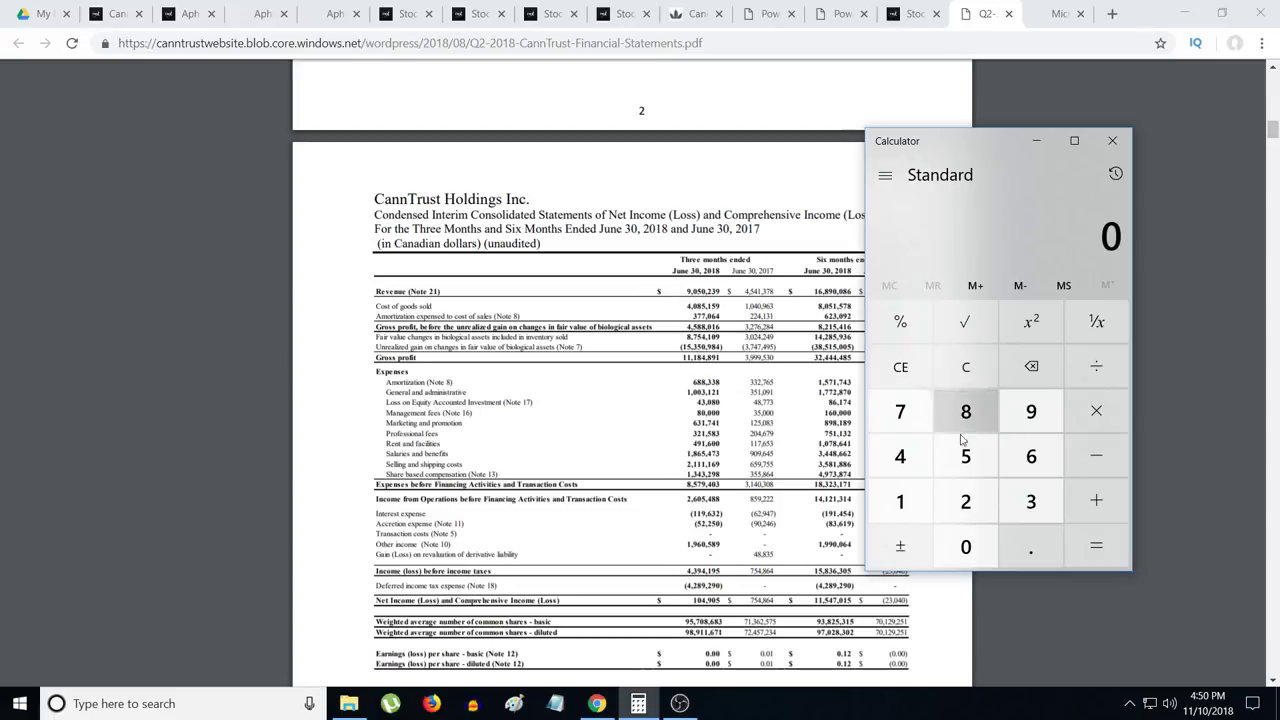
left_click(964, 544)
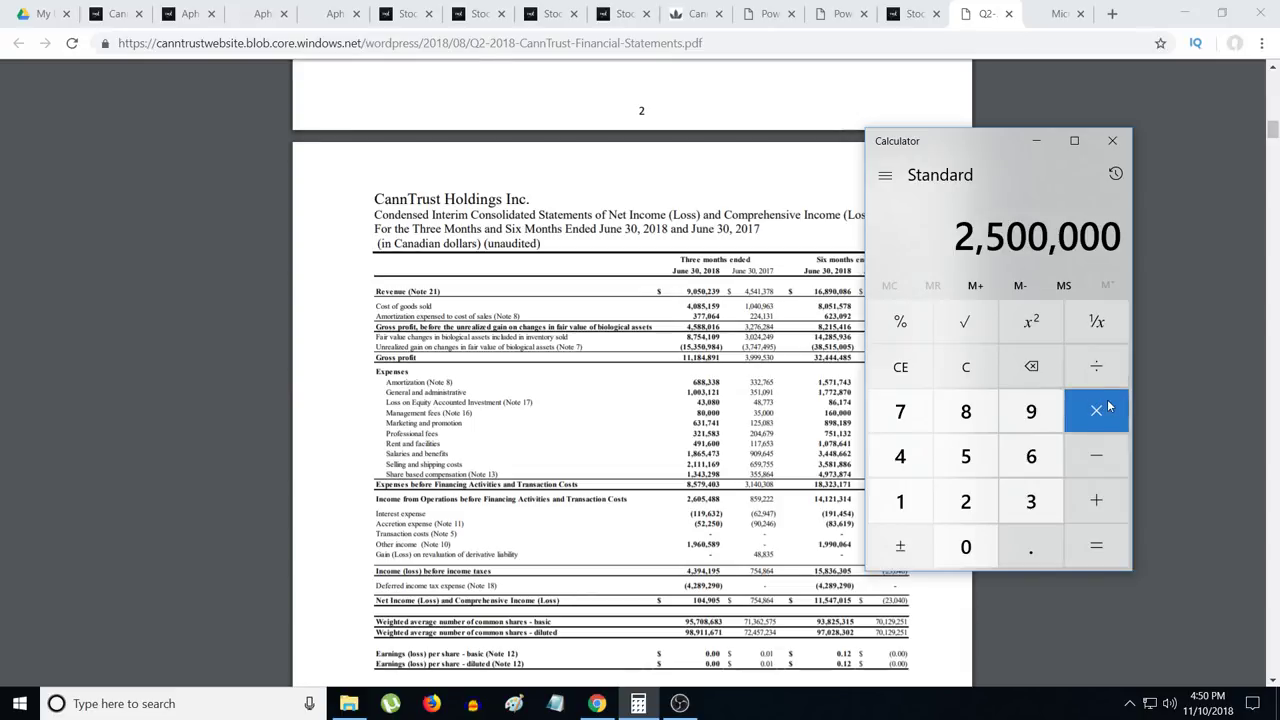
left_click(1096, 412)
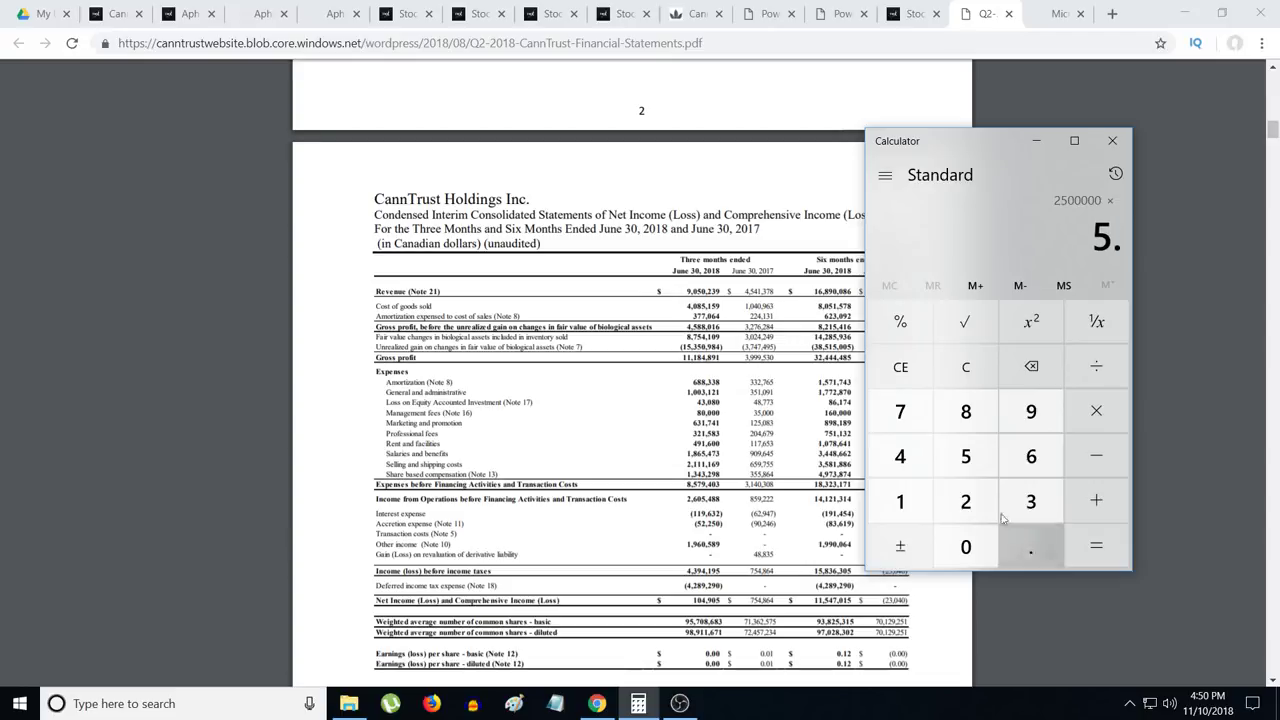
left_click(1096, 546)
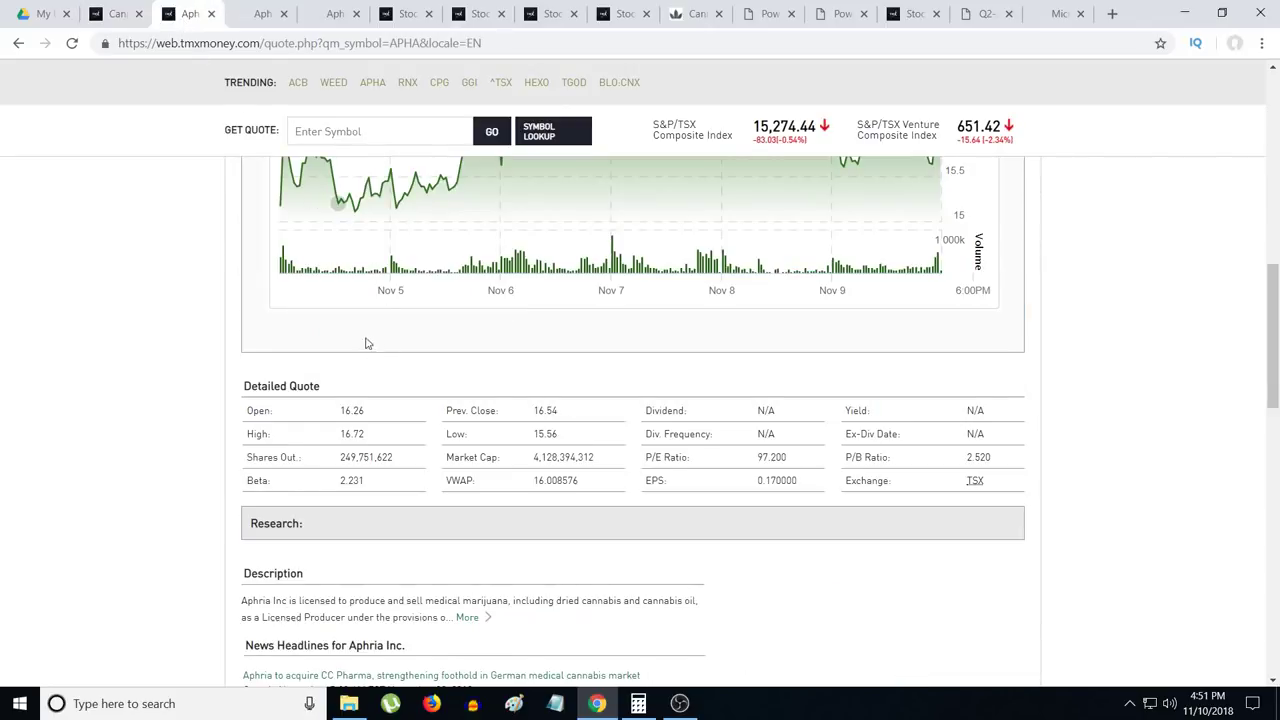
Step: Review CannTrust's TMX quote, then Aphria's detailed quote showing its market cap
scroll("up", 3)
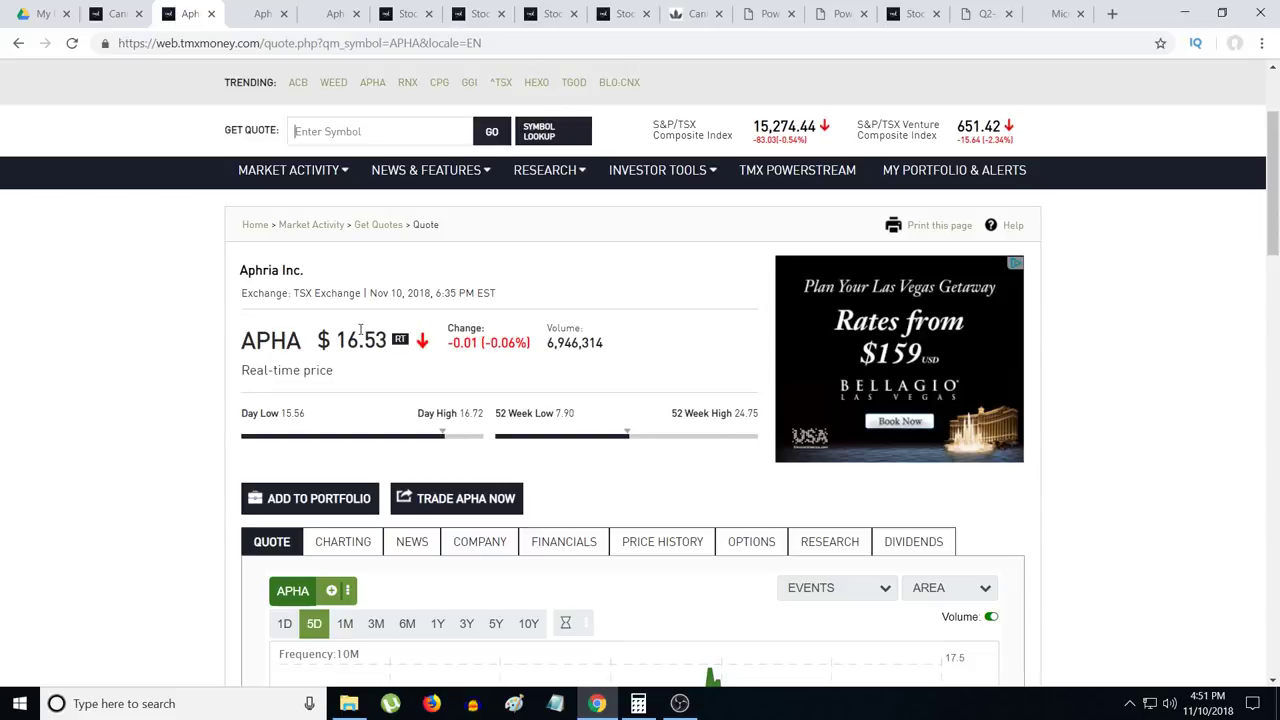
scroll("down", 3)
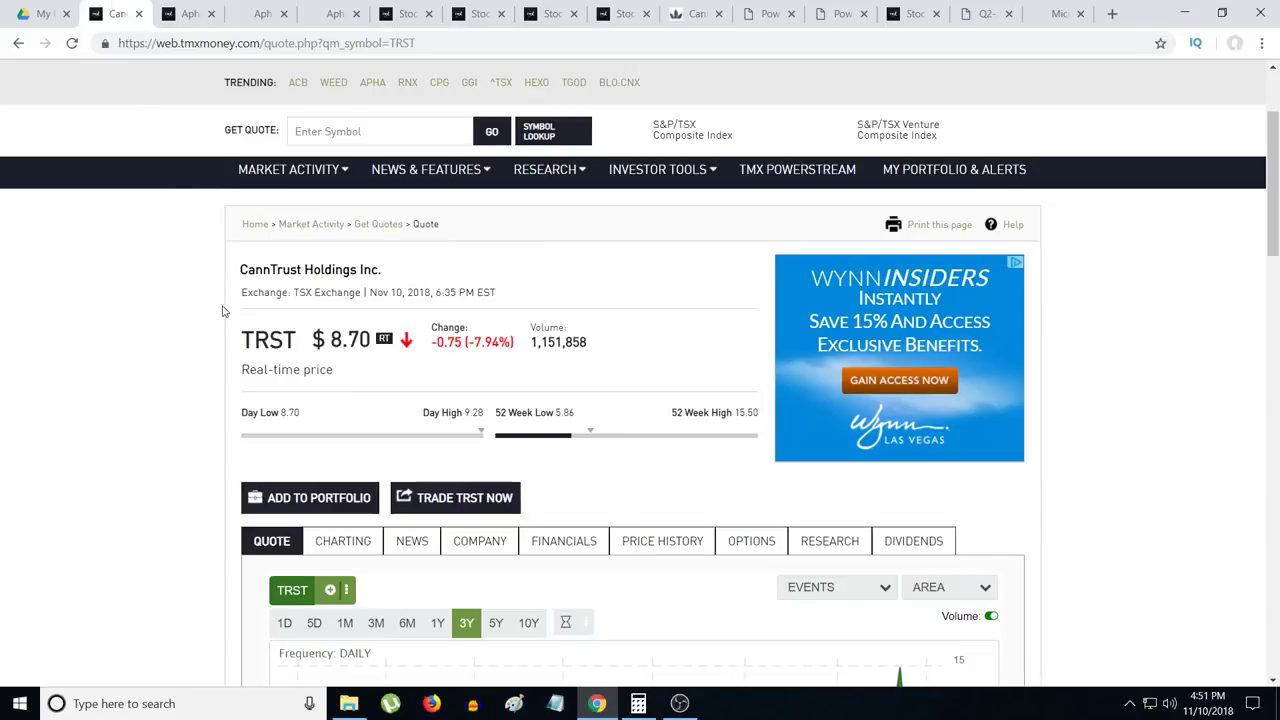
mouse_move(208, 308)
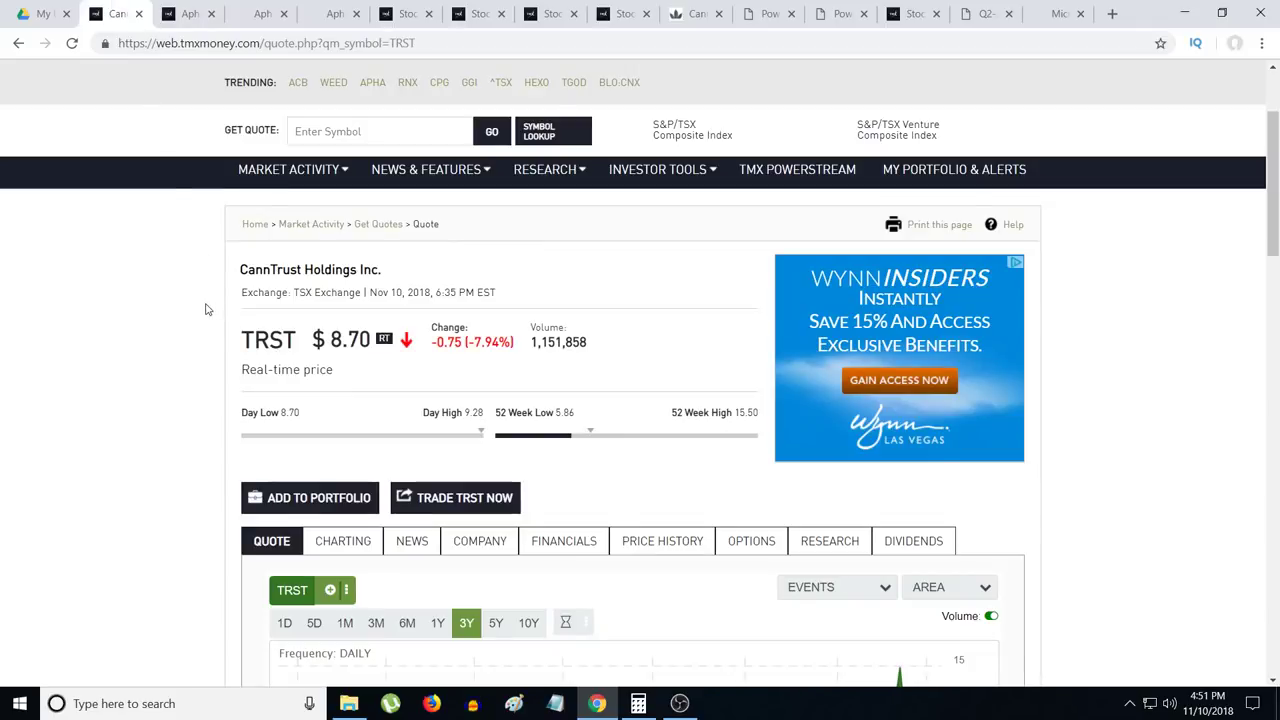
left_click(188, 12)
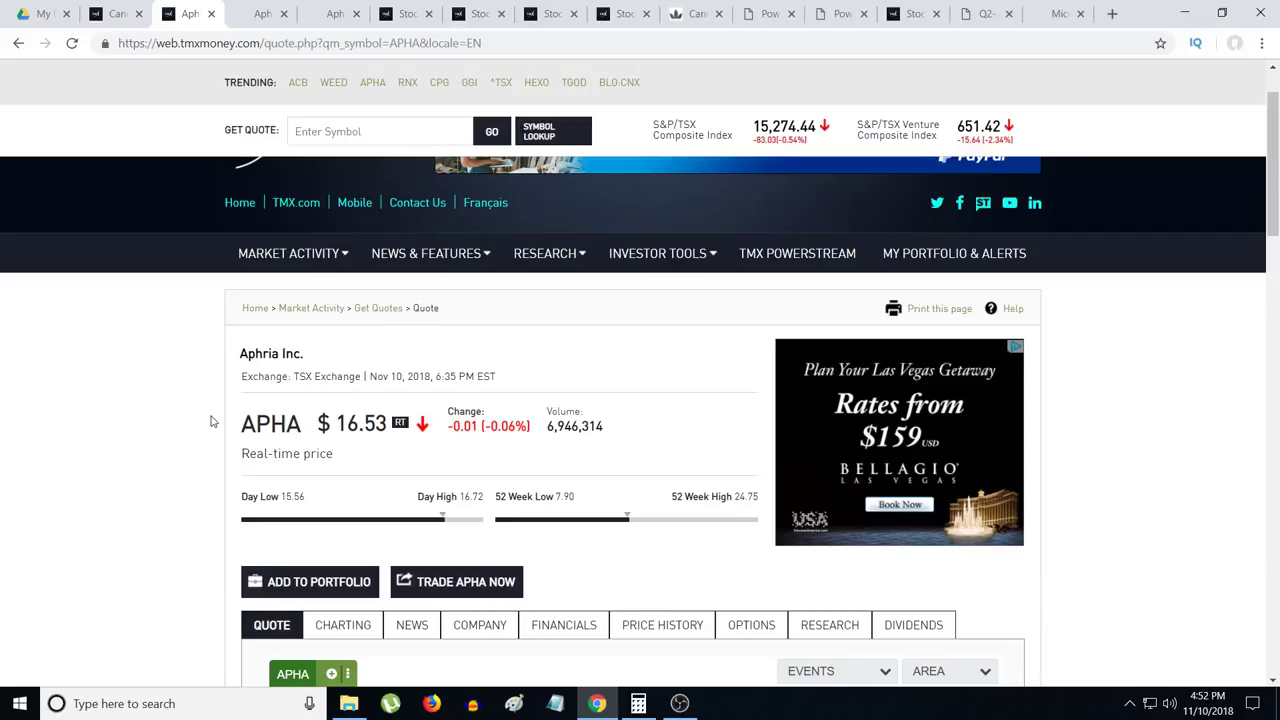
scroll("down", 3)
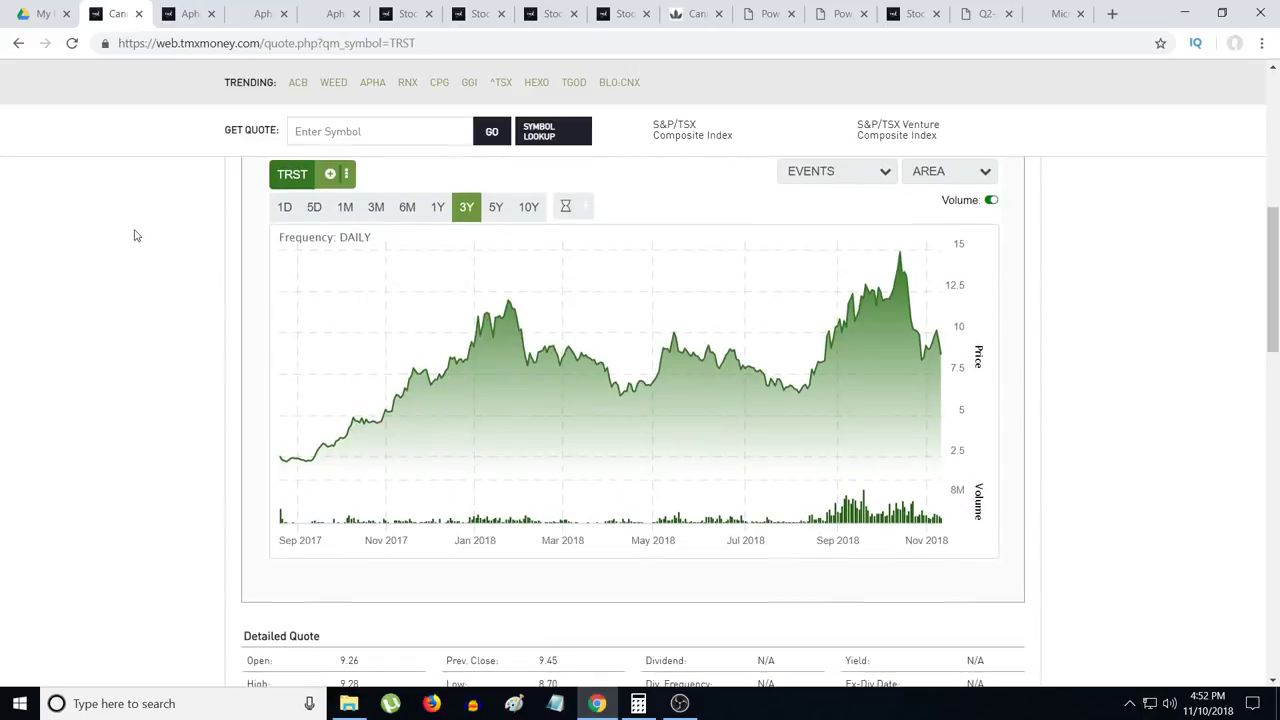
scroll("down", 3)
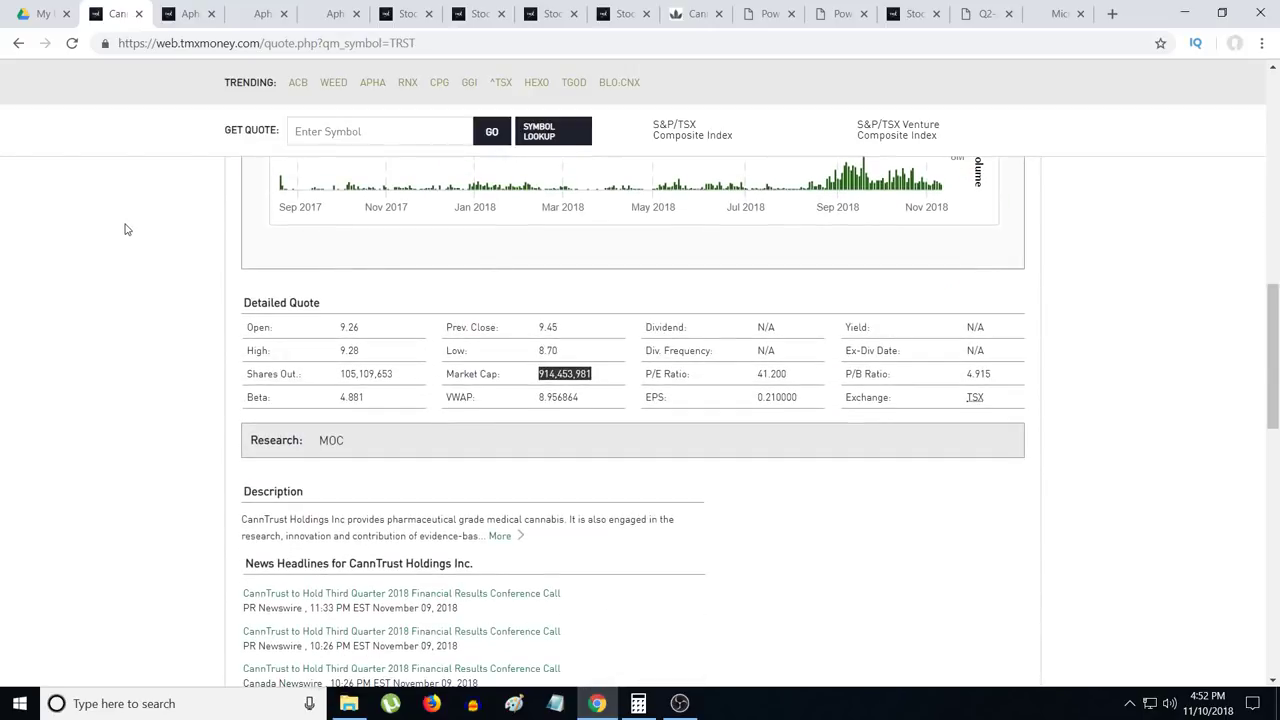
scroll("up", 3)
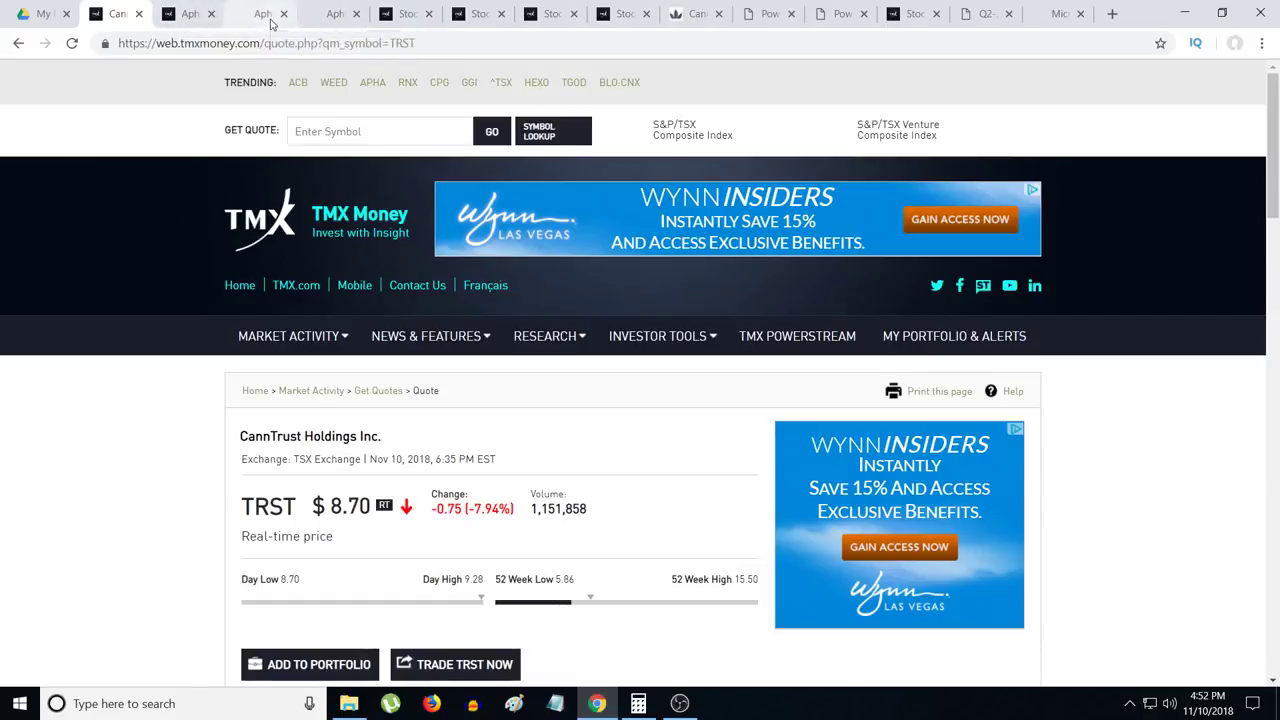
mouse_move(356, 284)
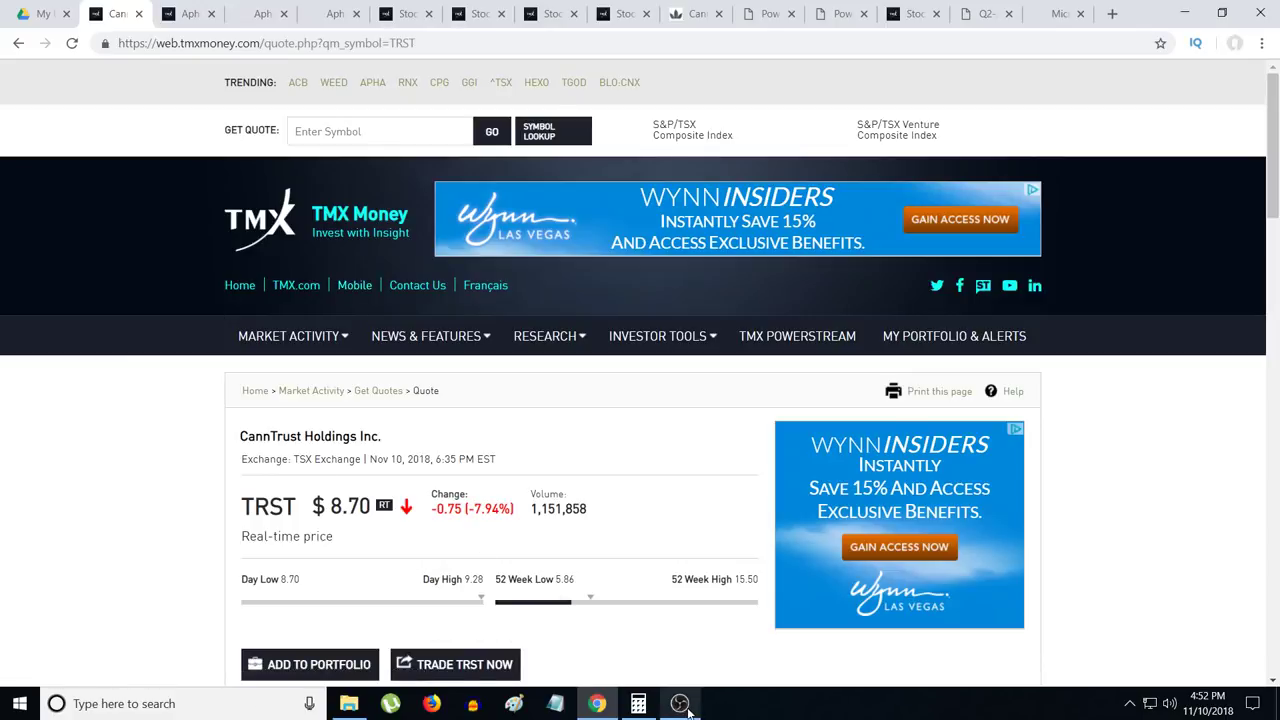
mouse_move(680, 704)
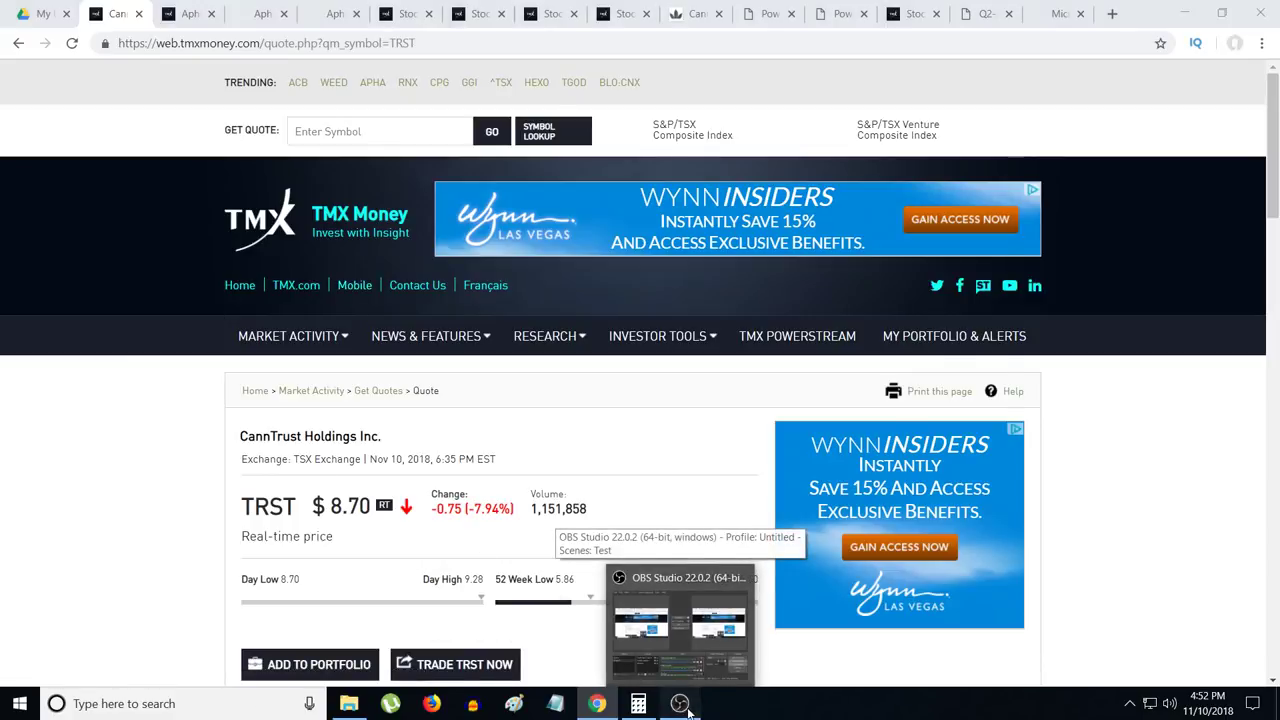
Step: Bring up the OBS Studio recording window over the browser
left_click(680, 704)
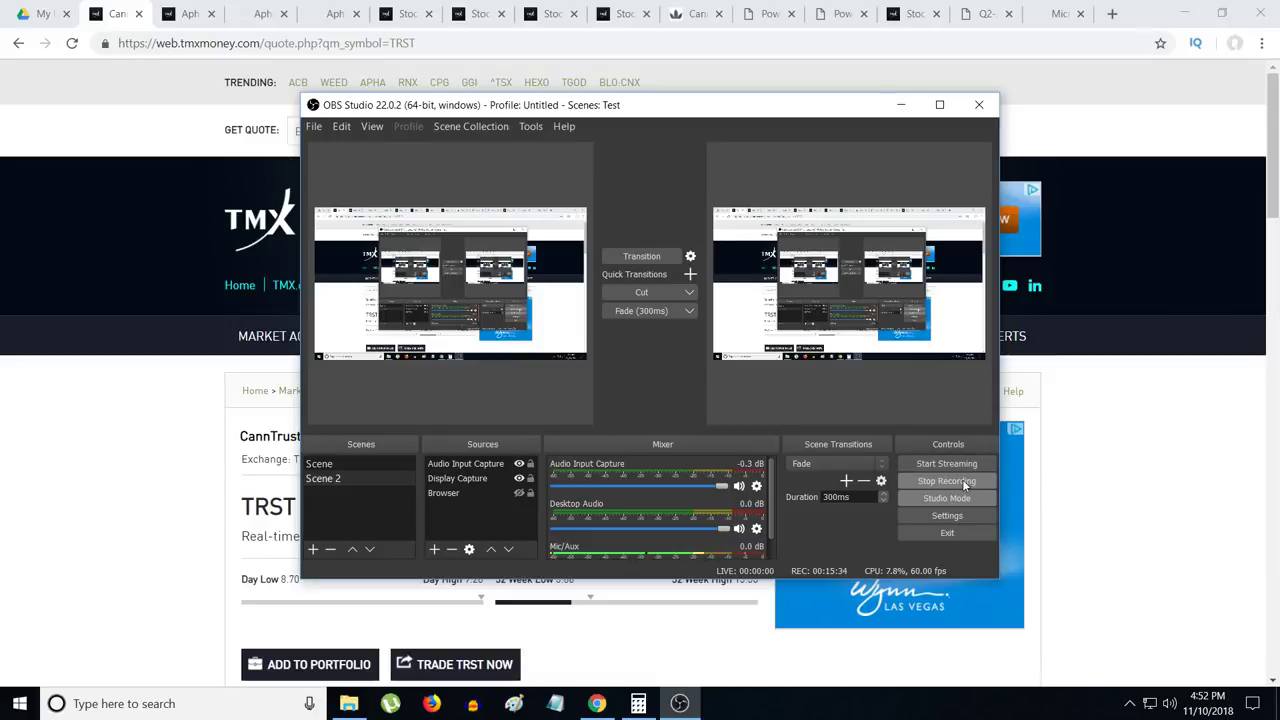